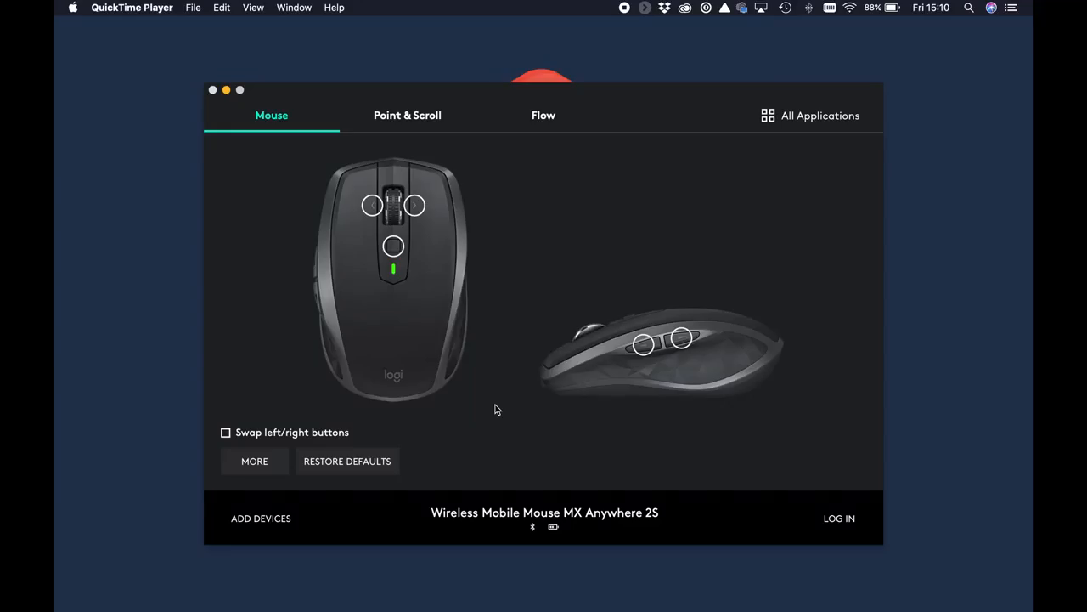
mouse_move(535, 364)
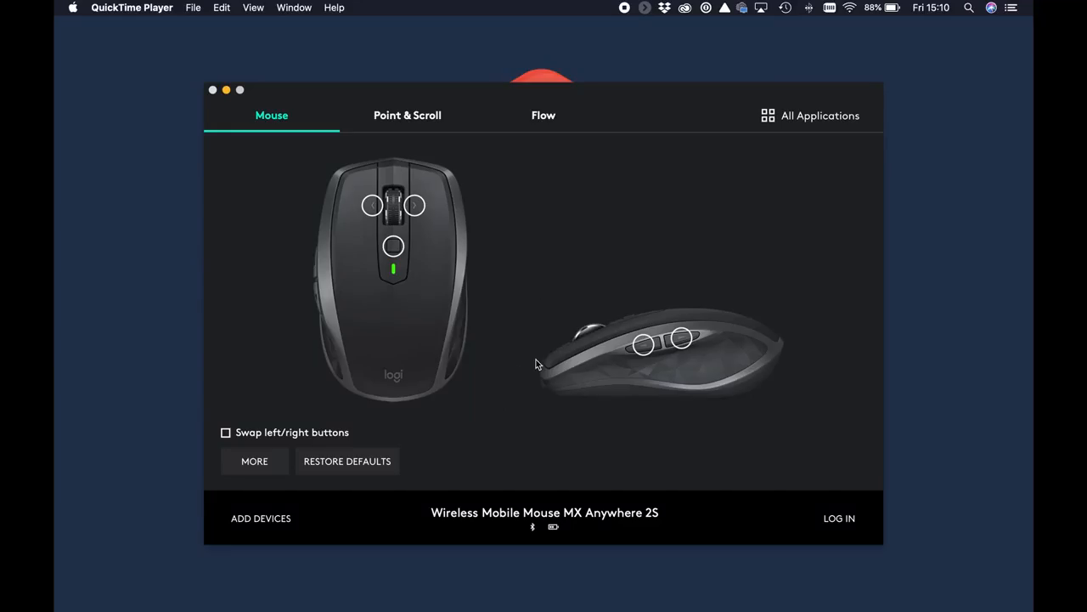
mouse_move(547, 357)
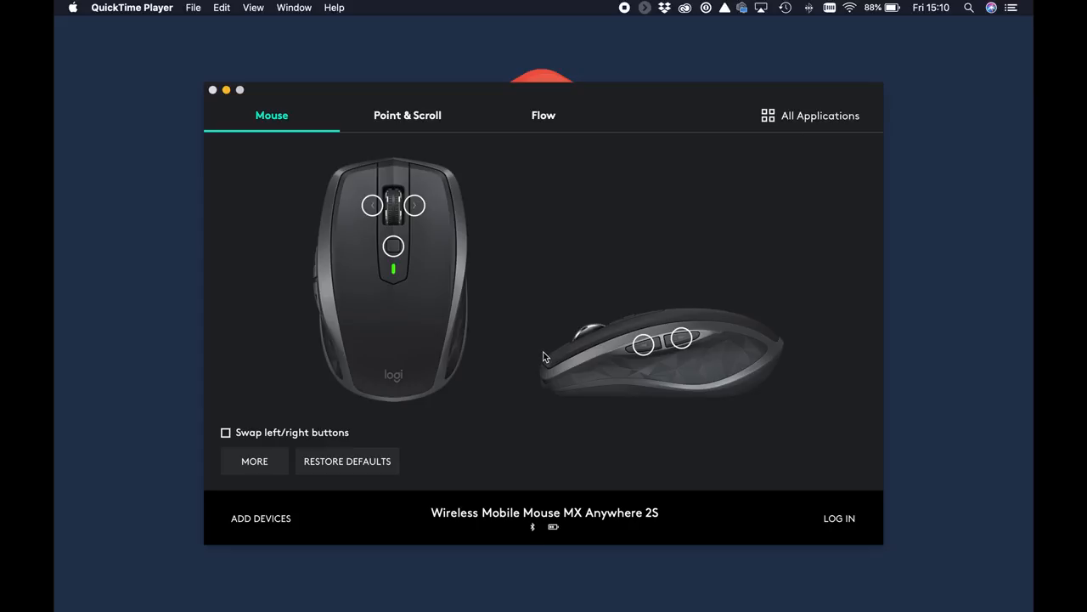
mouse_move(599, 351)
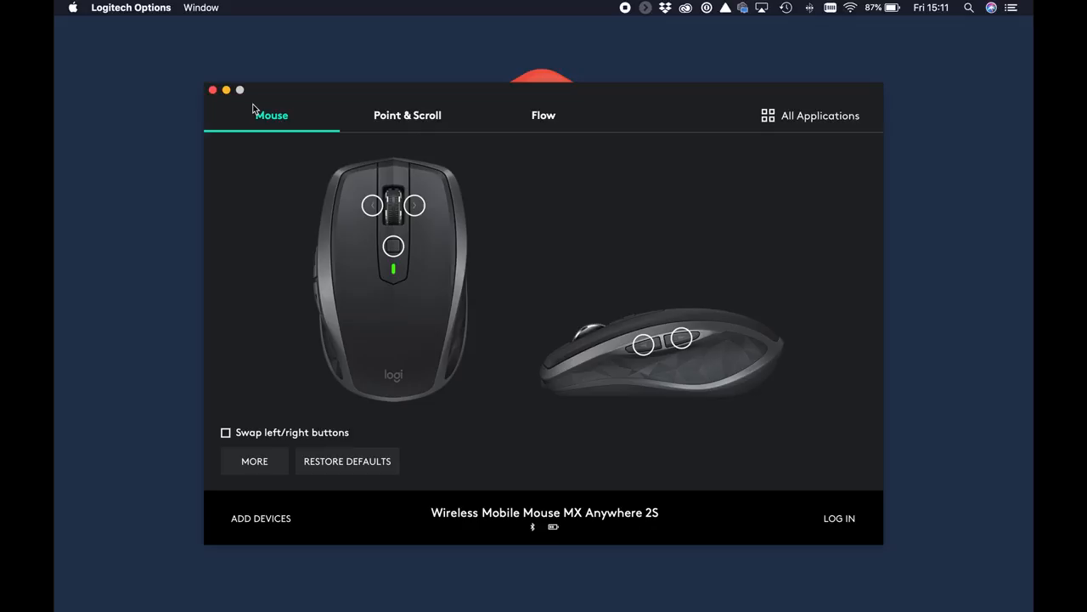
mouse_move(275, 137)
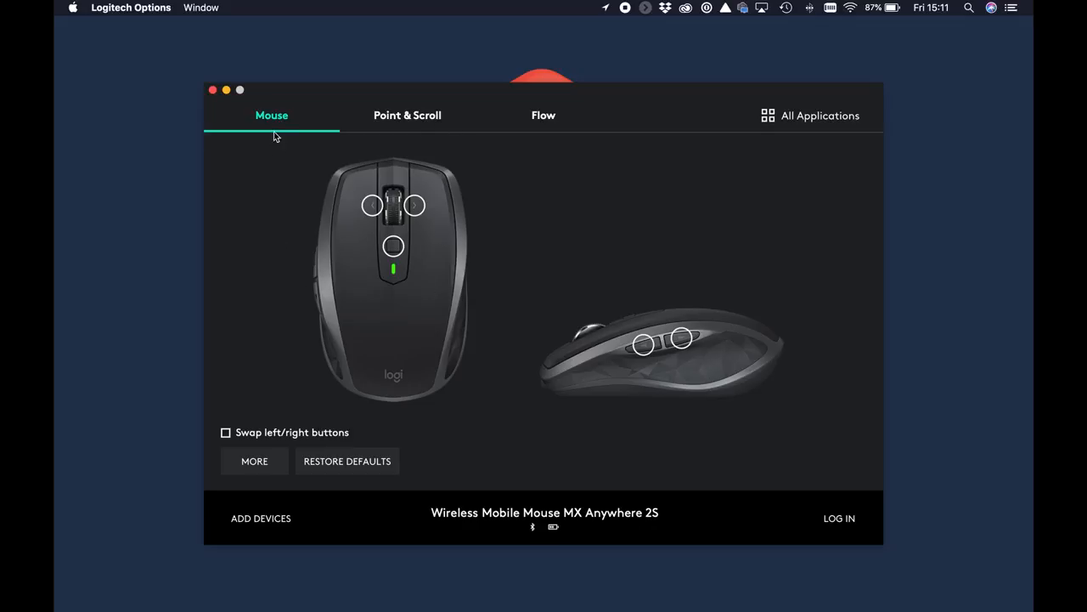
mouse_move(544, 383)
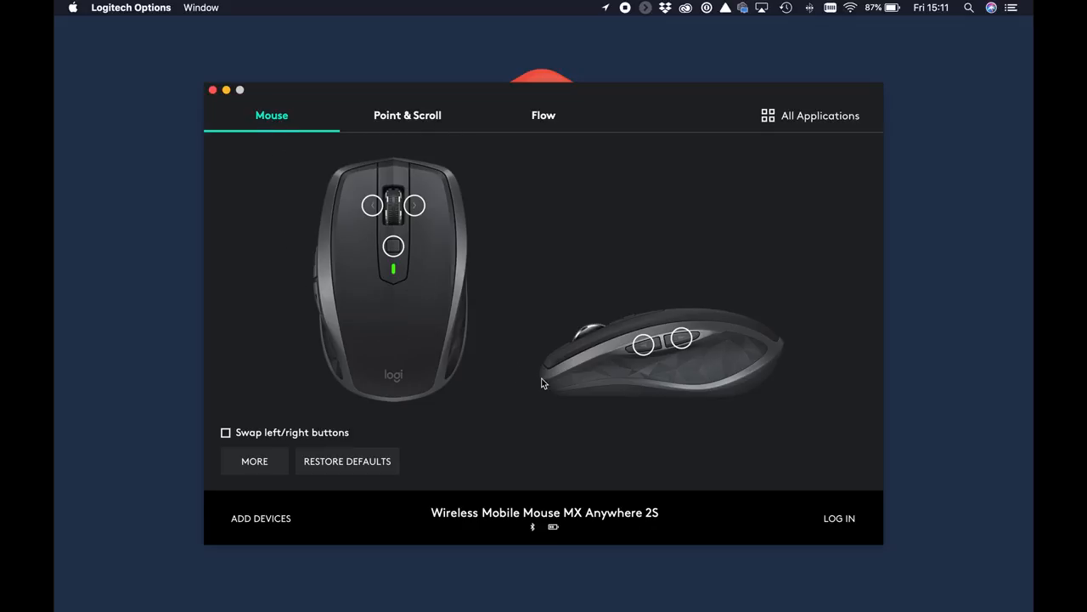
mouse_move(395, 167)
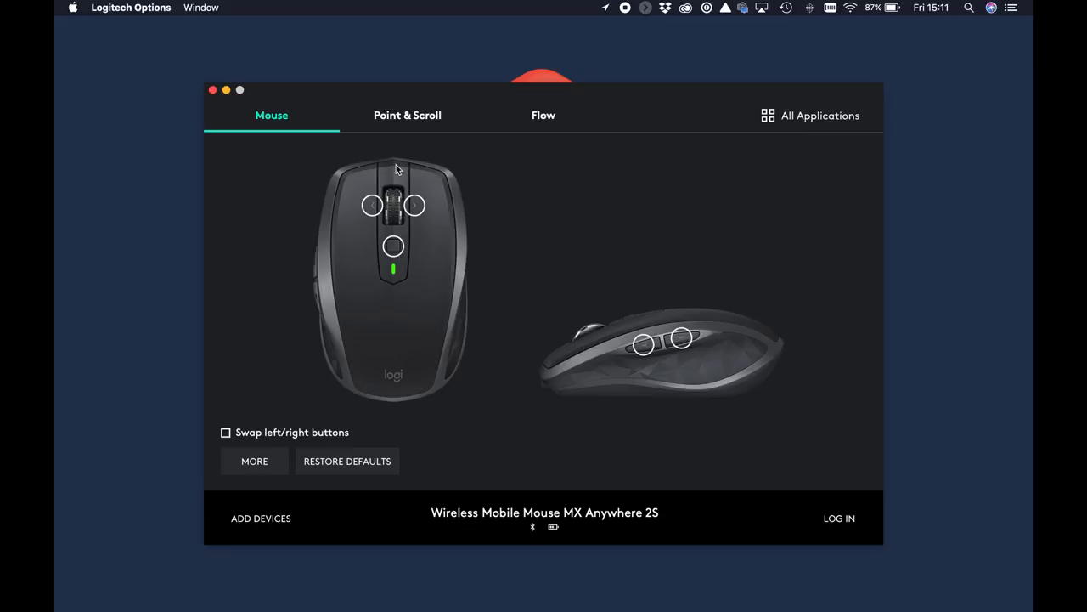
Step: Go from the Point & Scroll tab to the Flow tab's welcome page
left_click(407, 115)
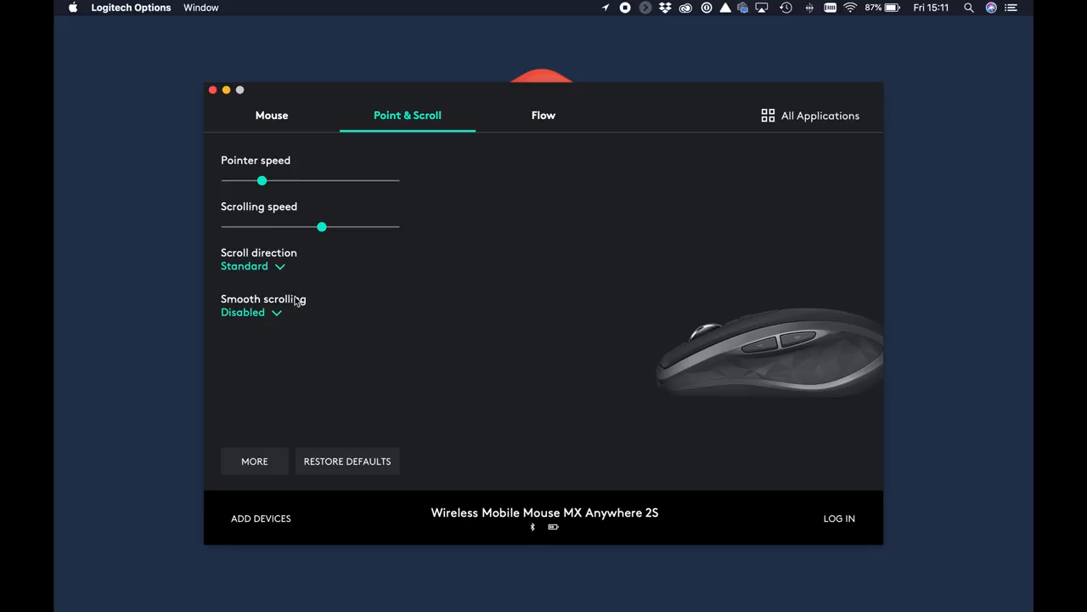
left_click(543, 115)
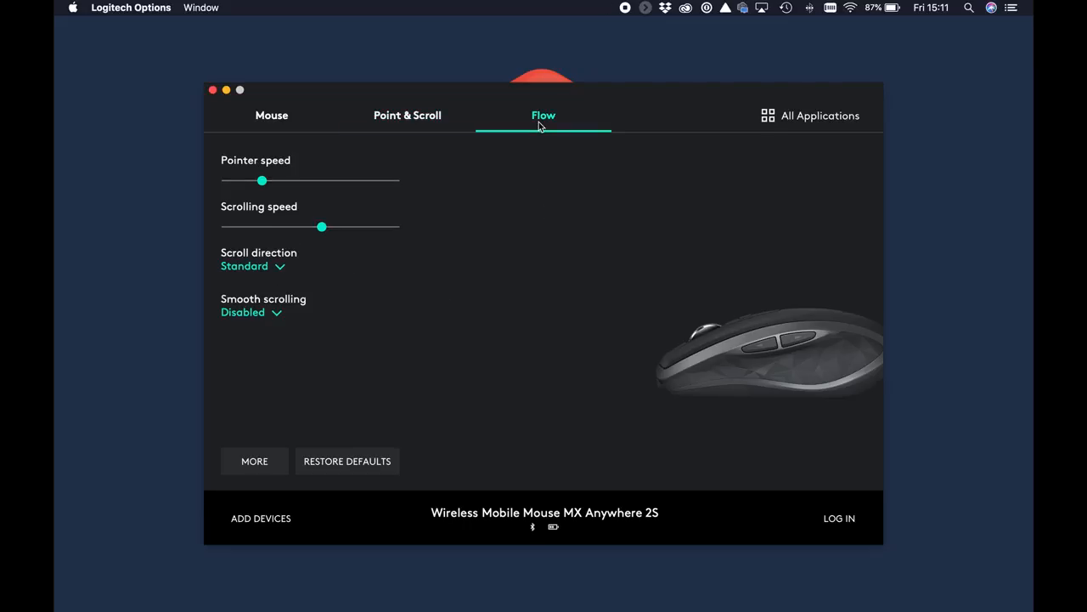
left_click(543, 115)
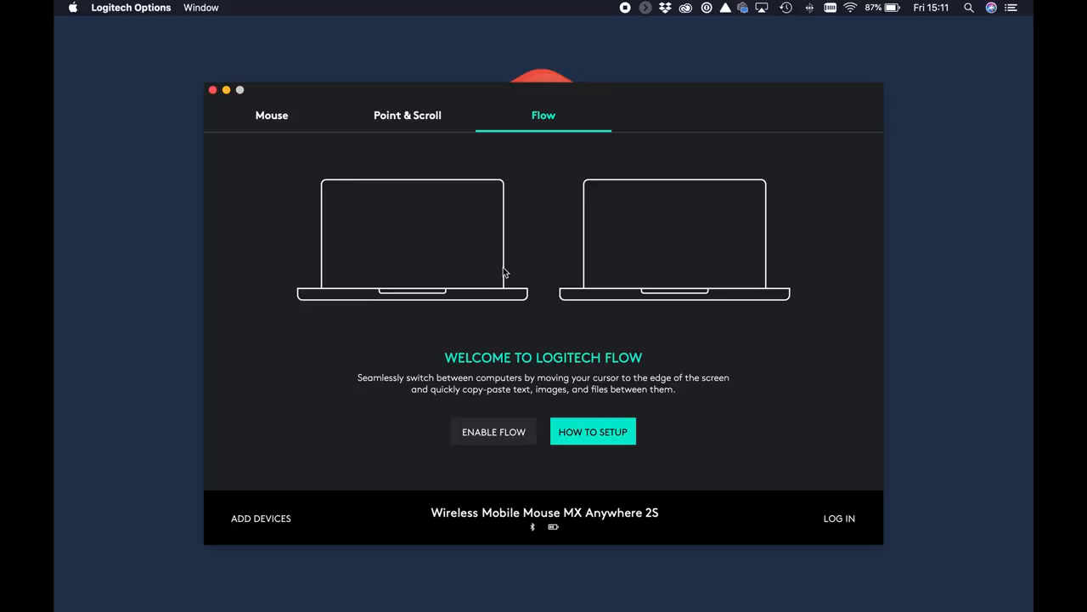
mouse_move(675, 227)
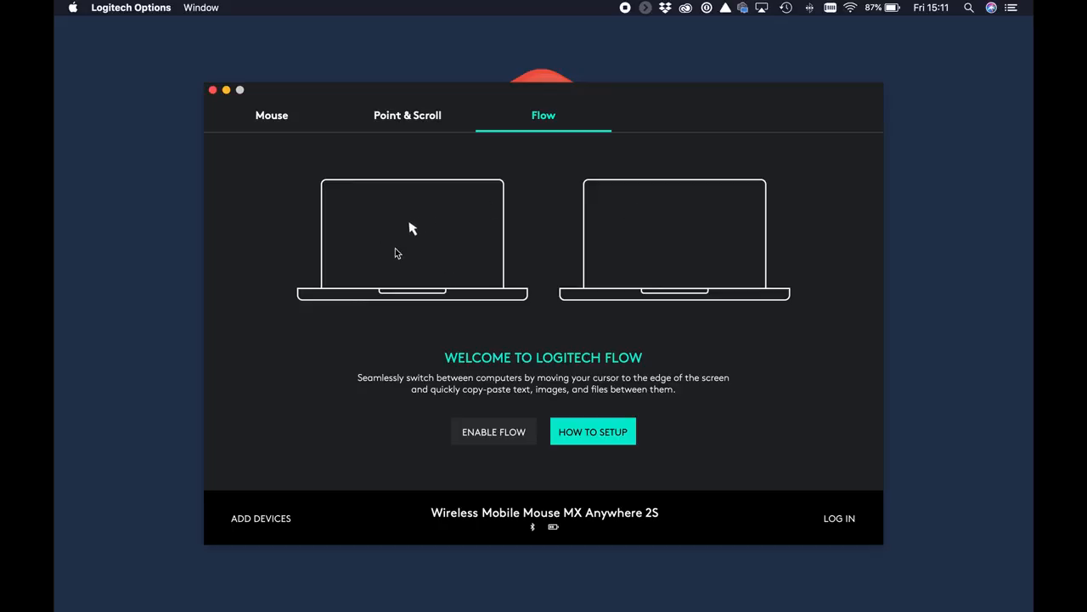
mouse_move(441, 258)
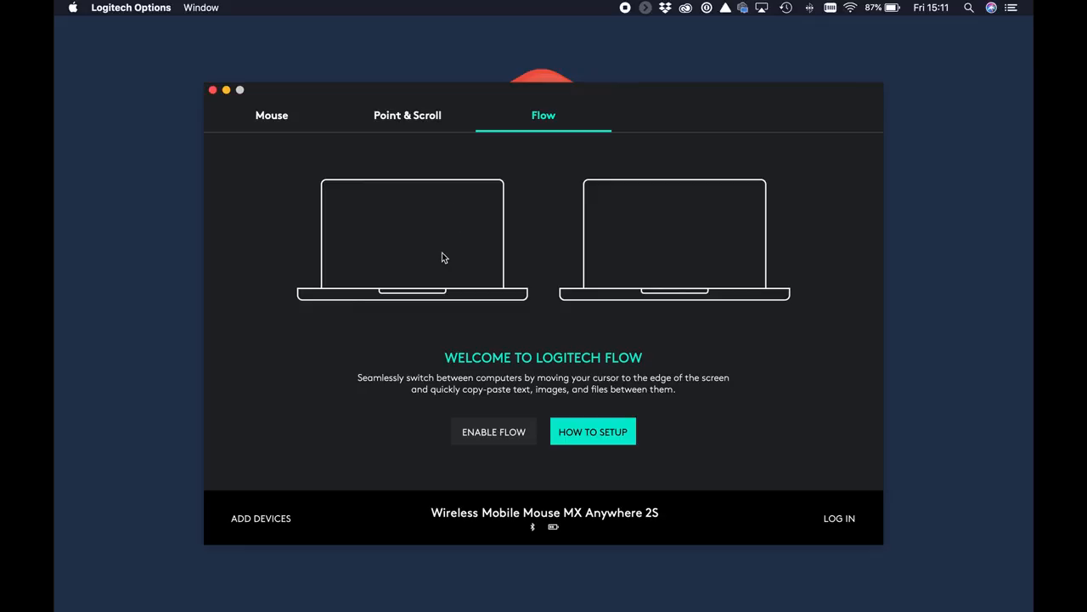
mouse_move(675, 227)
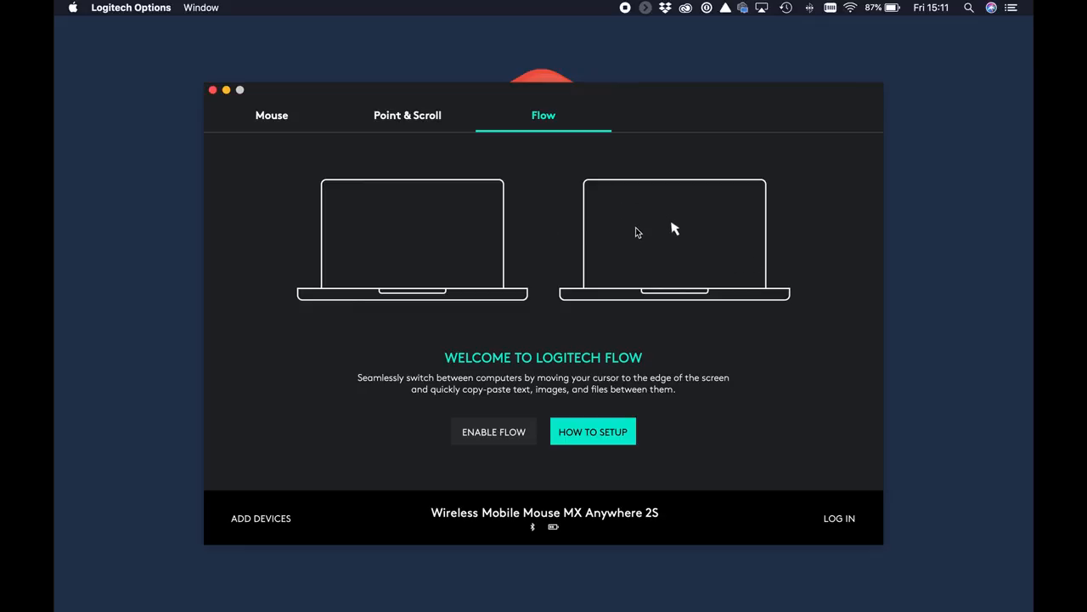
mouse_move(412, 228)
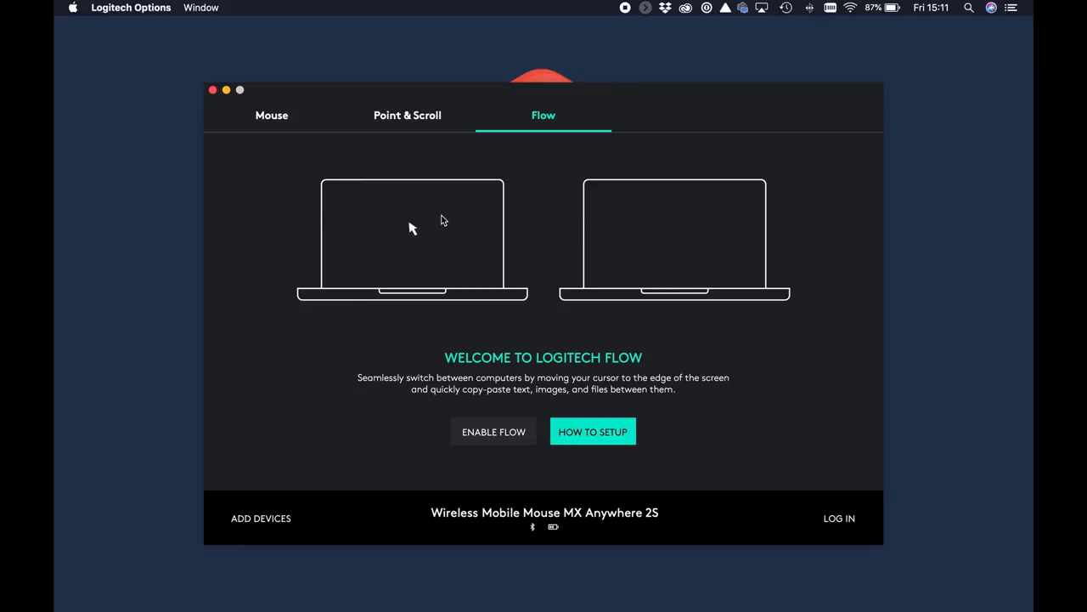
mouse_move(441, 221)
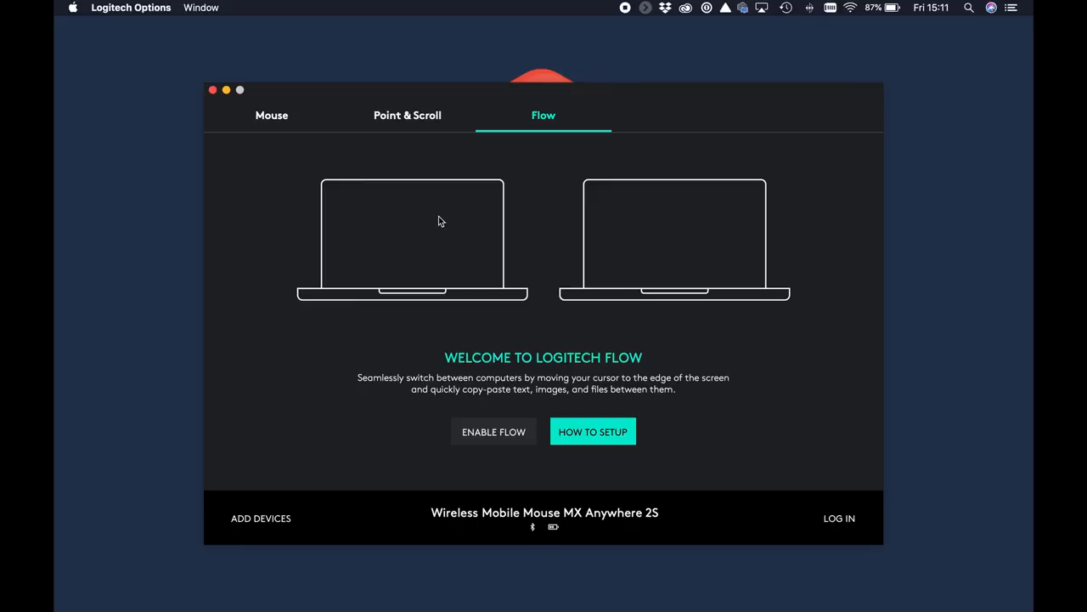
mouse_move(674, 228)
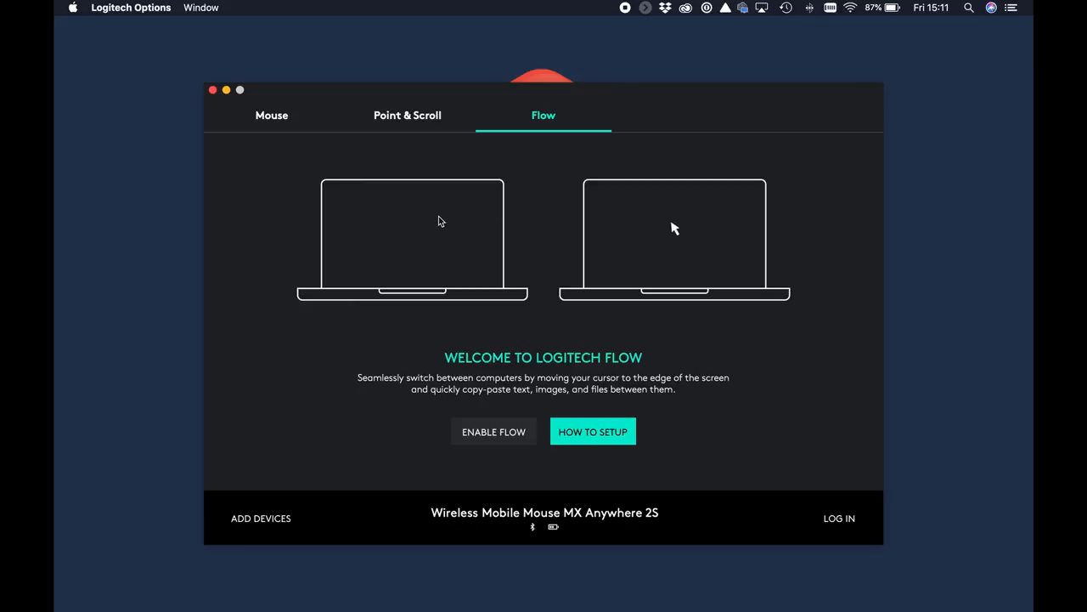
mouse_move(411, 228)
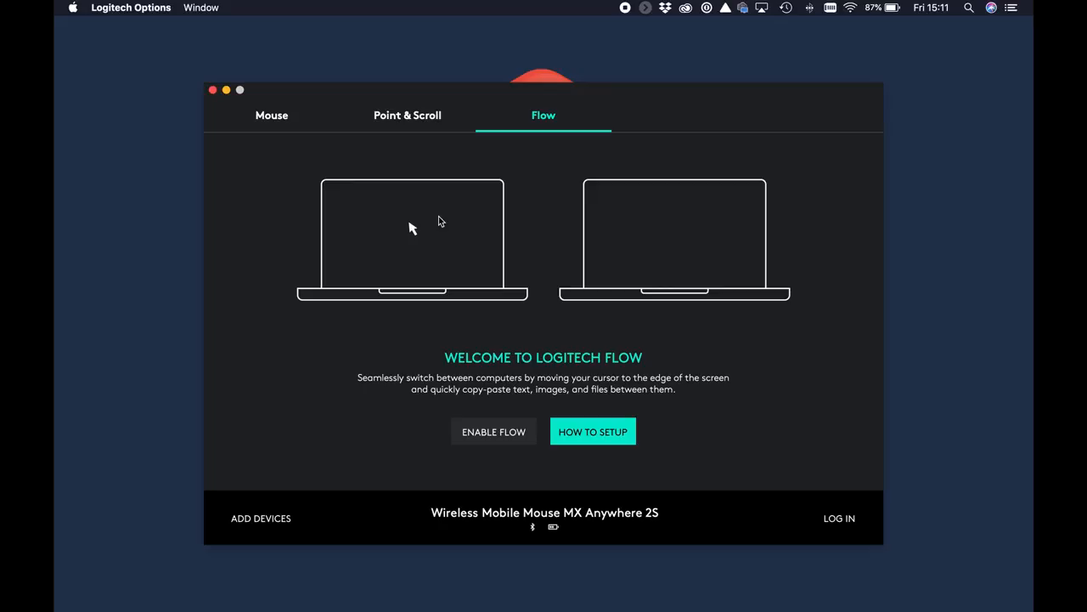
mouse_move(441, 225)
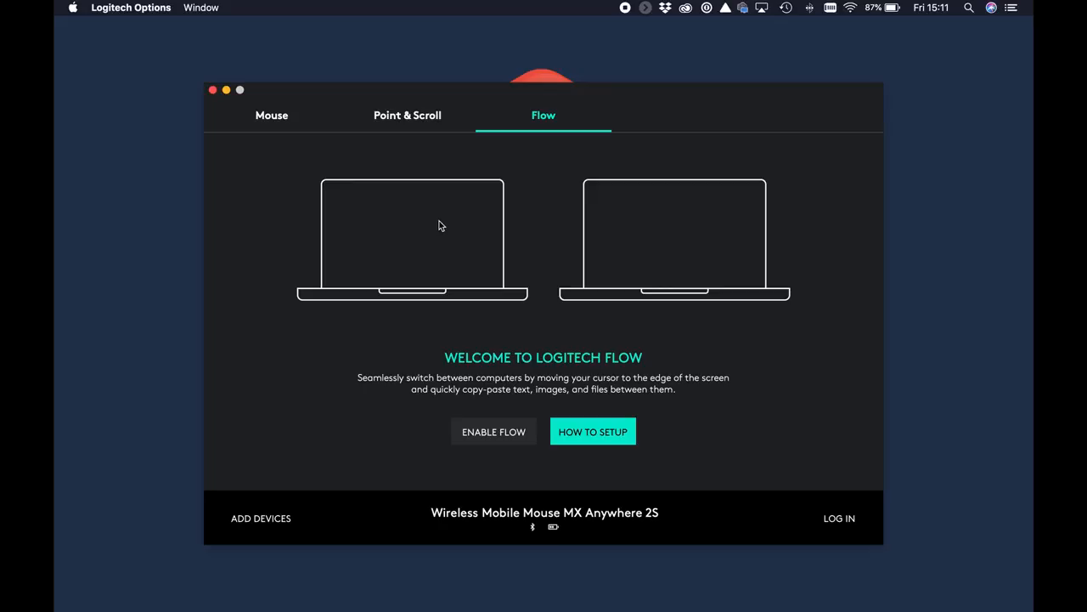
mouse_move(674, 228)
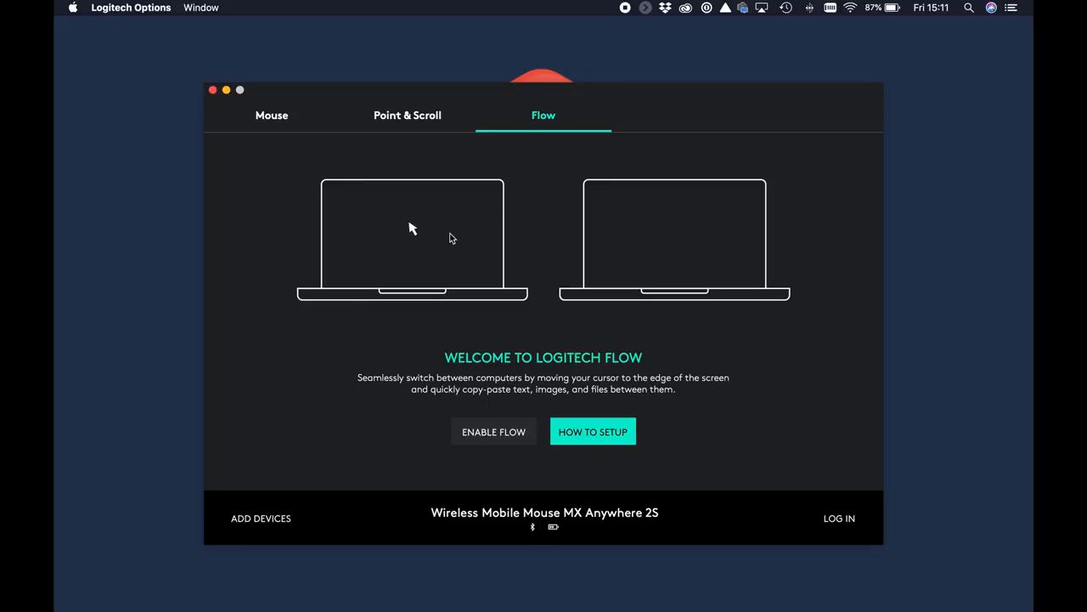
mouse_move(271, 116)
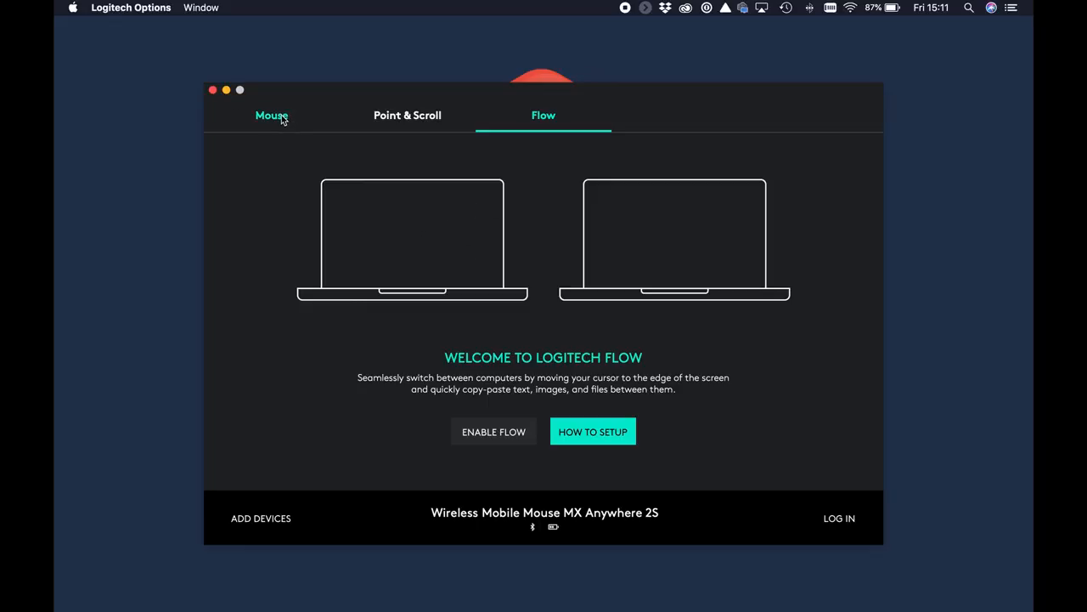
left_click(272, 114)
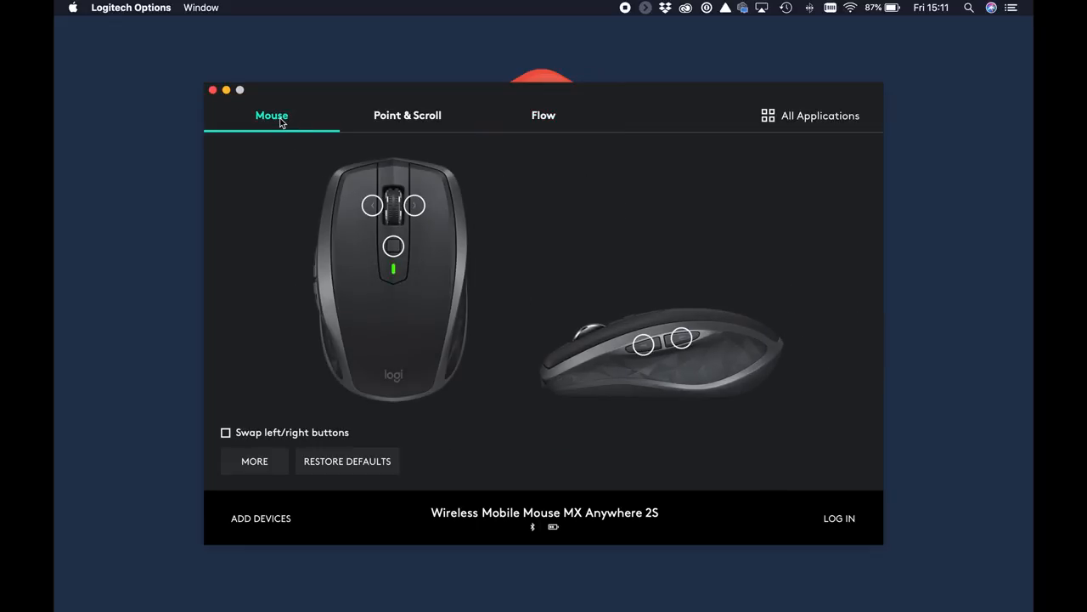
mouse_move(334, 245)
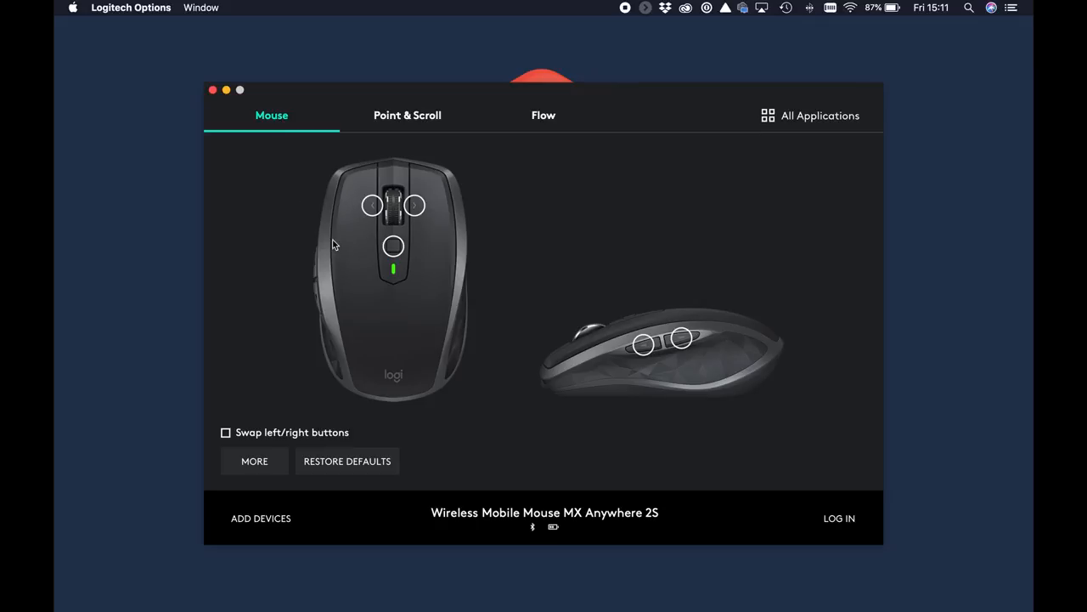
mouse_move(371, 206)
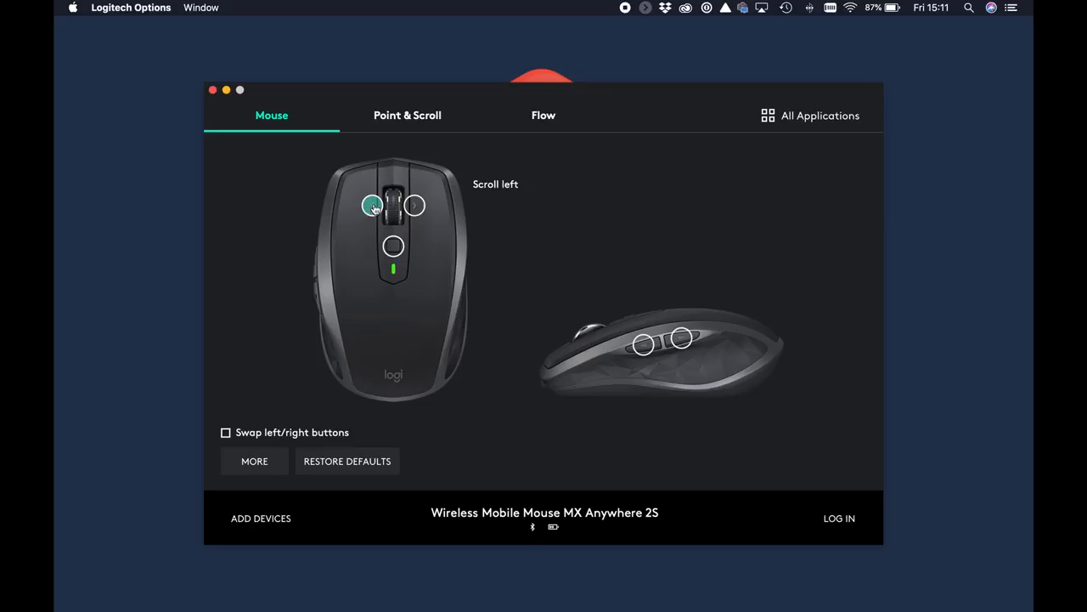
left_click(415, 206)
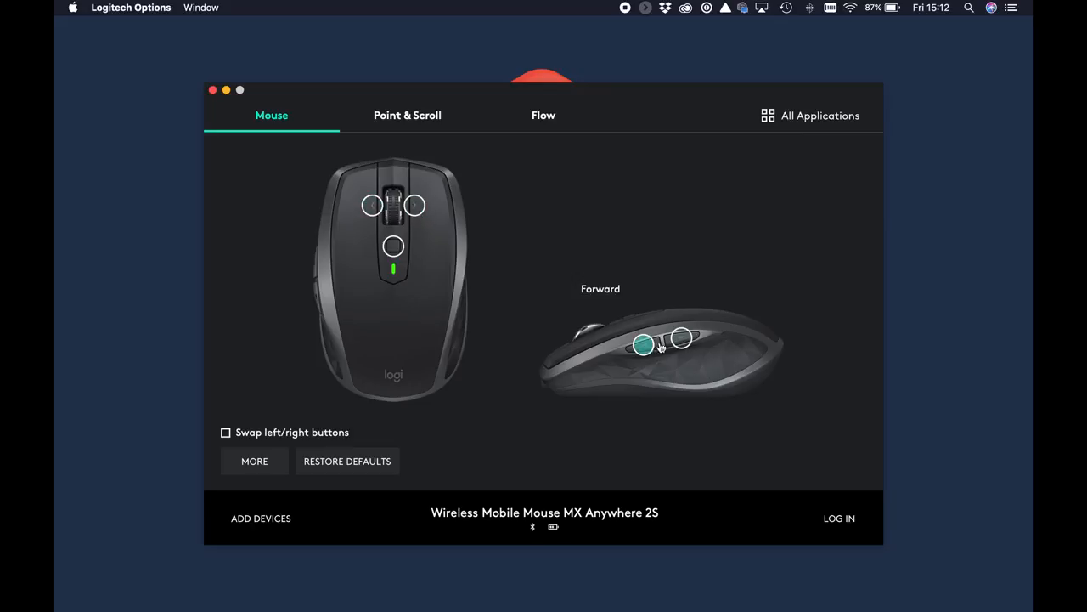
mouse_move(607, 395)
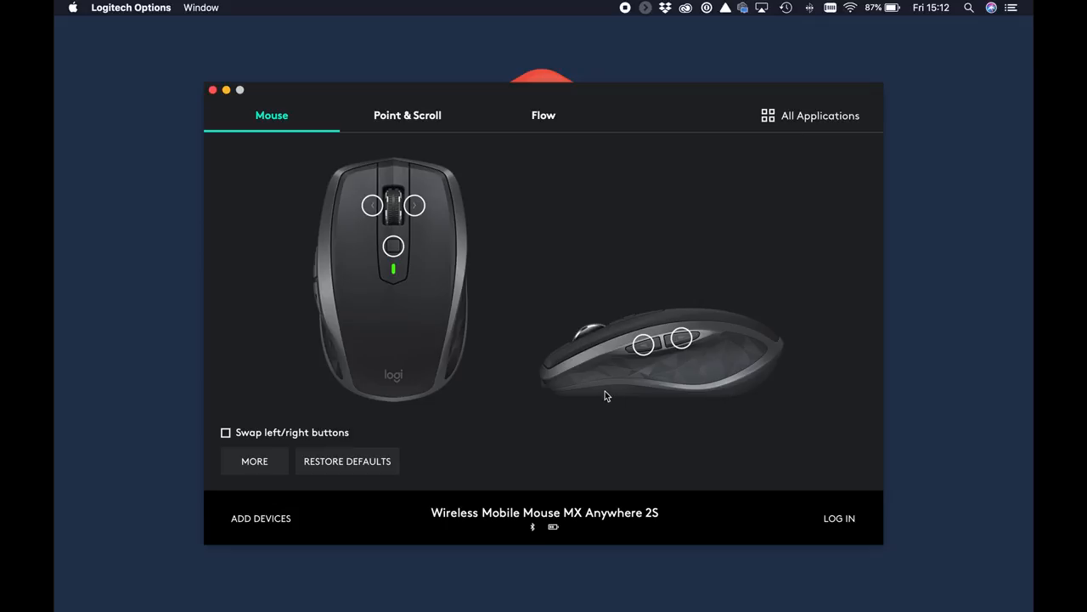
mouse_move(323, 317)
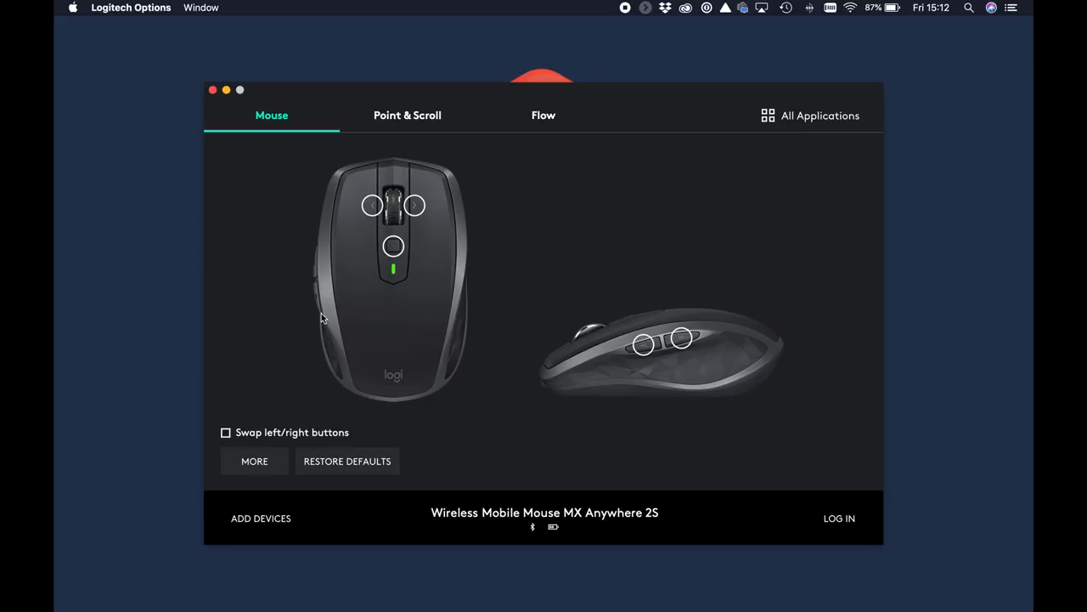
mouse_move(346, 203)
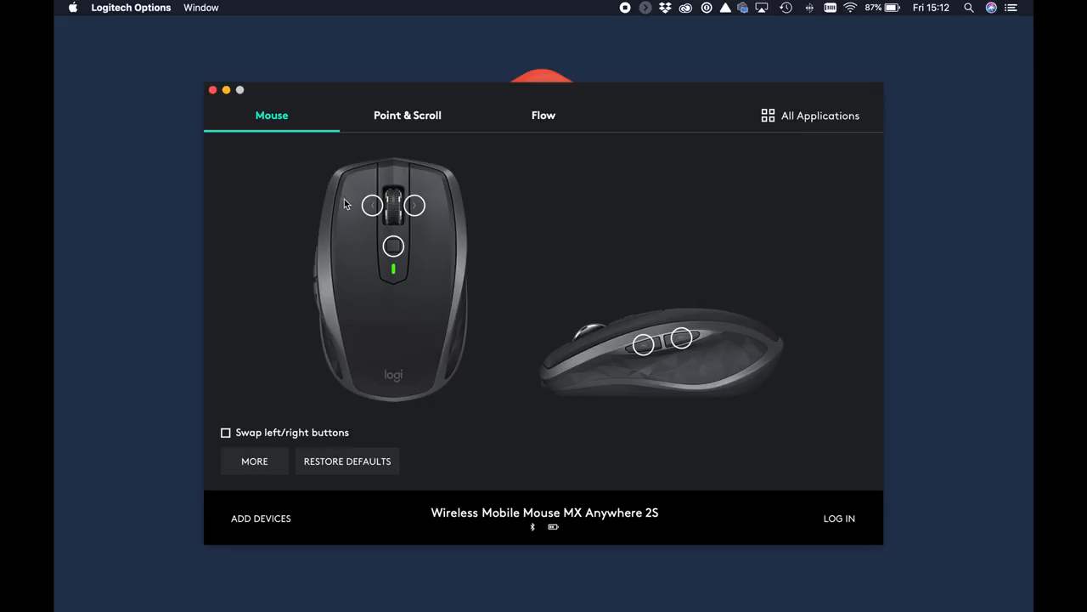
mouse_move(440, 193)
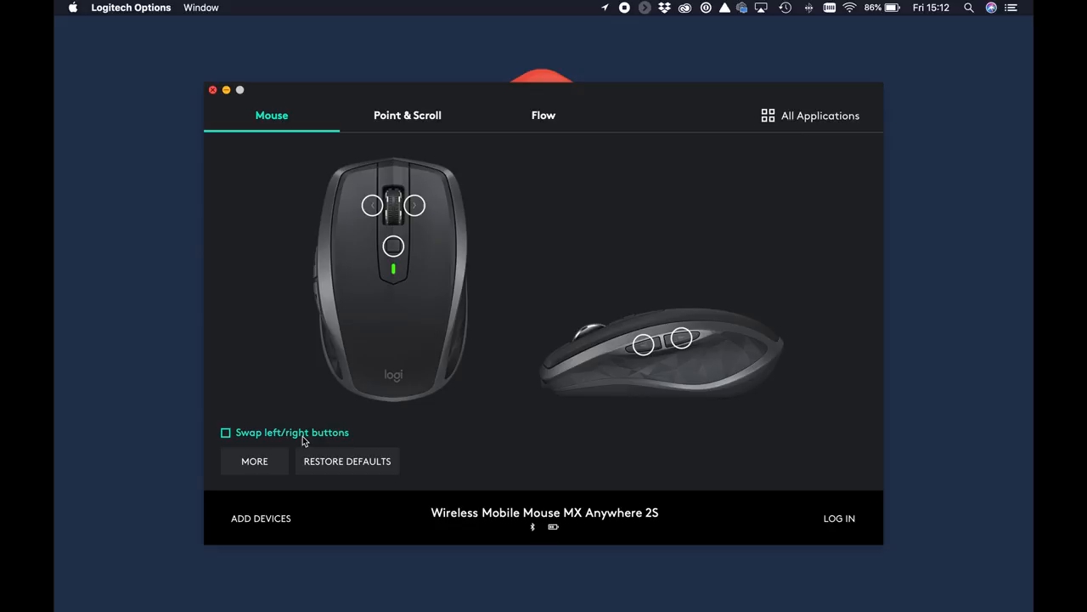
mouse_move(433, 196)
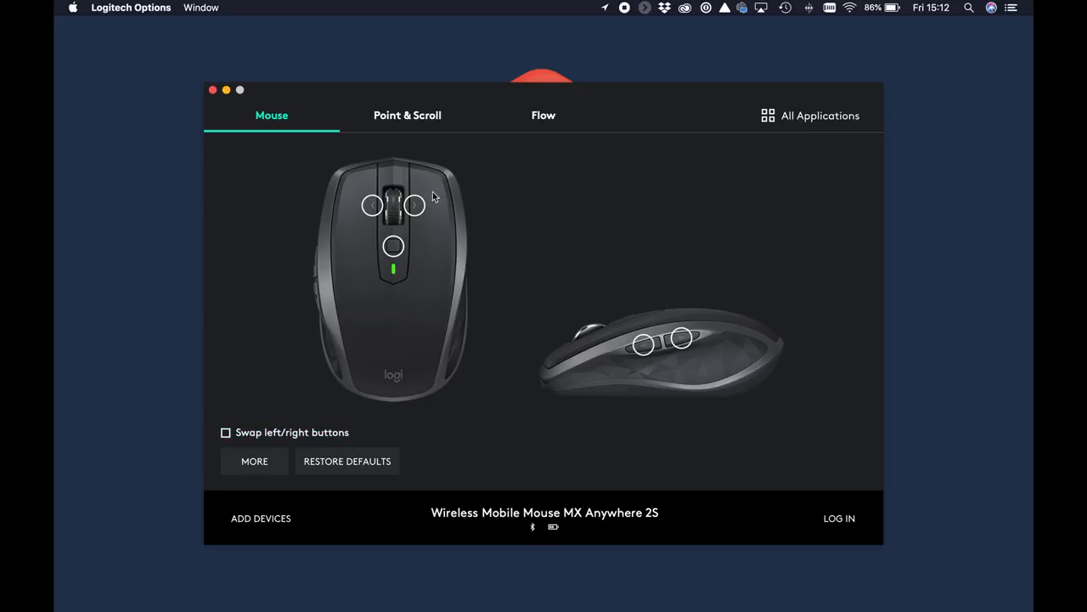
mouse_move(440, 194)
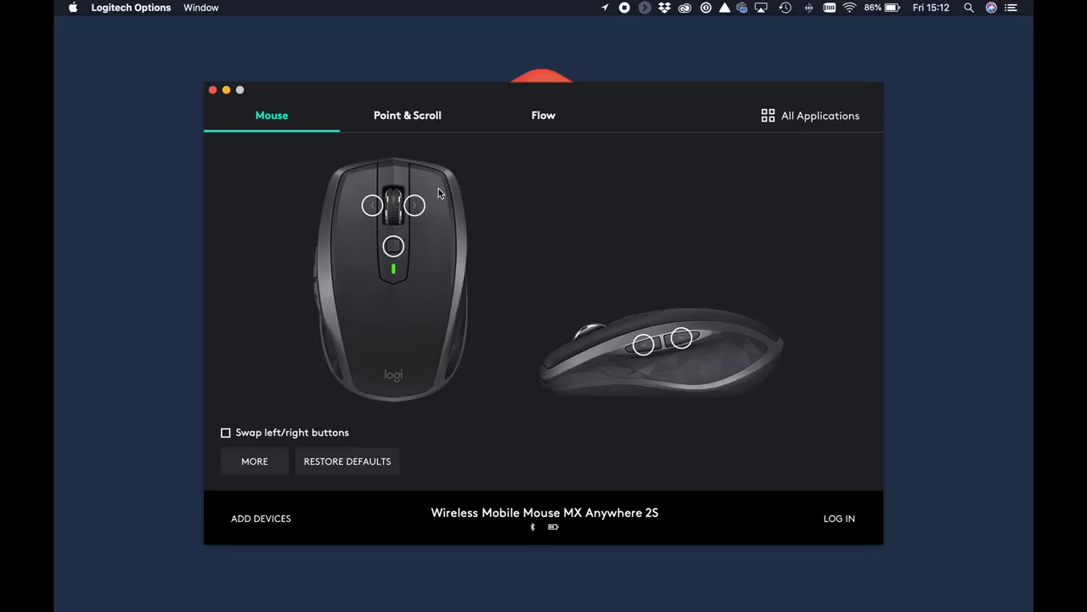
mouse_move(436, 199)
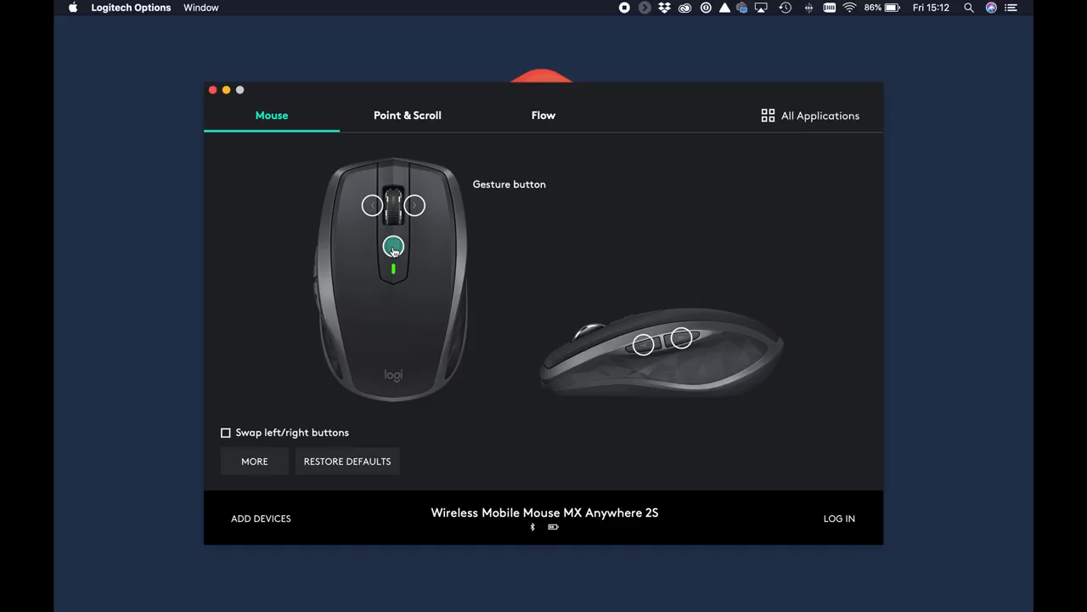
Step: Add Google Chrome as its own application profile from All Applications
left_click(393, 247)
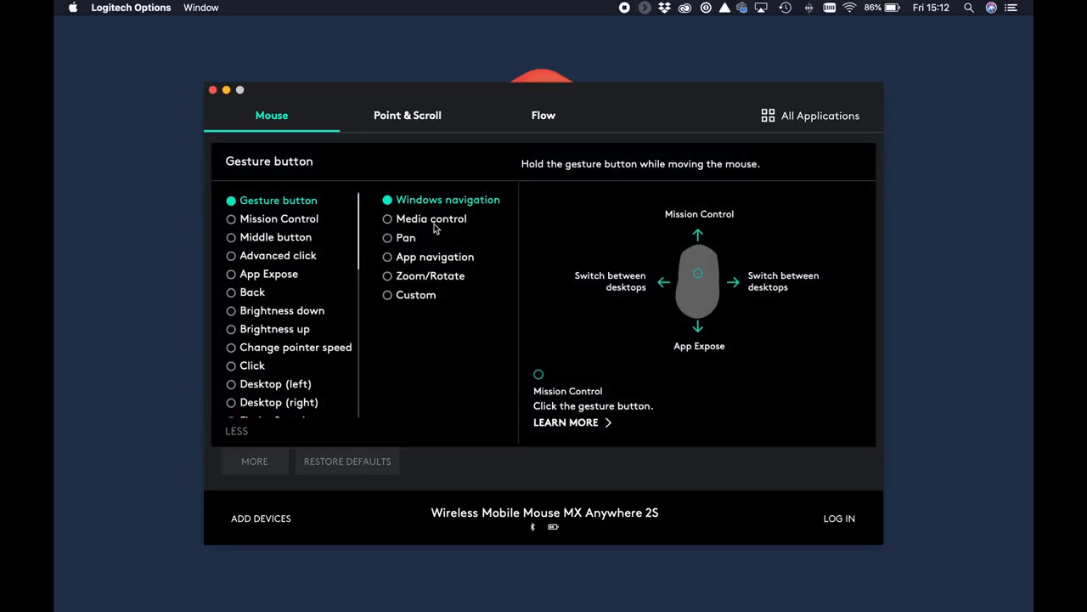
mouse_move(454, 326)
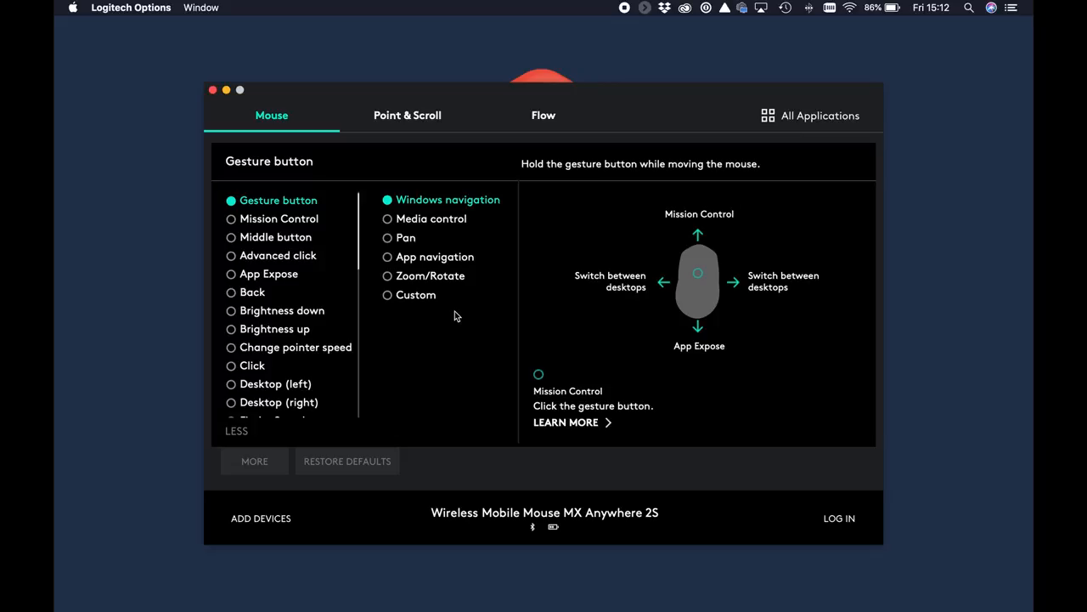
mouse_move(460, 333)
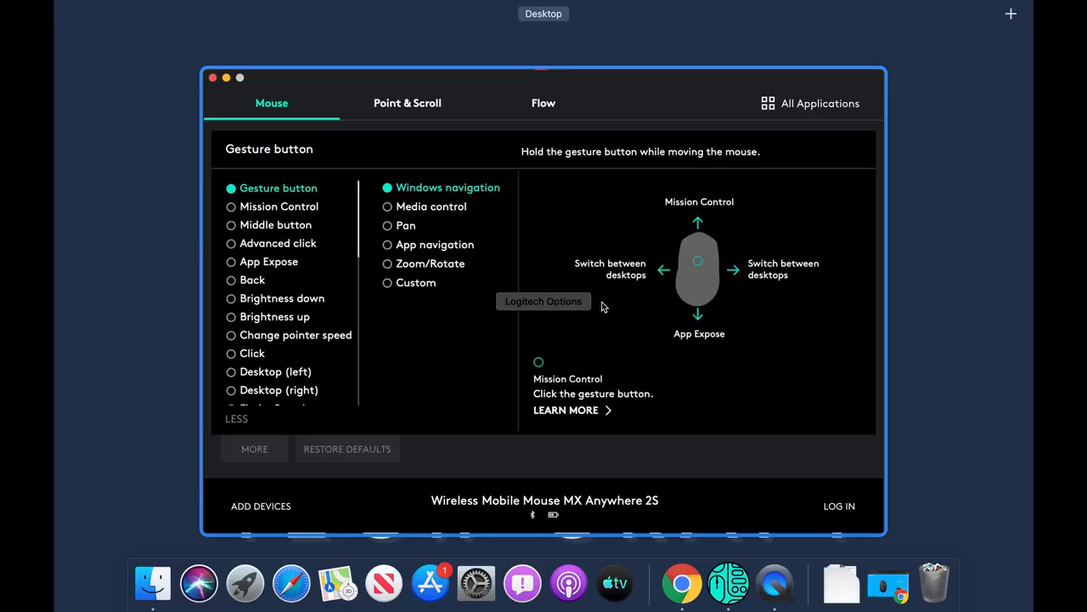
mouse_move(444, 331)
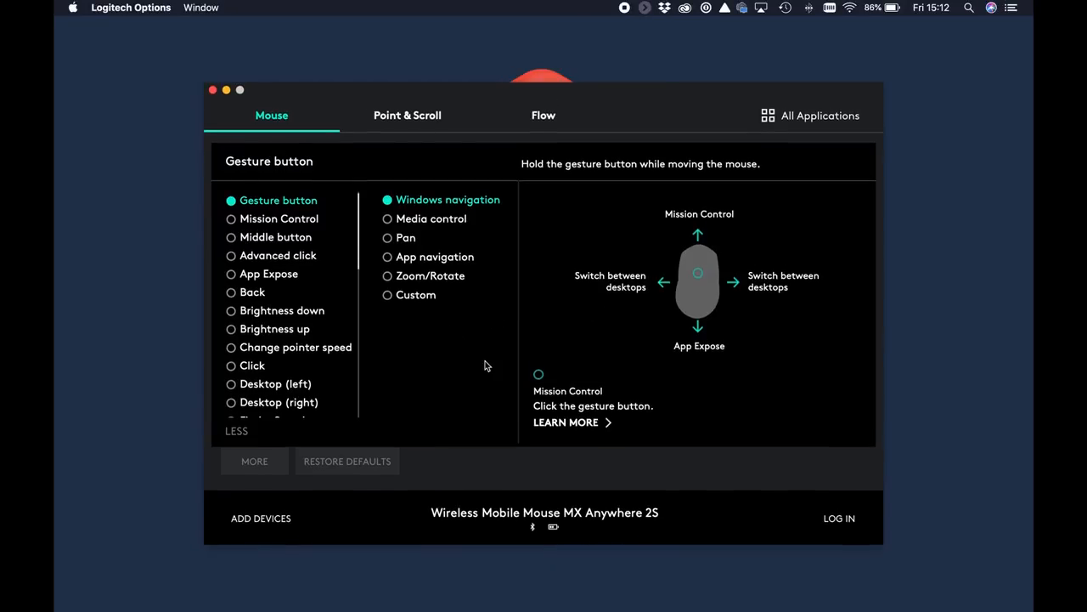
mouse_move(355, 111)
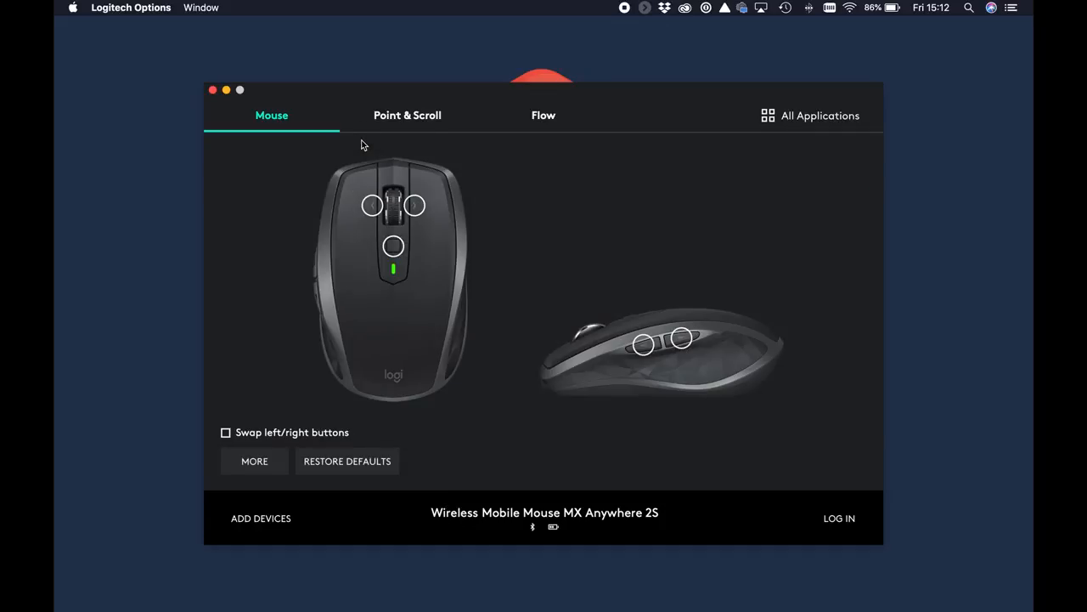
mouse_move(783, 160)
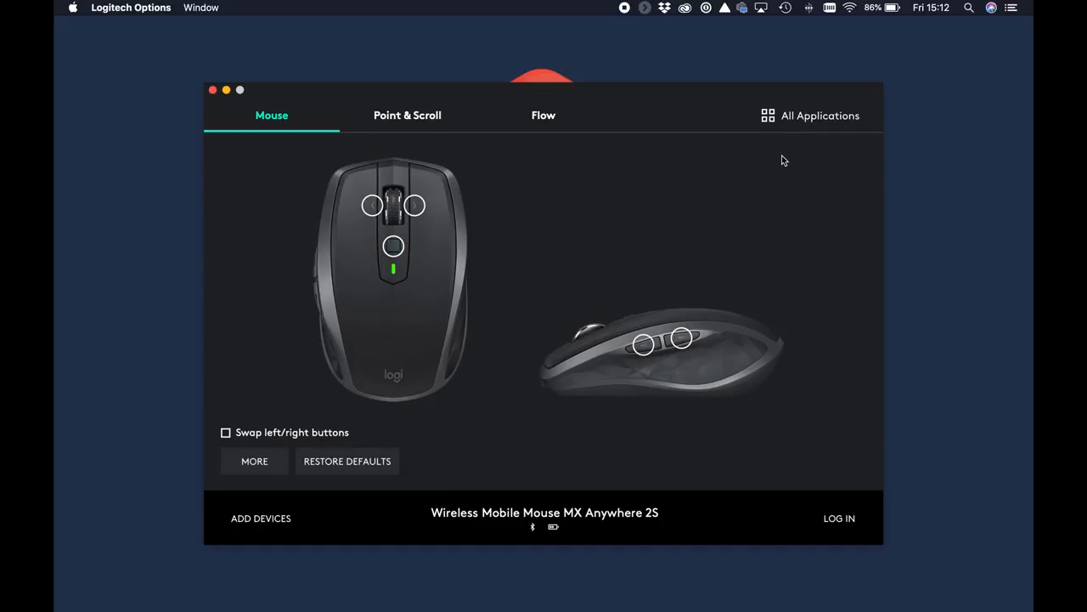
left_click(810, 115)
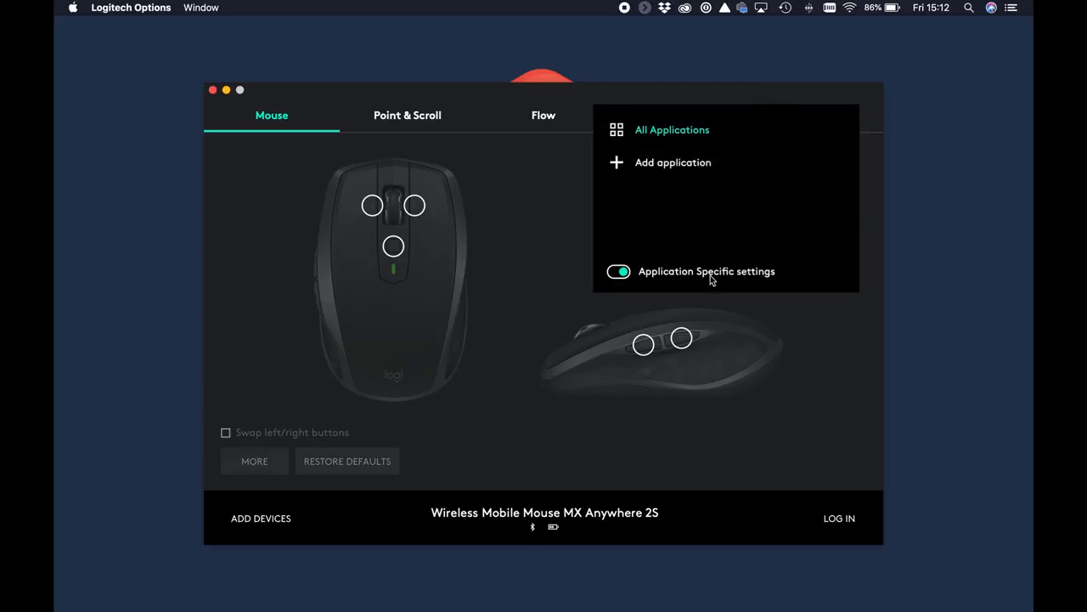
mouse_move(673, 163)
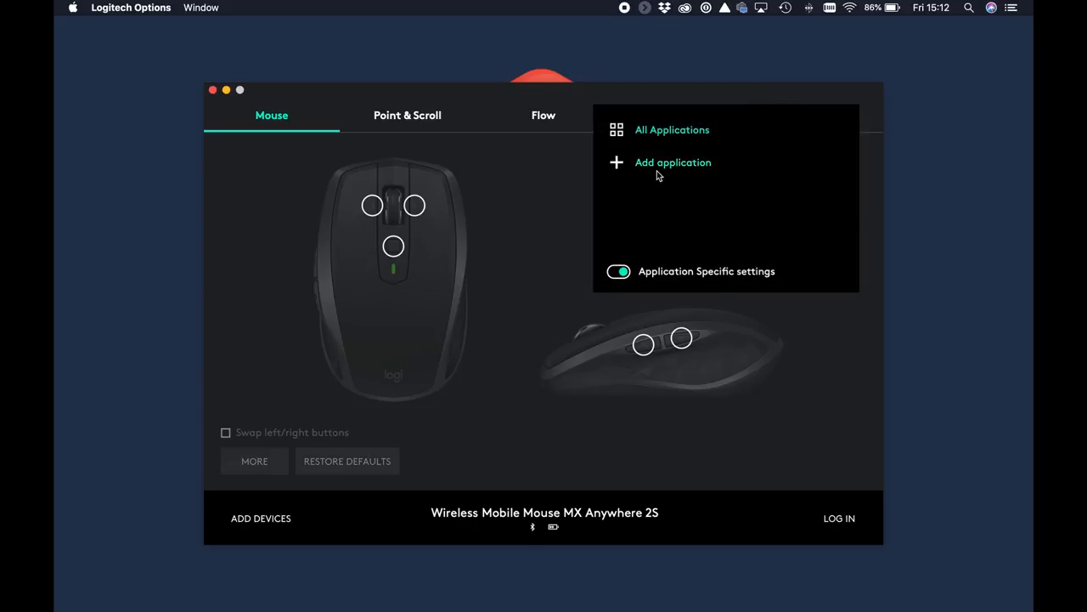
left_click(673, 162)
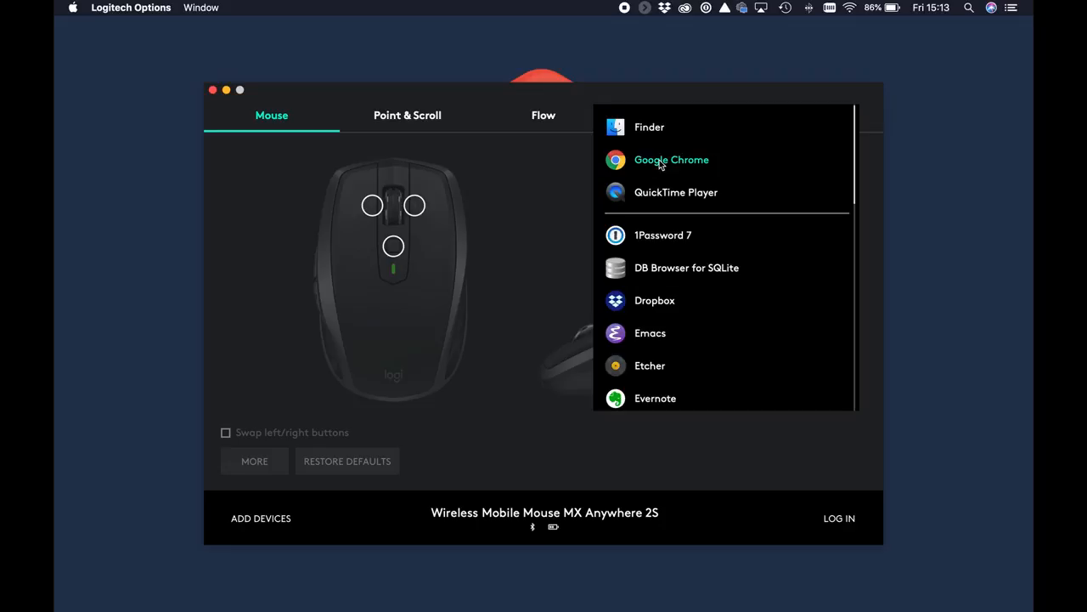
left_click(671, 160)
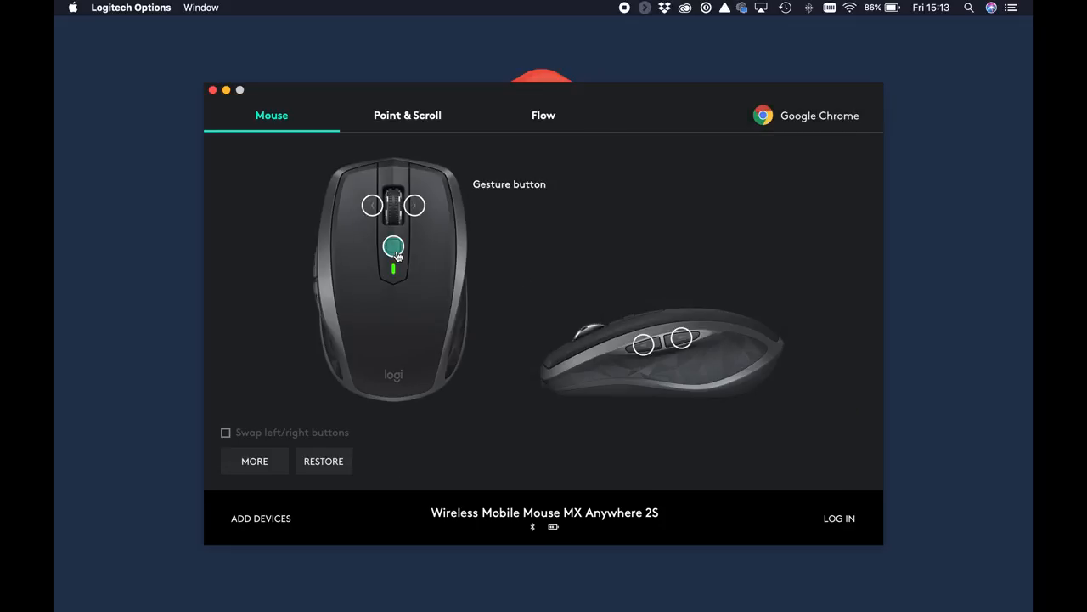
Step: Open the gesture button's action list for the Chrome profile and browse it
left_click(393, 251)
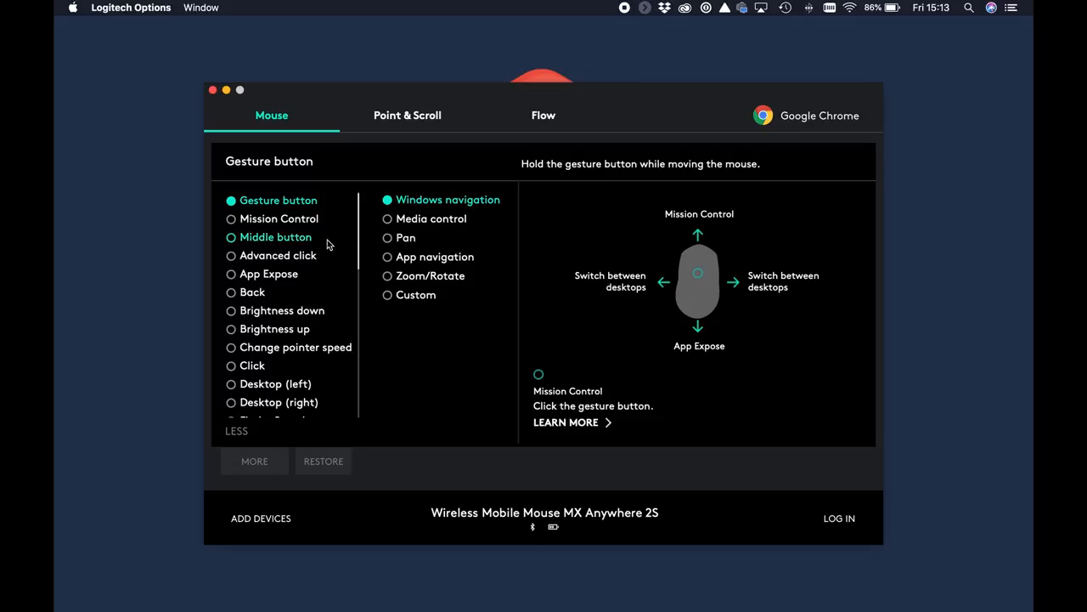
scroll("down", 3)
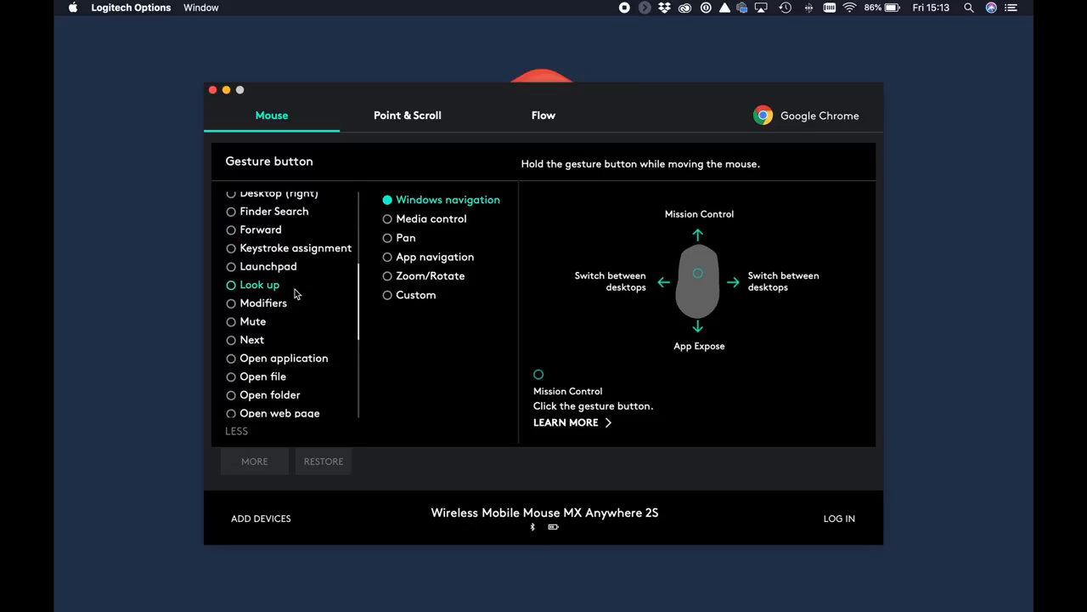
mouse_move(302, 303)
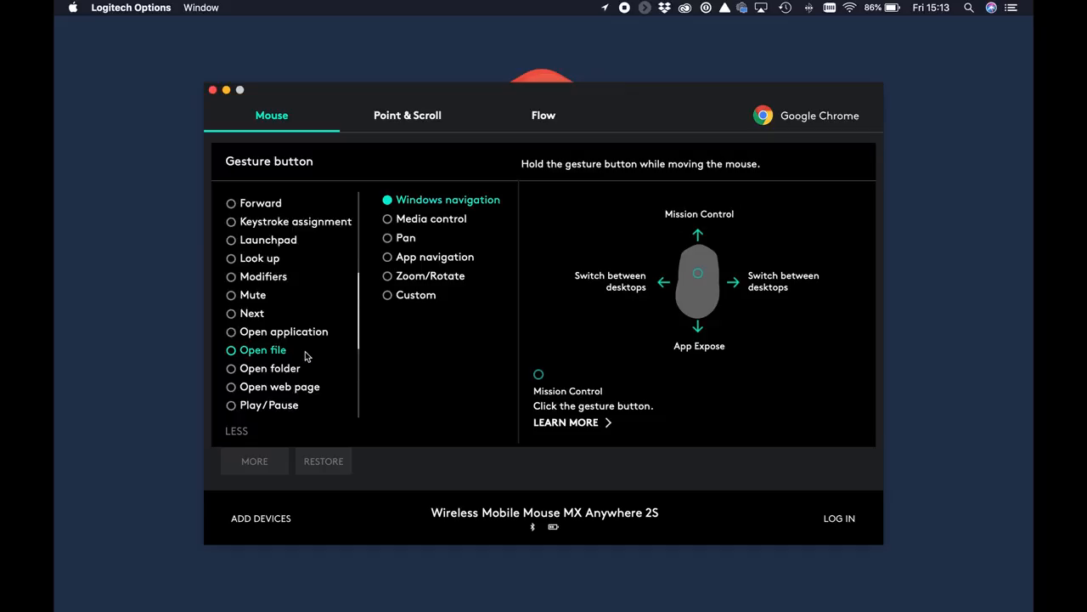
scroll("down", 3)
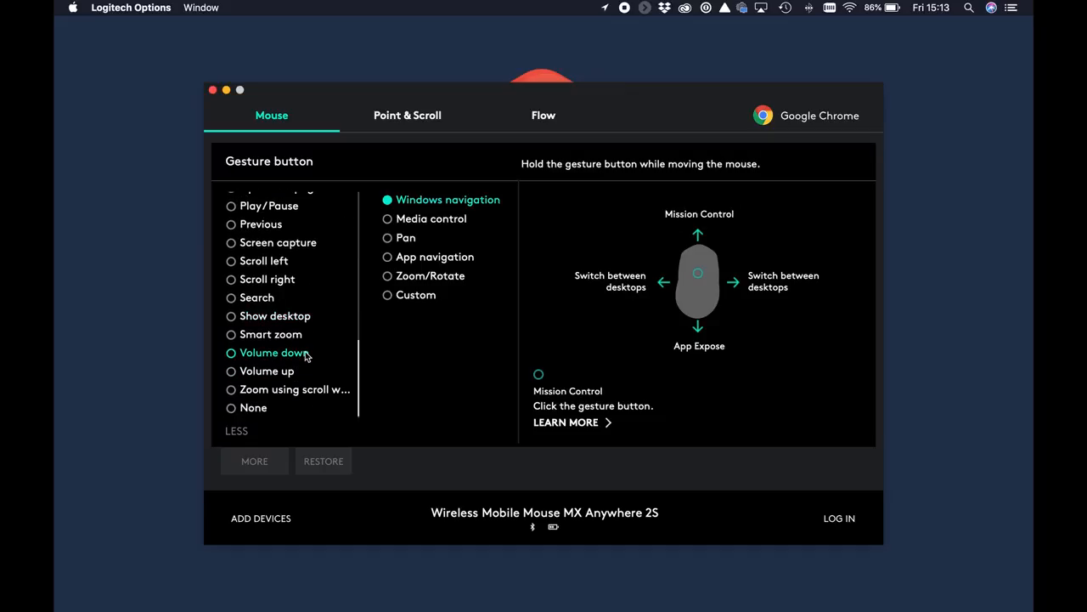
scroll("up", 3)
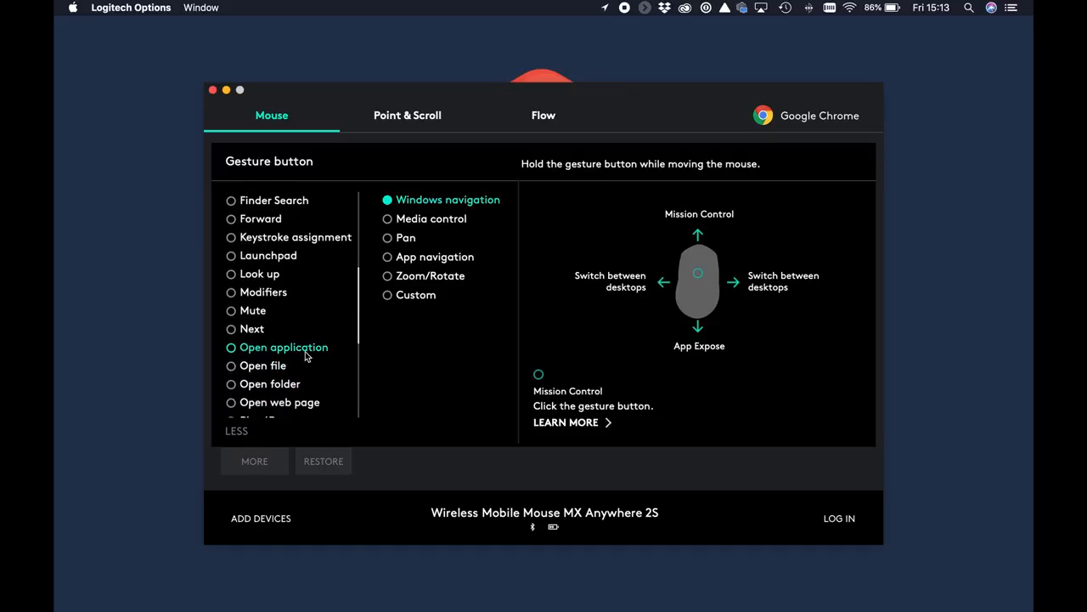
mouse_move(293, 278)
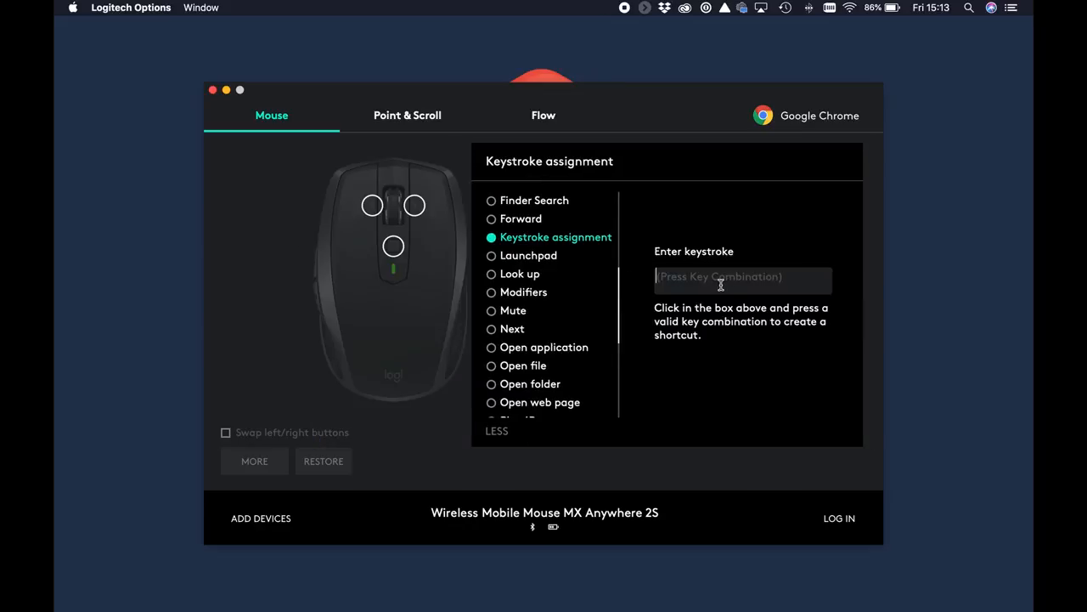
mouse_move(724, 374)
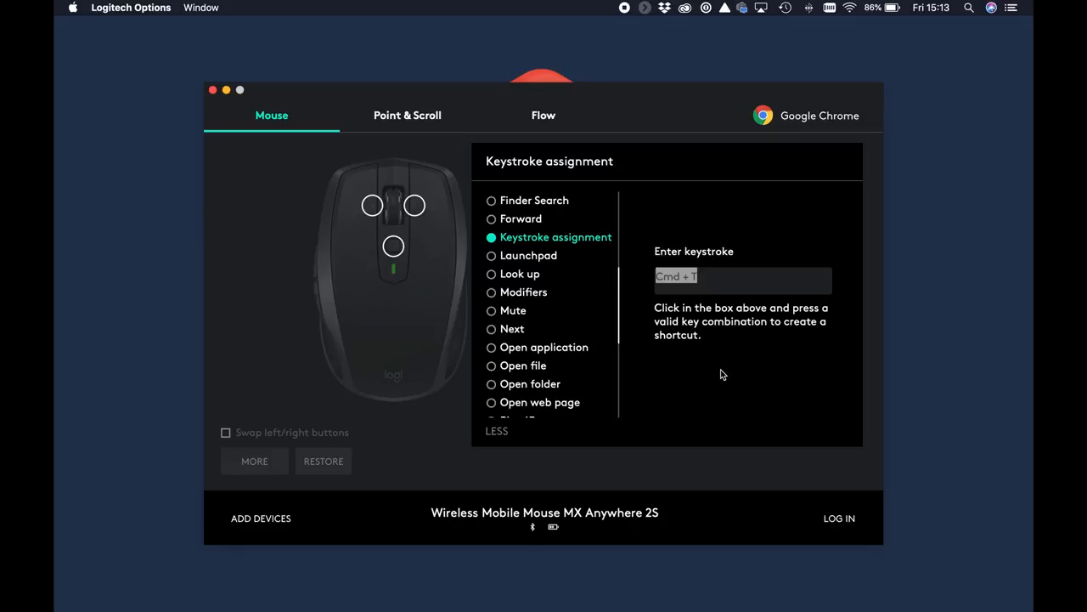
mouse_move(744, 494)
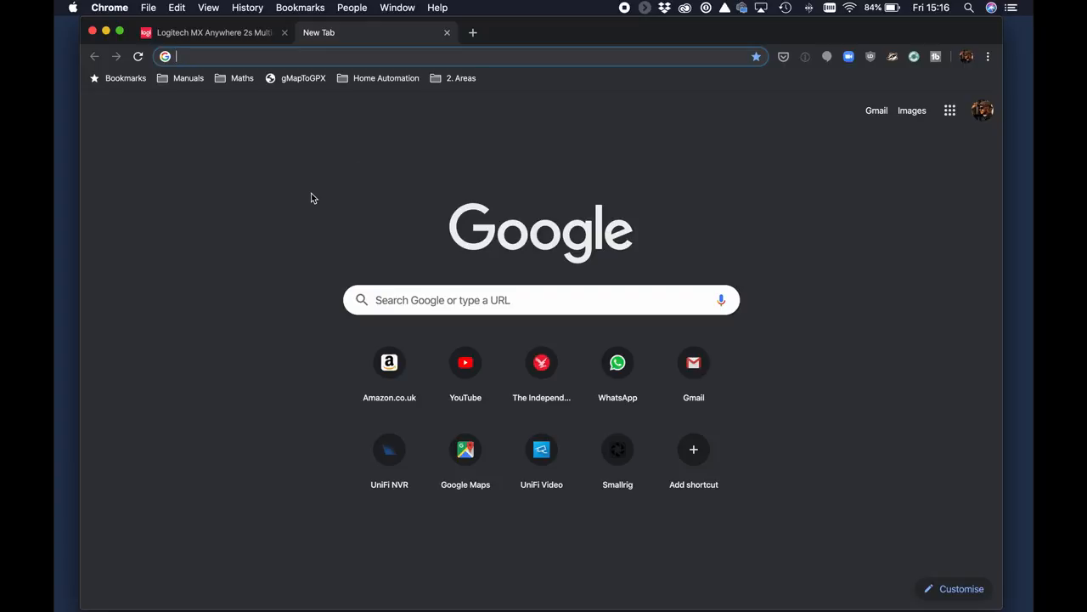
Step: Switch to Google Chrome to test the gesture button opening a New Tab
left_click(213, 33)
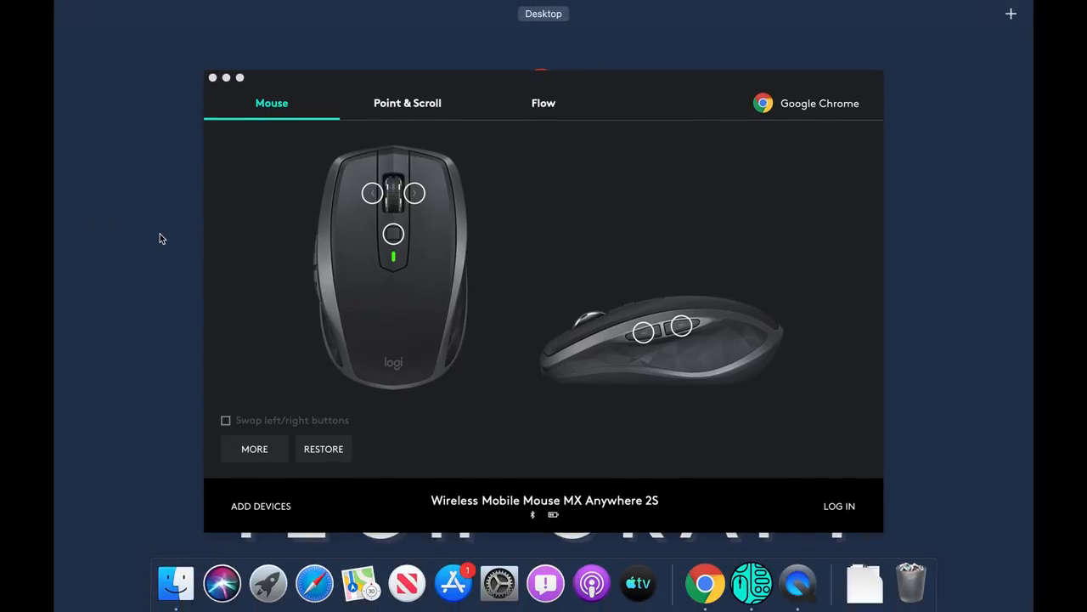
mouse_move(147, 221)
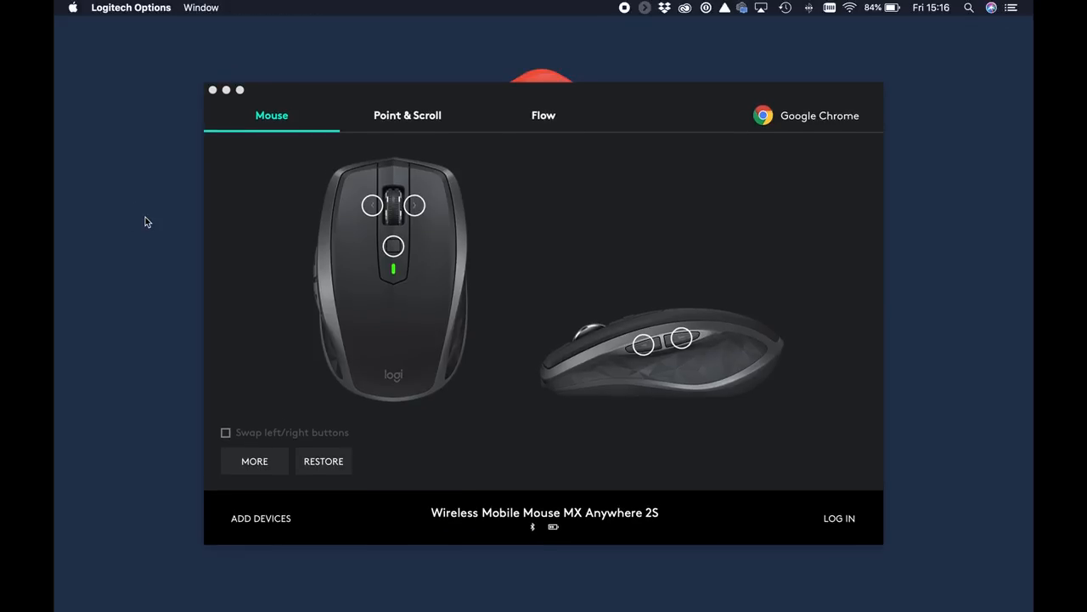
mouse_move(614, 257)
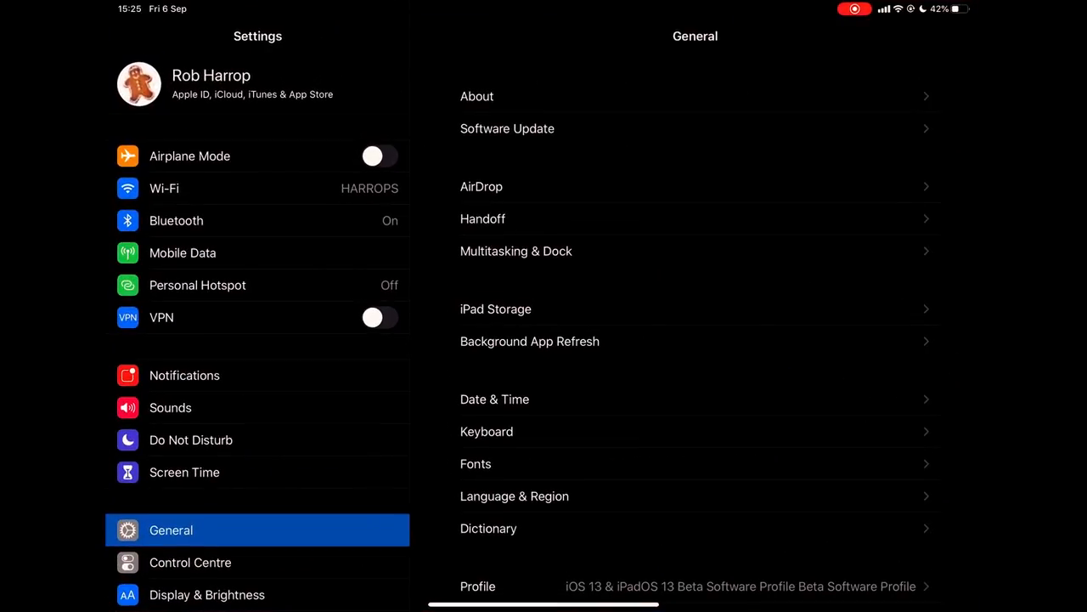
Step: Pair the MX Anywhere 2S from Bluetooth settings, accepting the pairing request
left_click(176, 220)
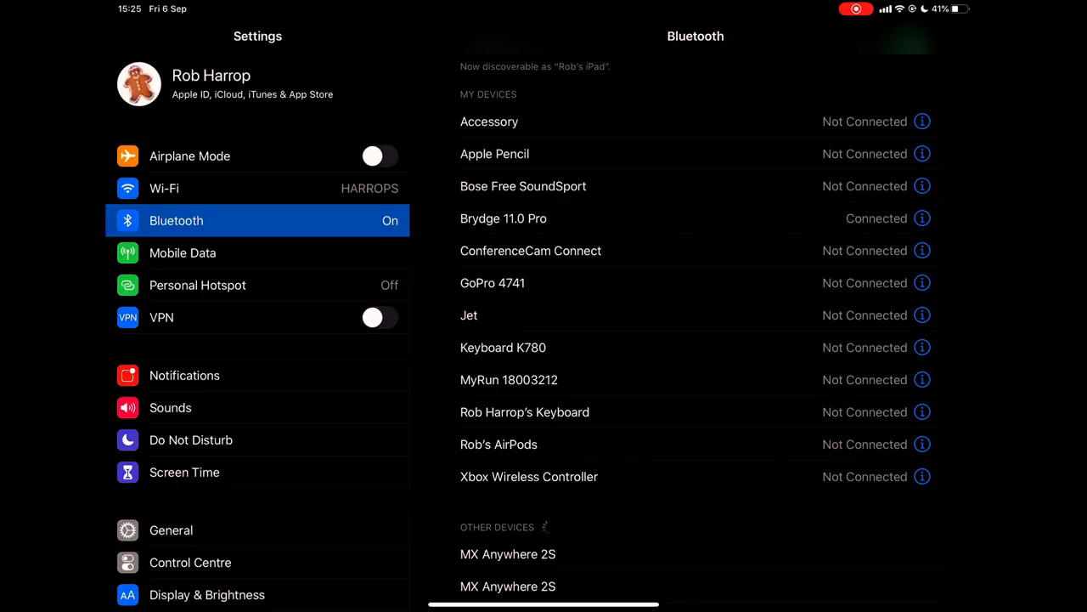
scroll("down", 3)
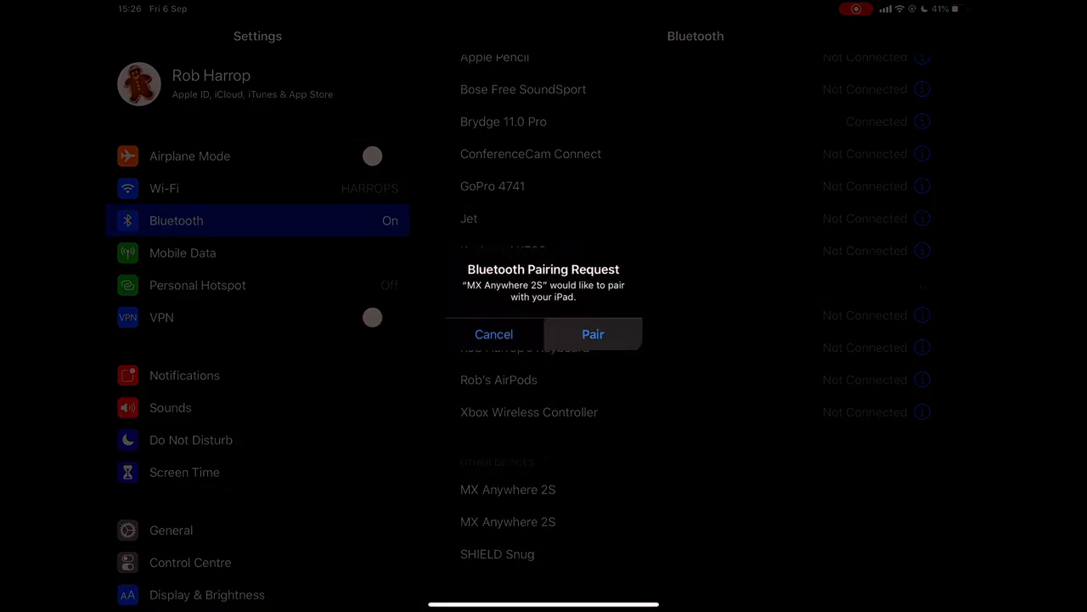
left_click(593, 334)
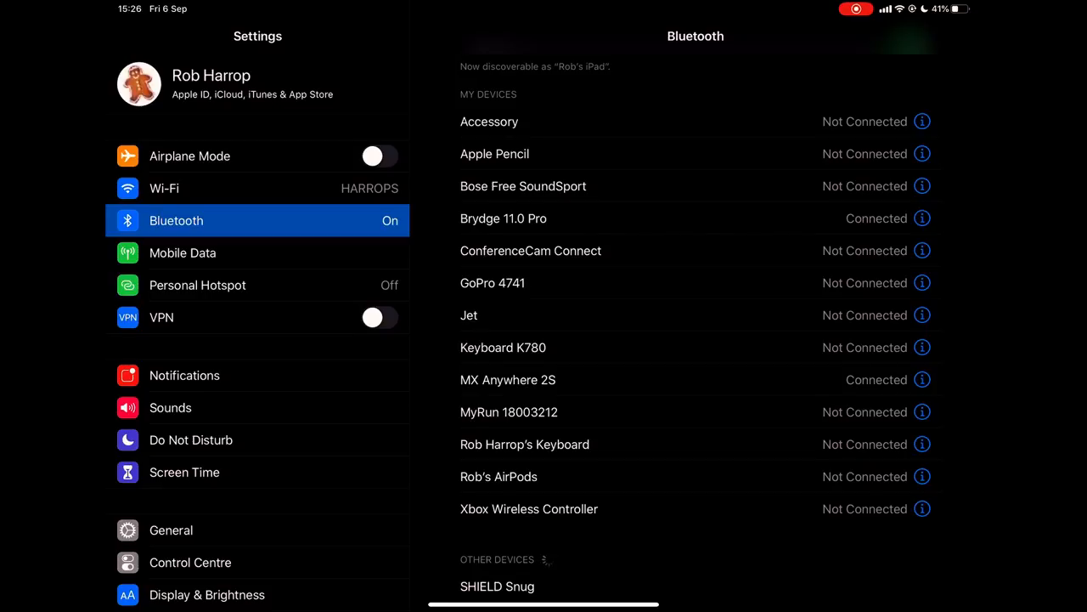
Step: Switch the AssistiveTouch toggle on under Accessibility > Touch
scroll("down", 3)
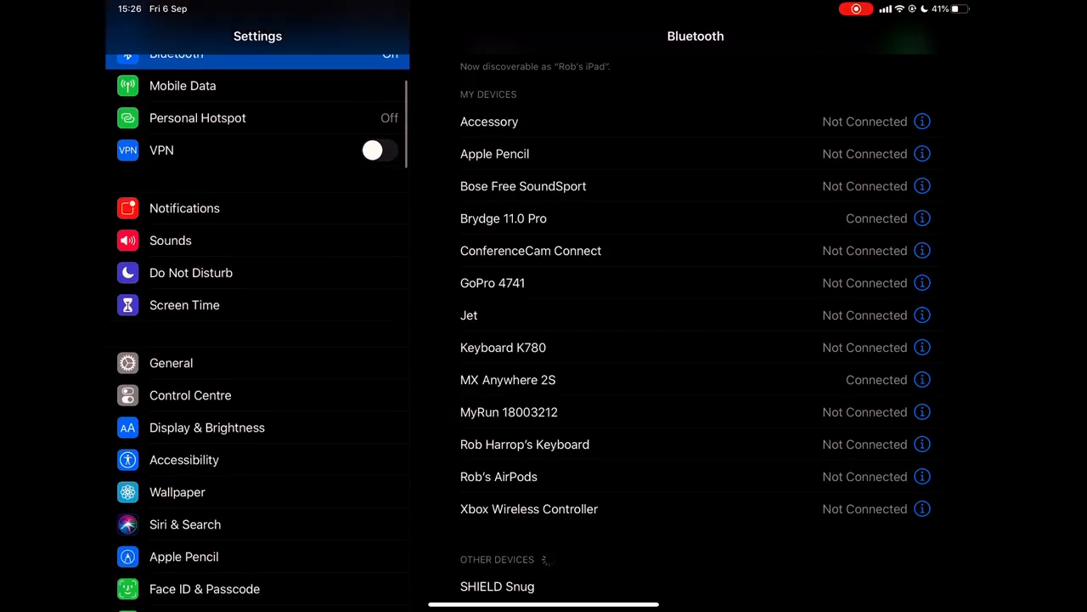
left_click(184, 460)
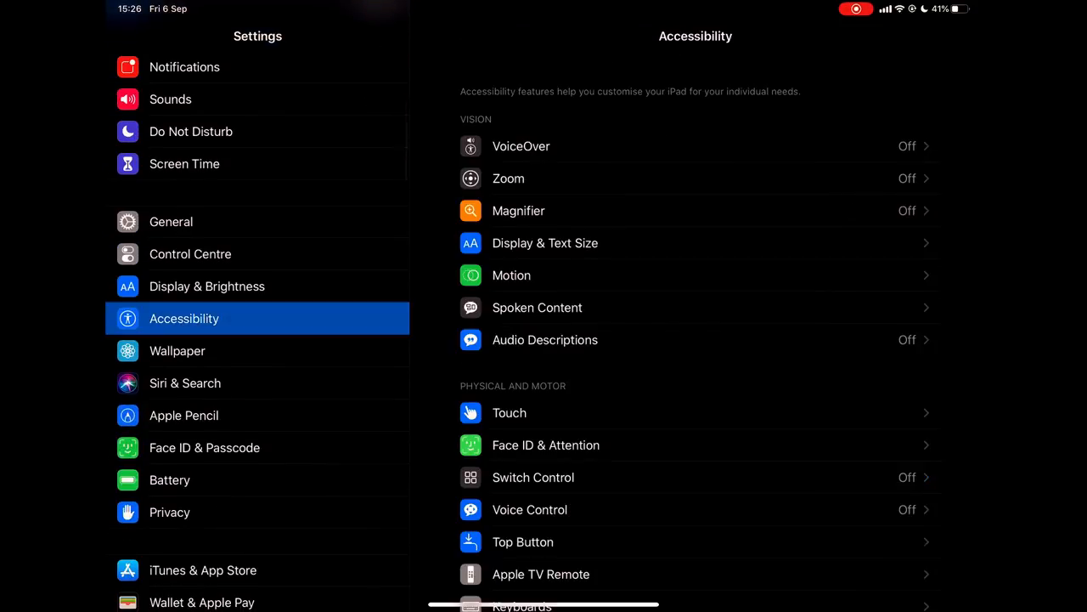
scroll("down", 3)
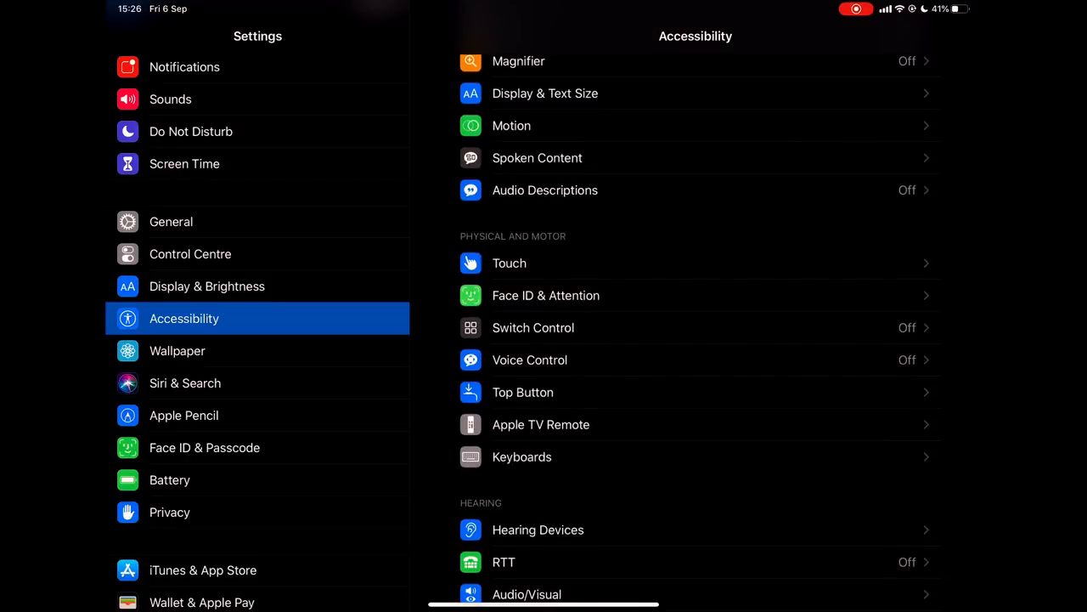
left_click(509, 263)
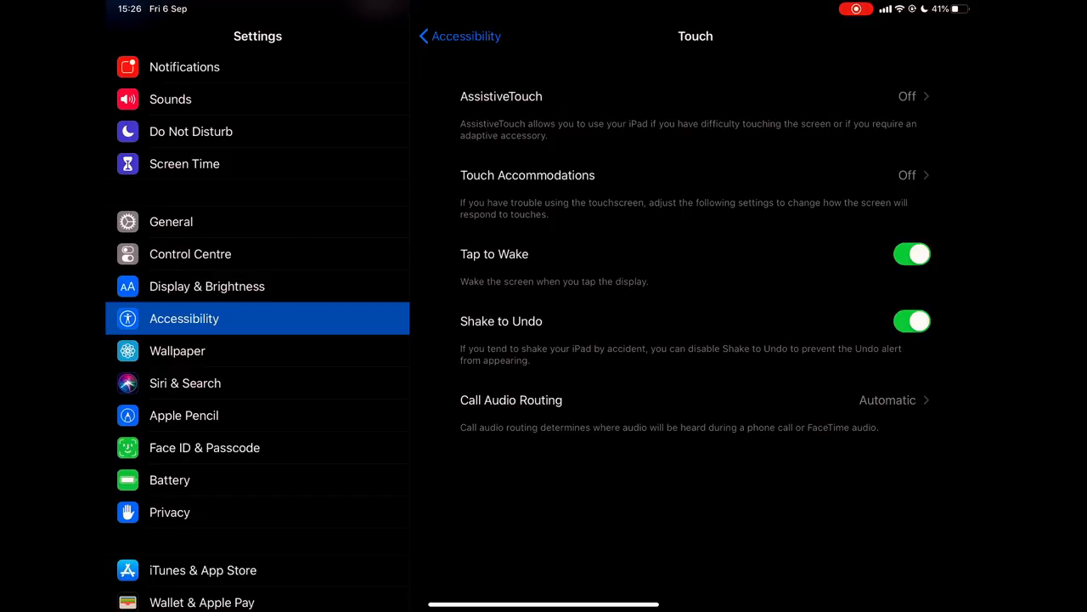
left_click(680, 96)
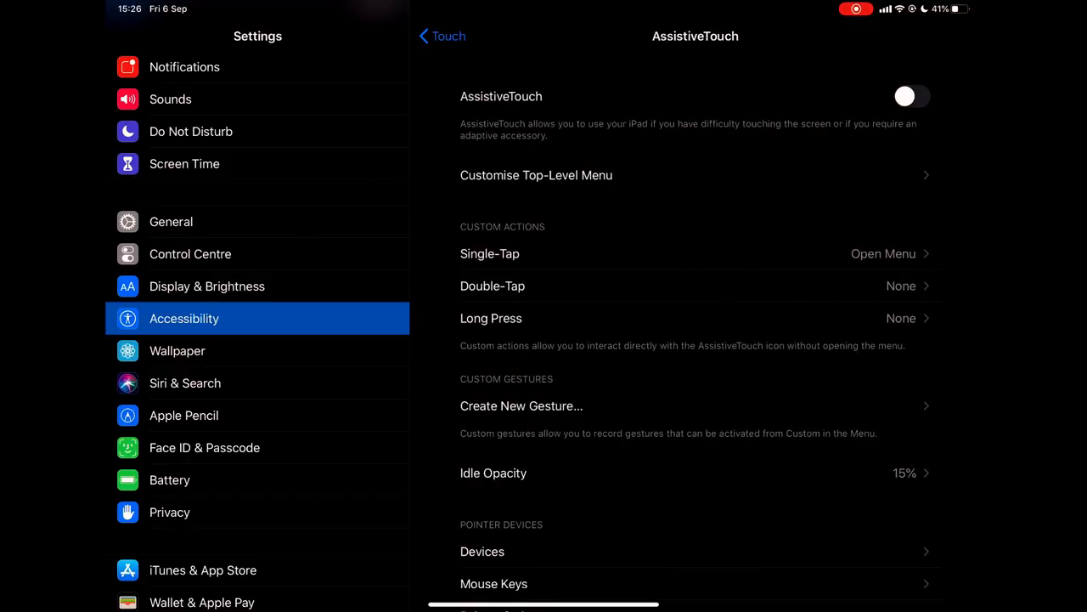
left_click(912, 96)
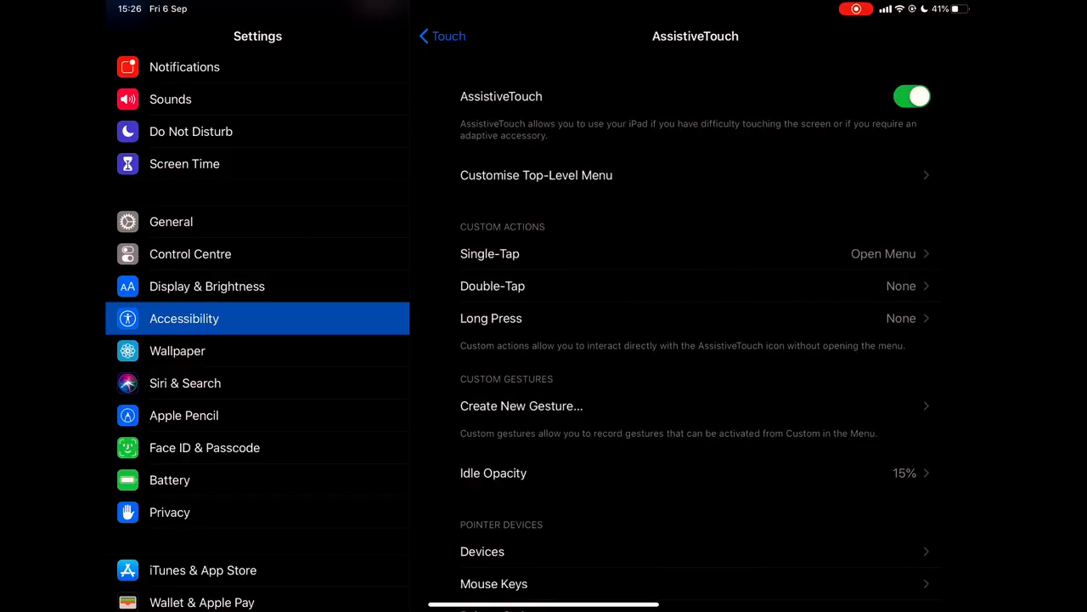
mouse_move(544, 306)
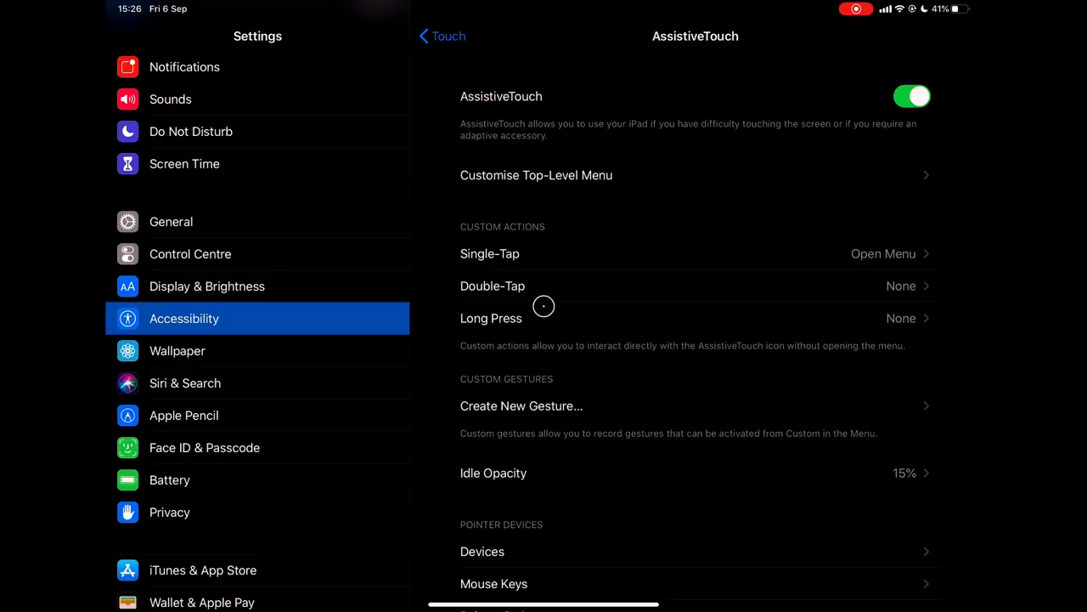
mouse_move(444, 341)
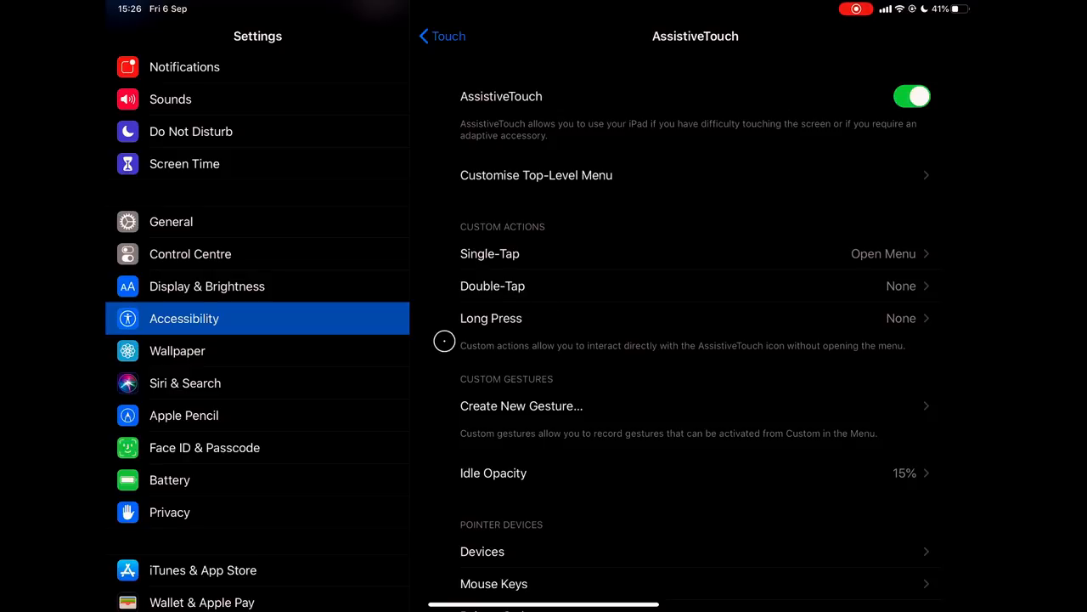
mouse_move(515, 313)
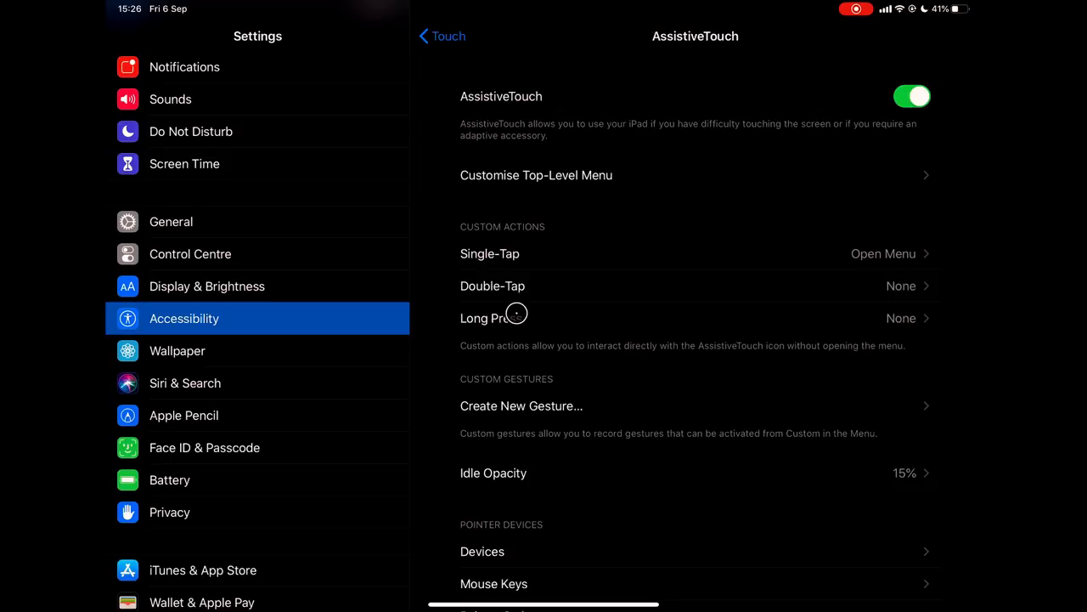
mouse_move(660, 288)
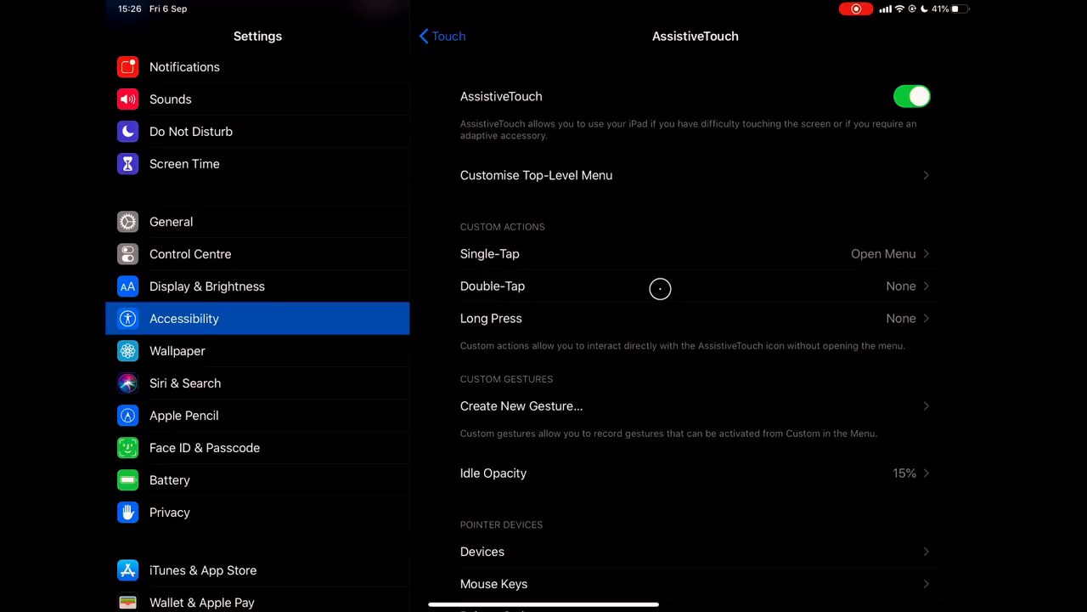
mouse_move(689, 271)
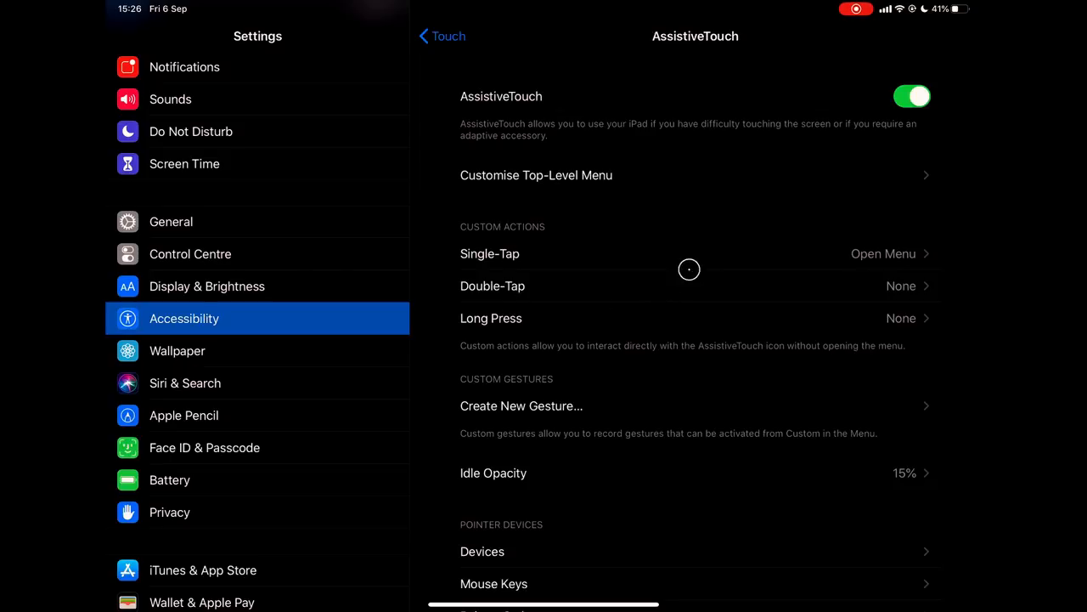
mouse_move(503, 329)
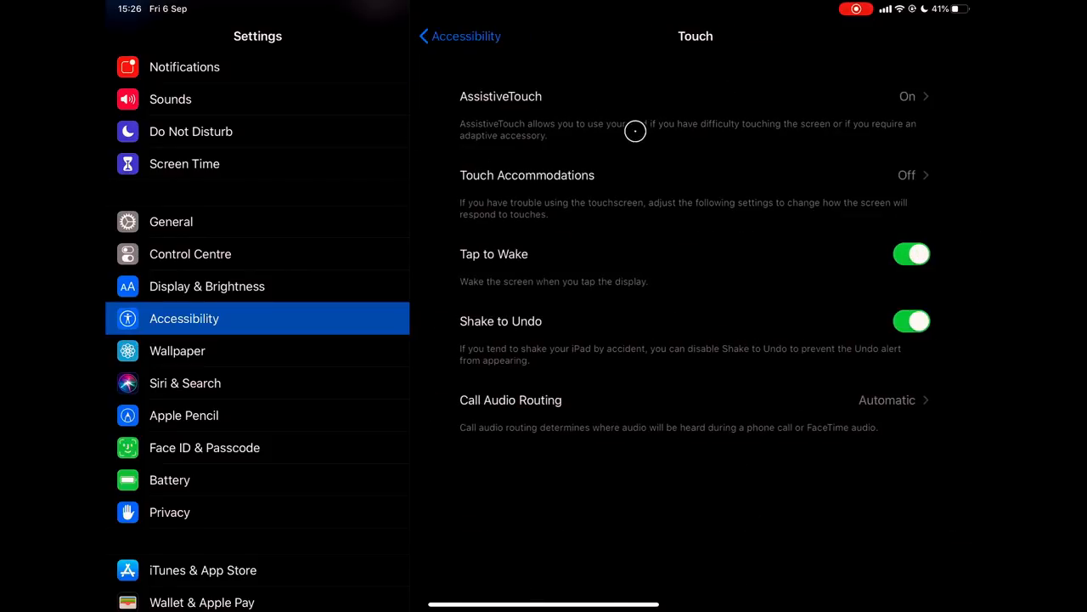
Step: Reopen AssistiveTouch and preview the floating menu's Device submenu actions
left_click(459, 36)
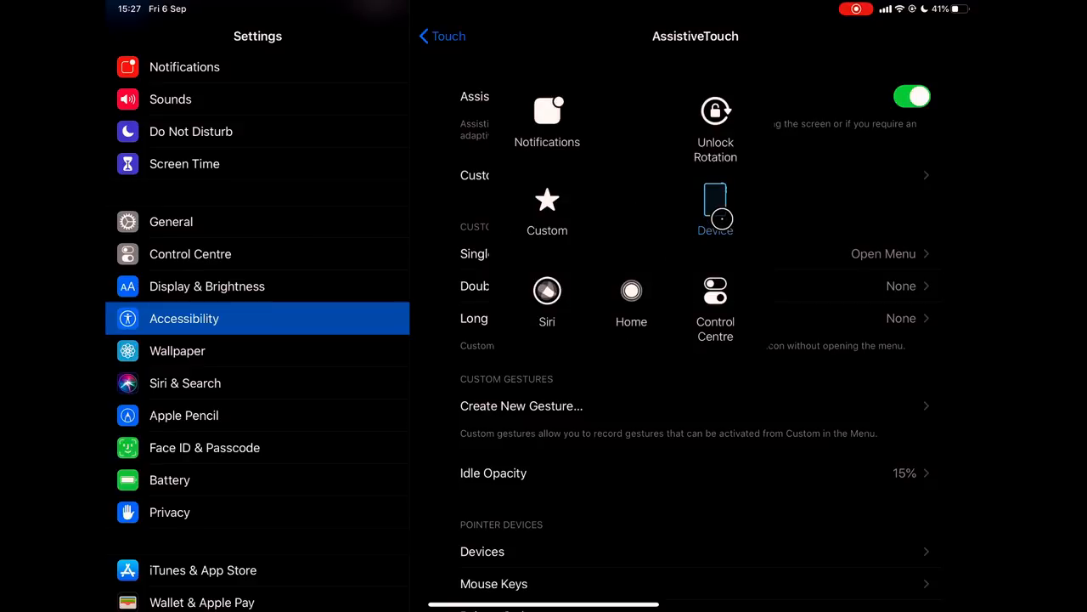
left_click(715, 204)
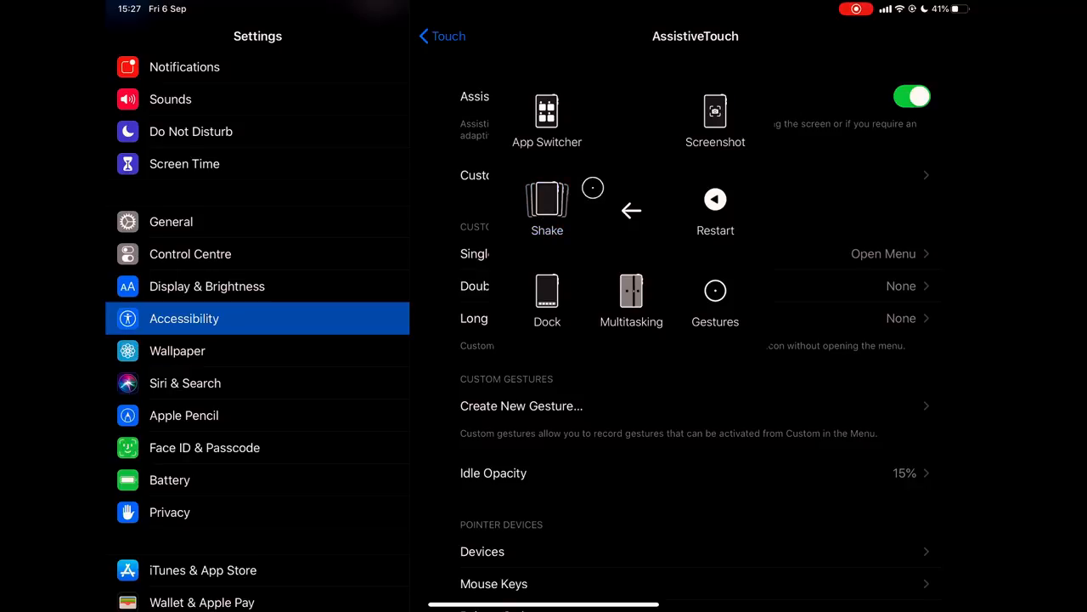
mouse_move(836, 226)
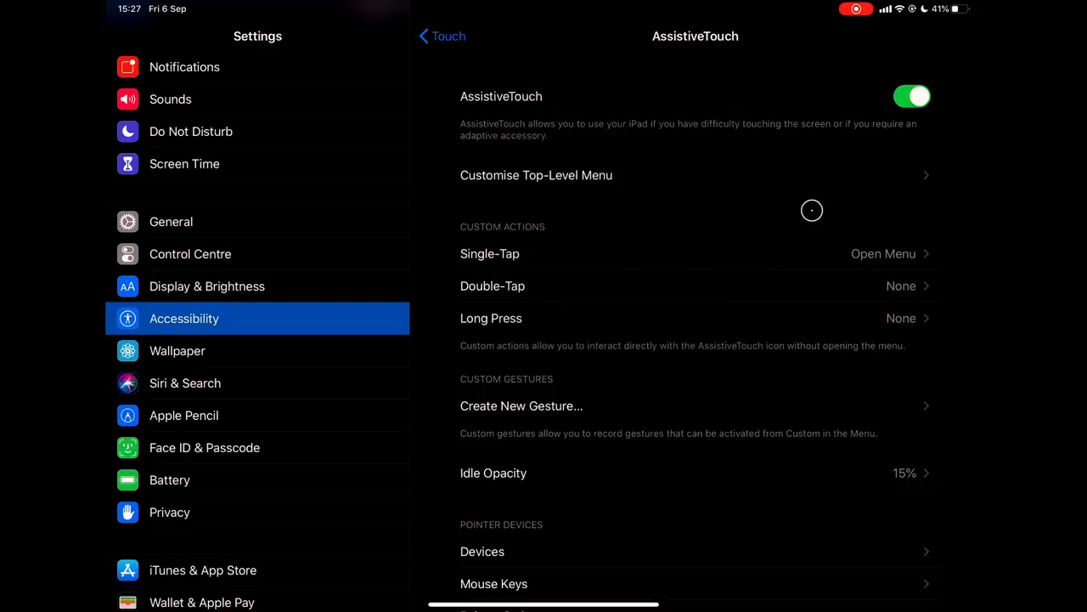
mouse_move(802, 214)
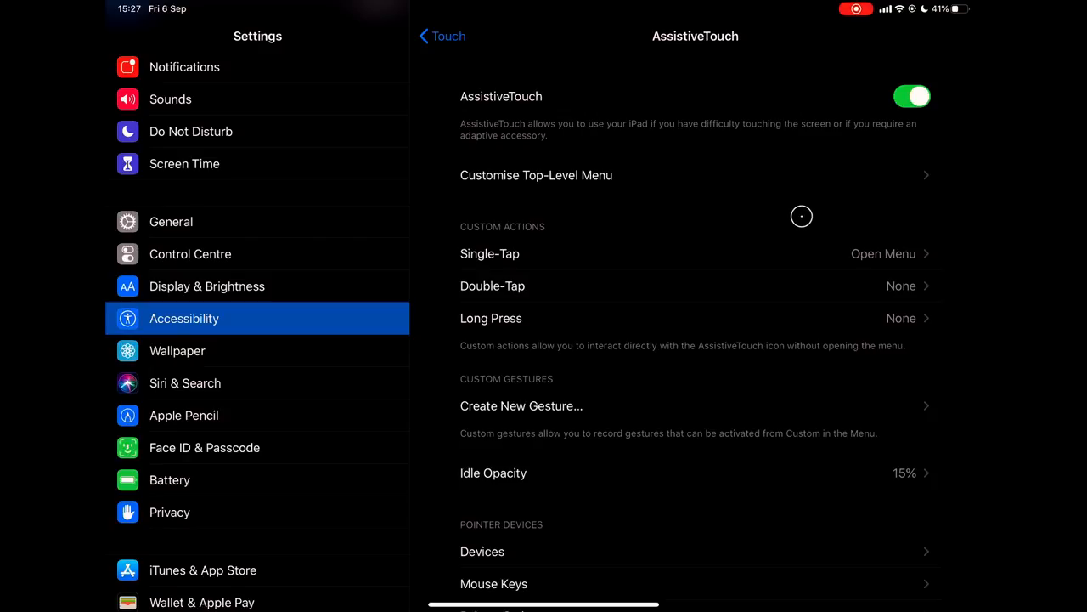
mouse_move(797, 218)
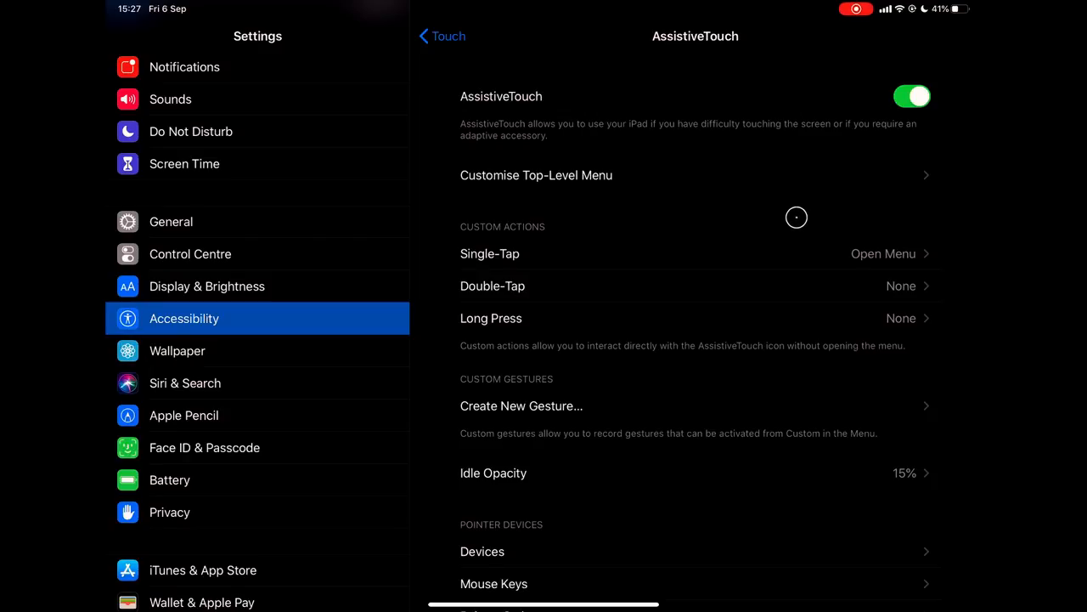
mouse_move(597, 292)
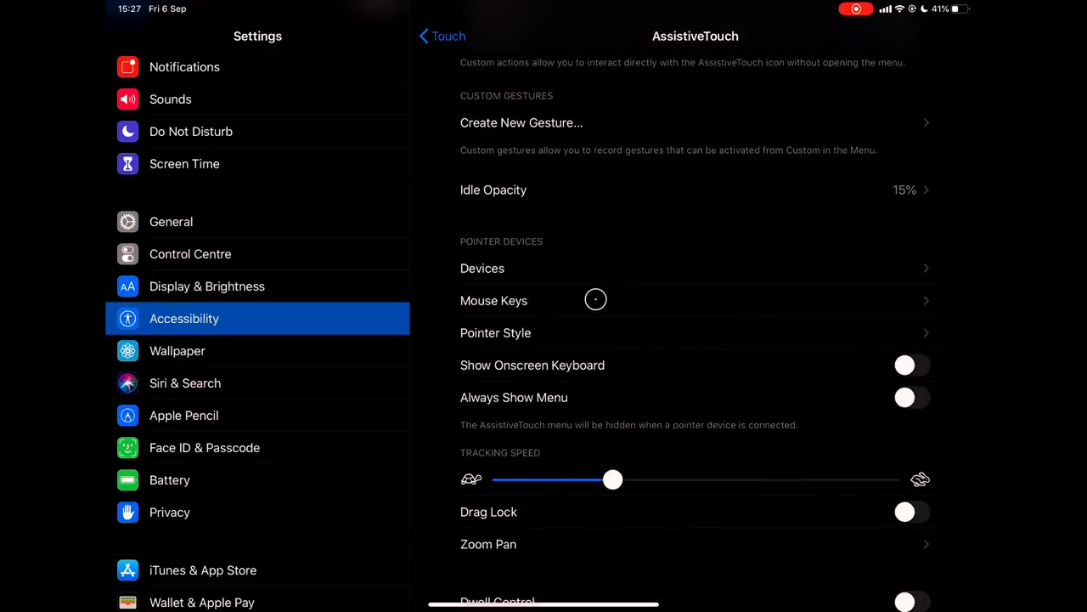
mouse_move(684, 220)
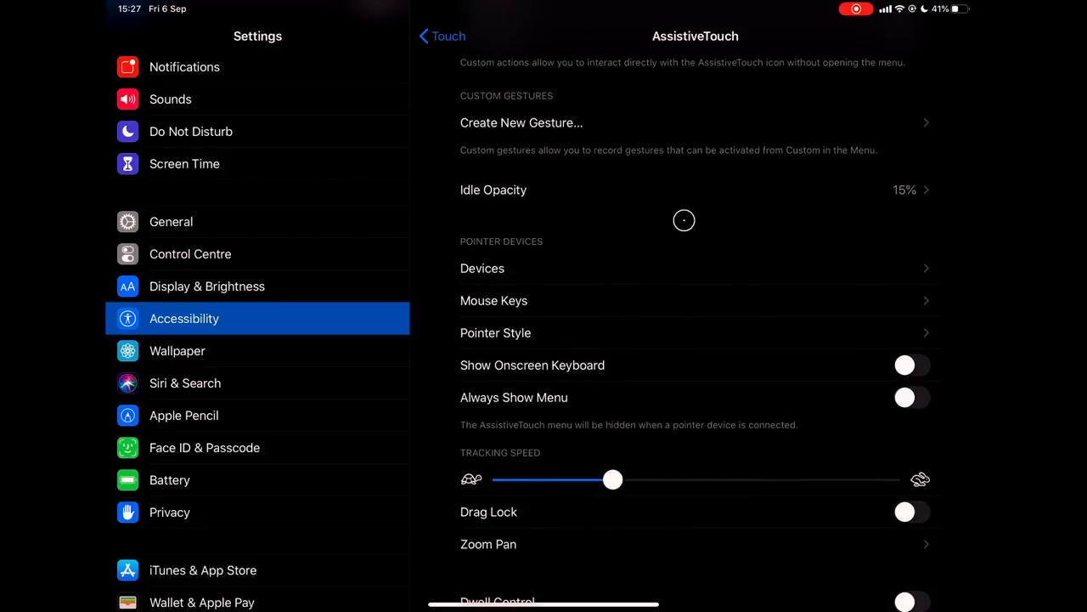
mouse_move(591, 331)
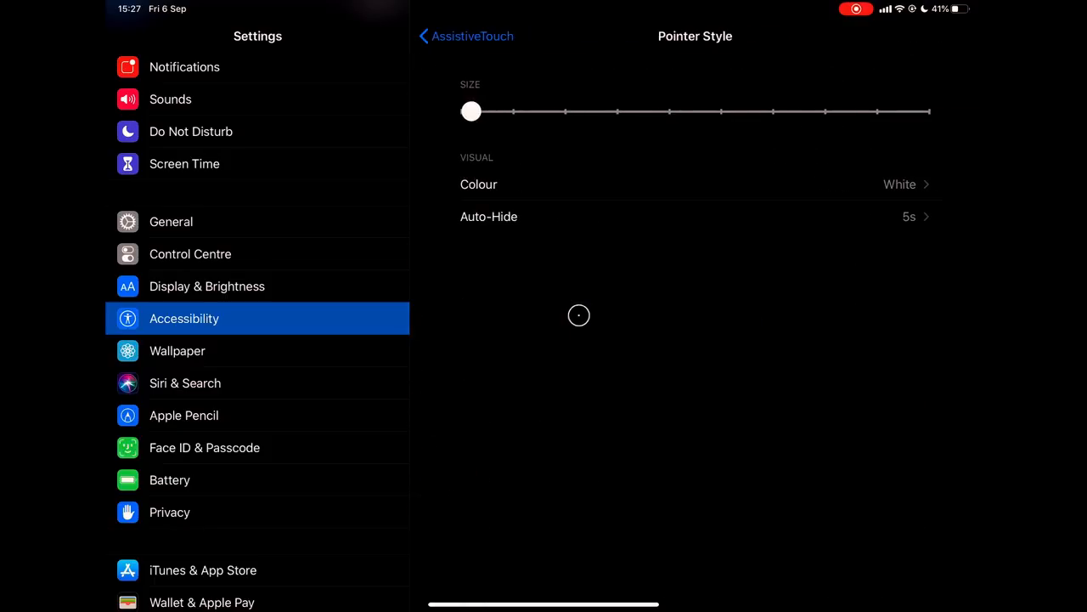
mouse_move(599, 298)
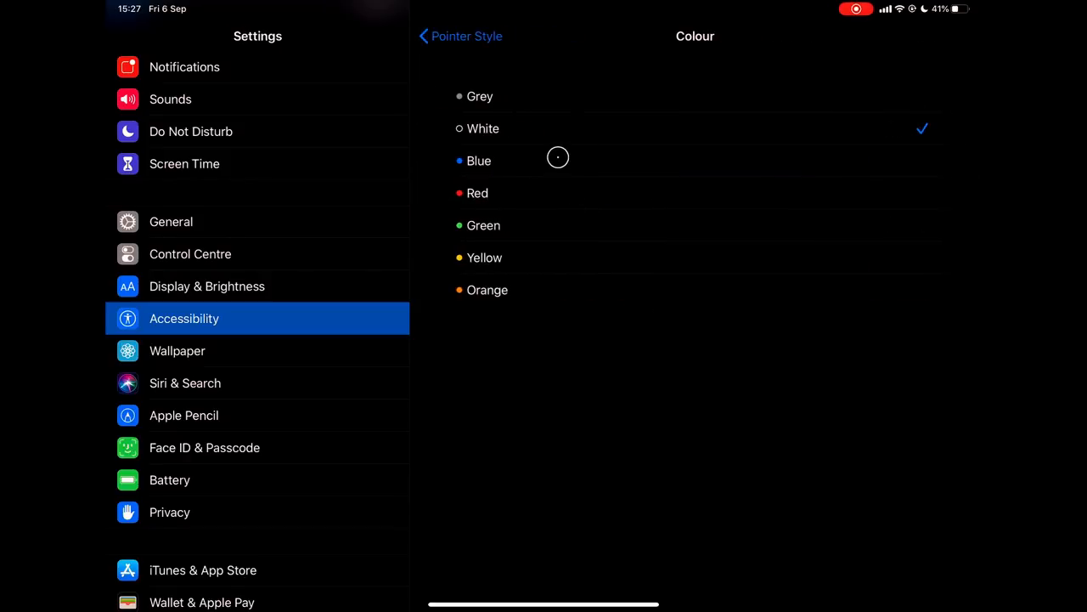
Step: Set the pointer colour to Blue and pointer auto-hide to 1 second
left_click(453, 36)
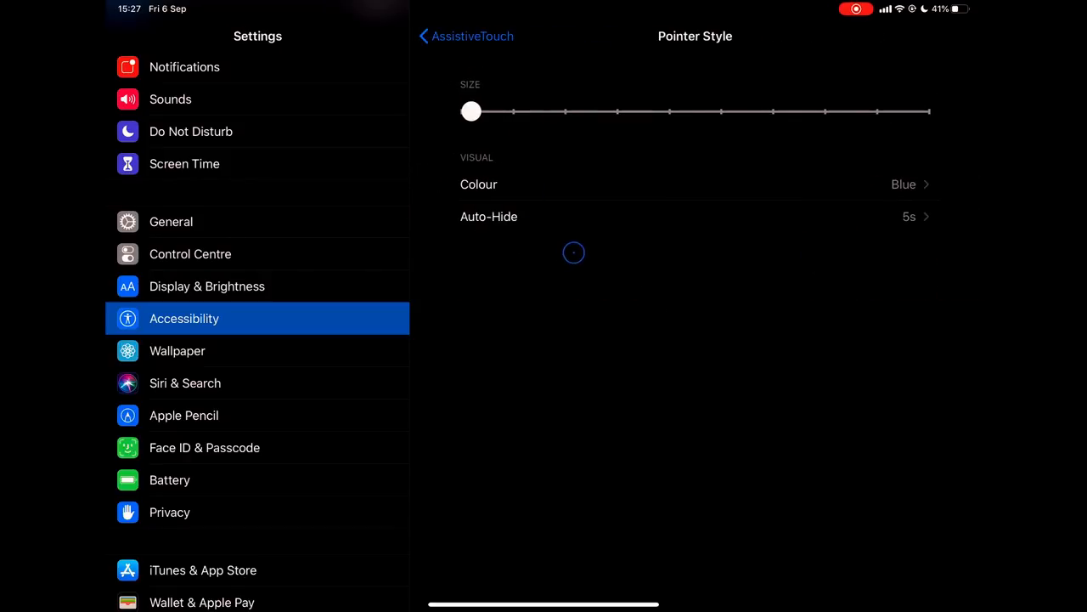
left_click(488, 215)
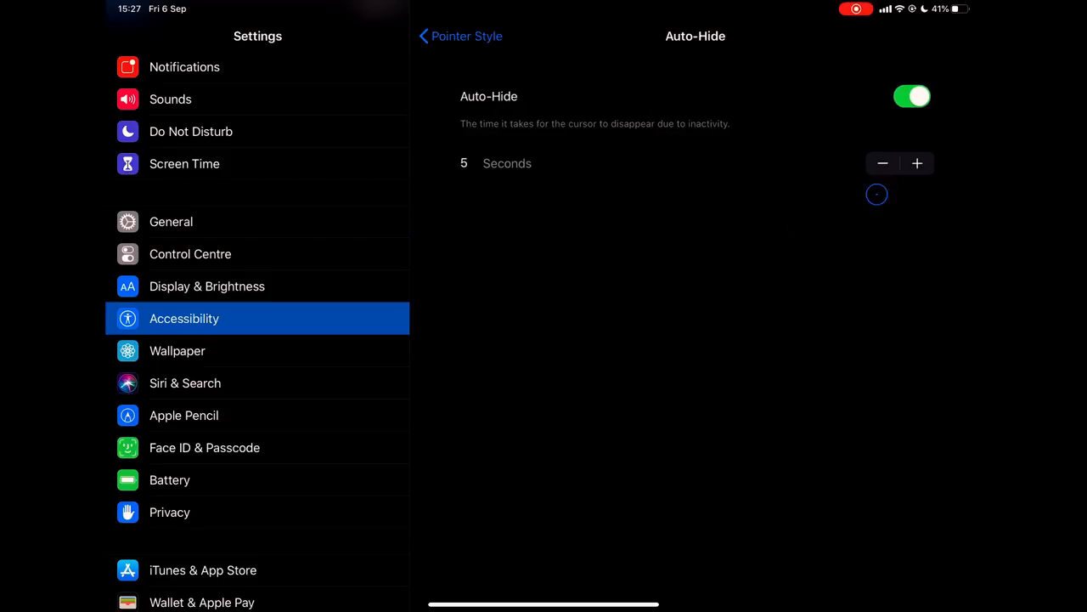
left_click(883, 163)
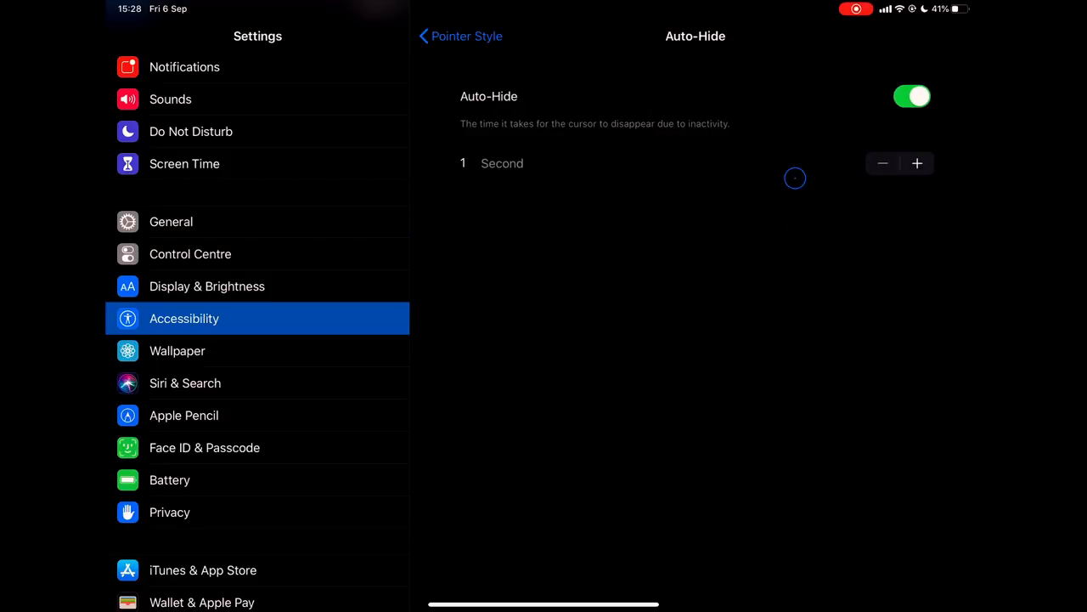
left_click(459, 35)
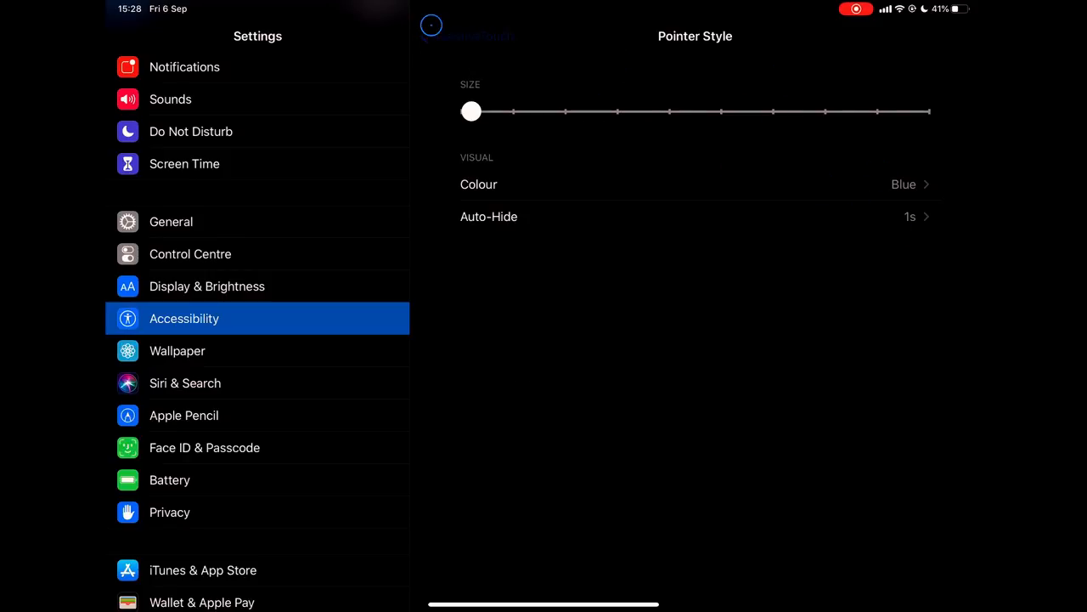
Step: Open the MX Anywhere 2S button settings and assign Volume Down to Button 4
left_click(440, 36)
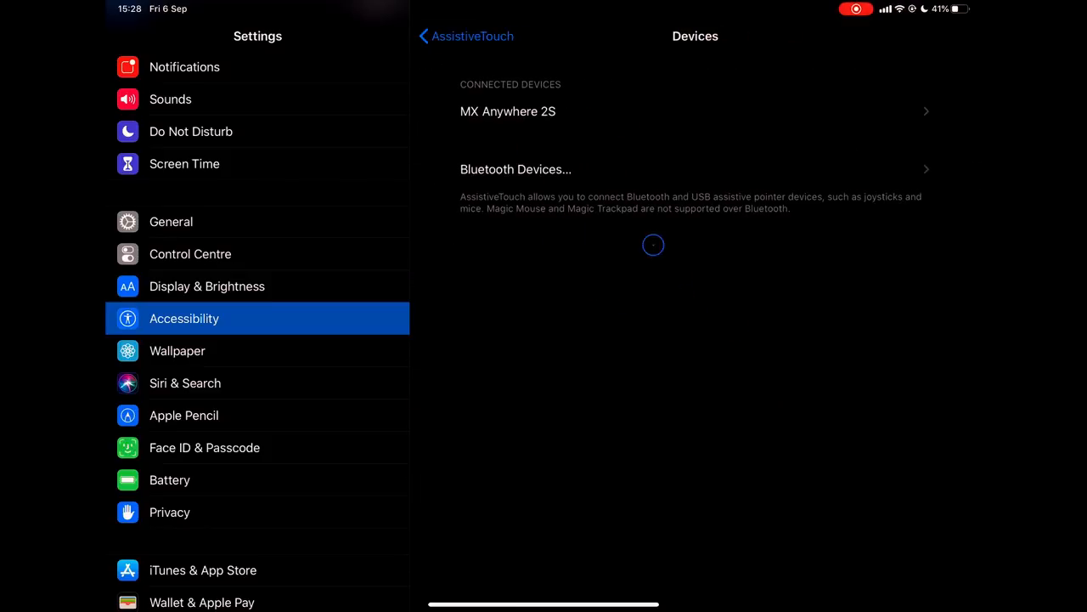
left_click(508, 111)
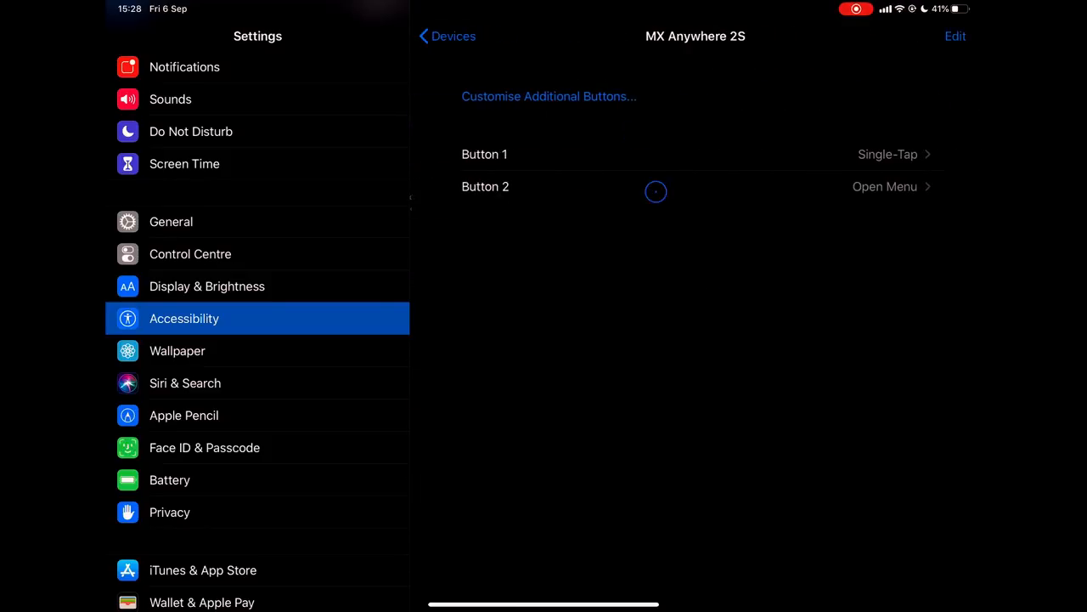
mouse_move(795, 315)
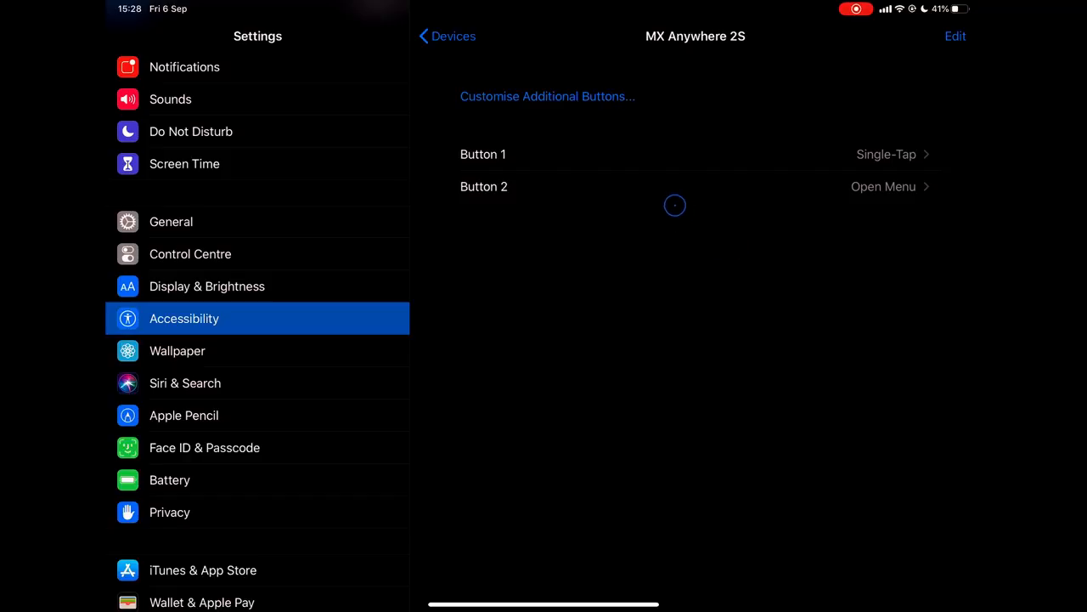
mouse_move(782, 222)
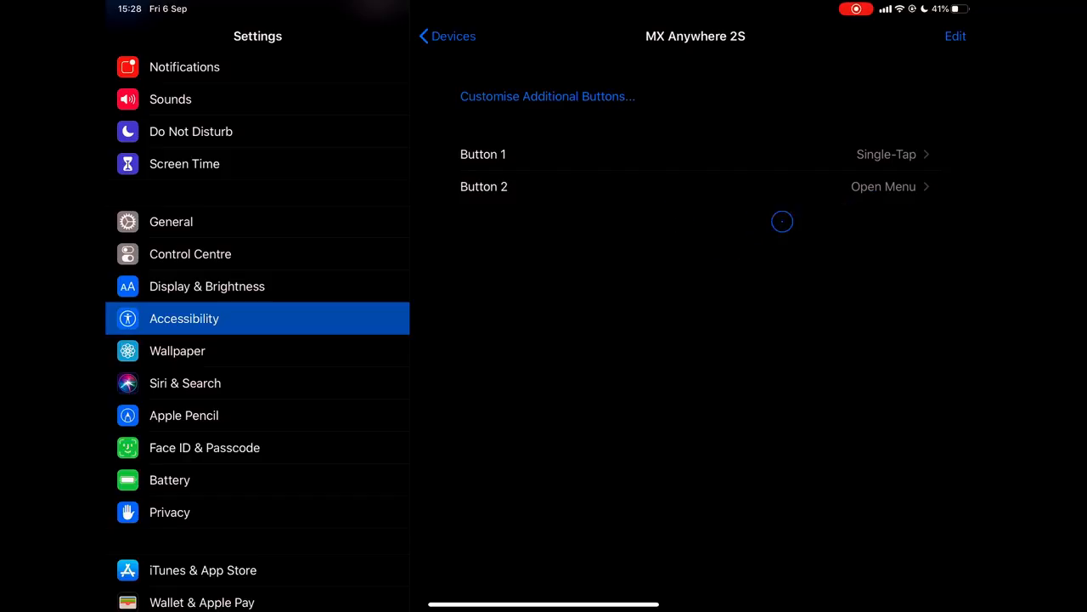
mouse_move(574, 247)
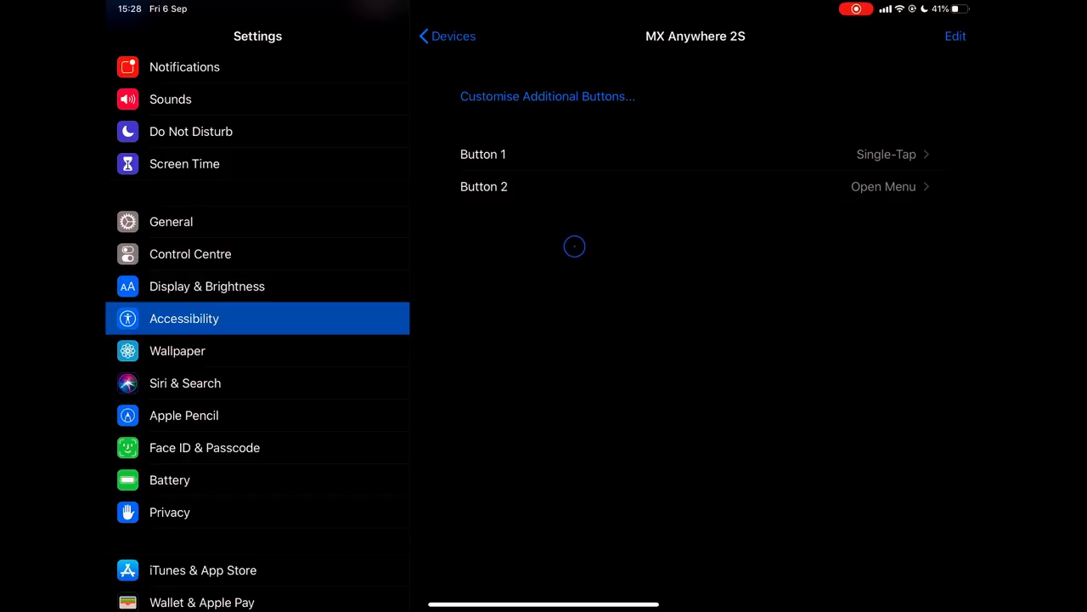
mouse_move(553, 128)
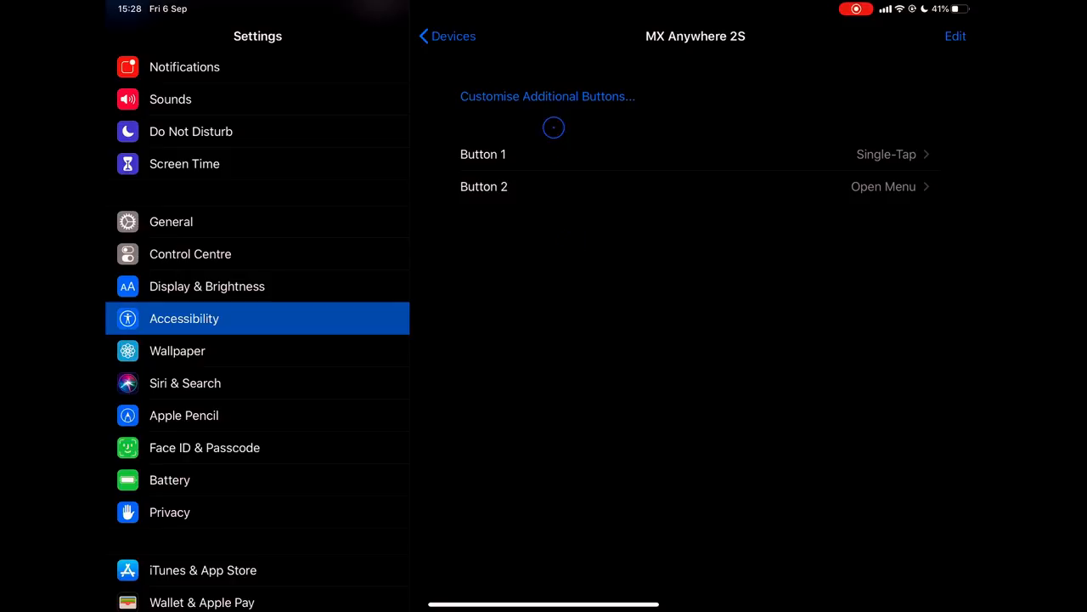
left_click(547, 96)
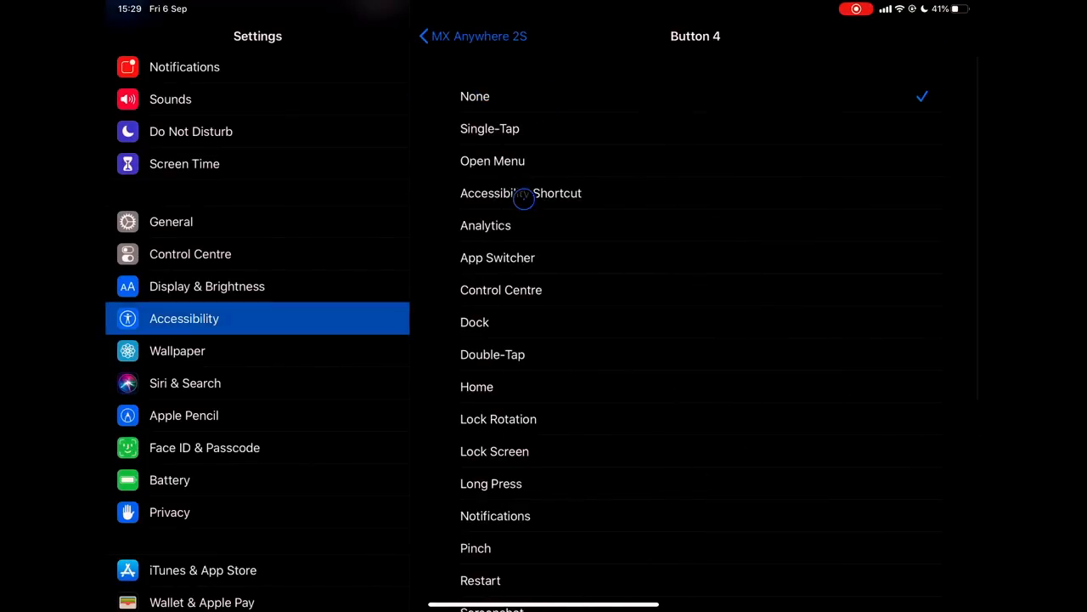
scroll("down", 3)
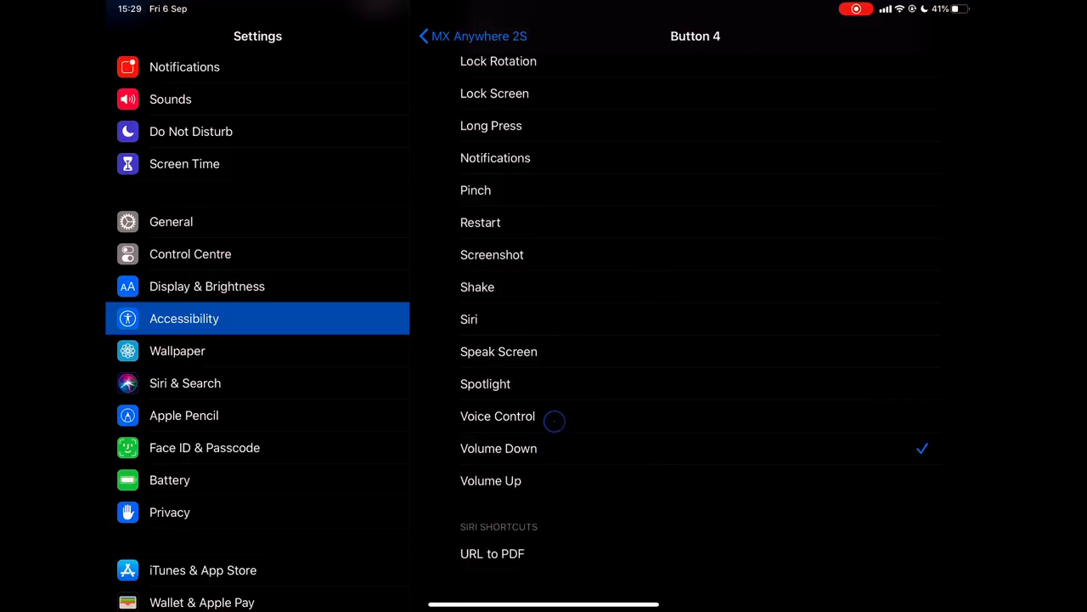
left_click(472, 35)
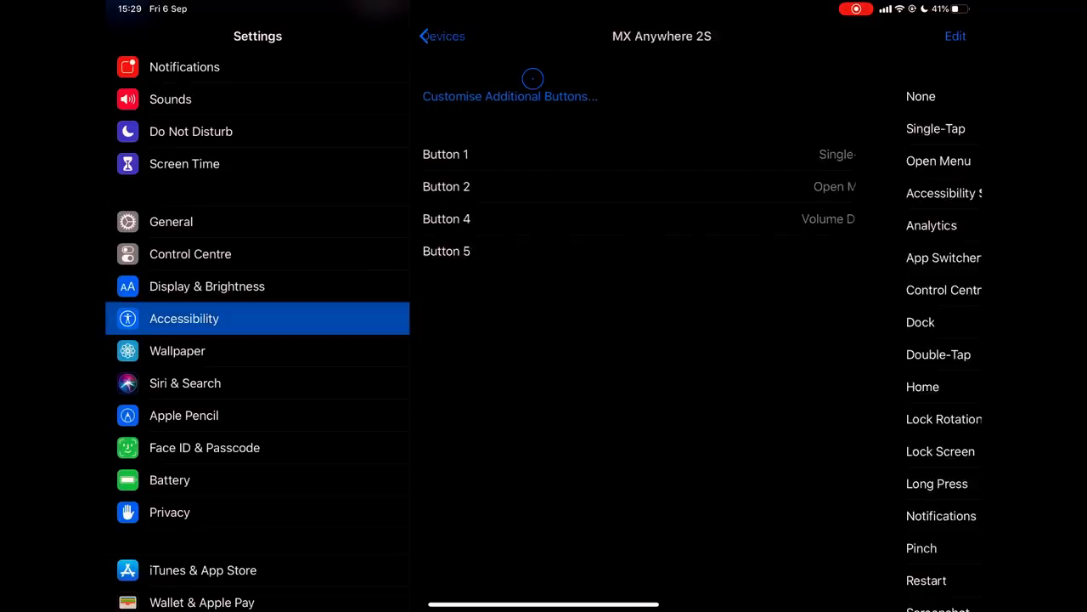
Step: Assign Volume Up to Button 5, then register a third button to customise
left_click(446, 251)
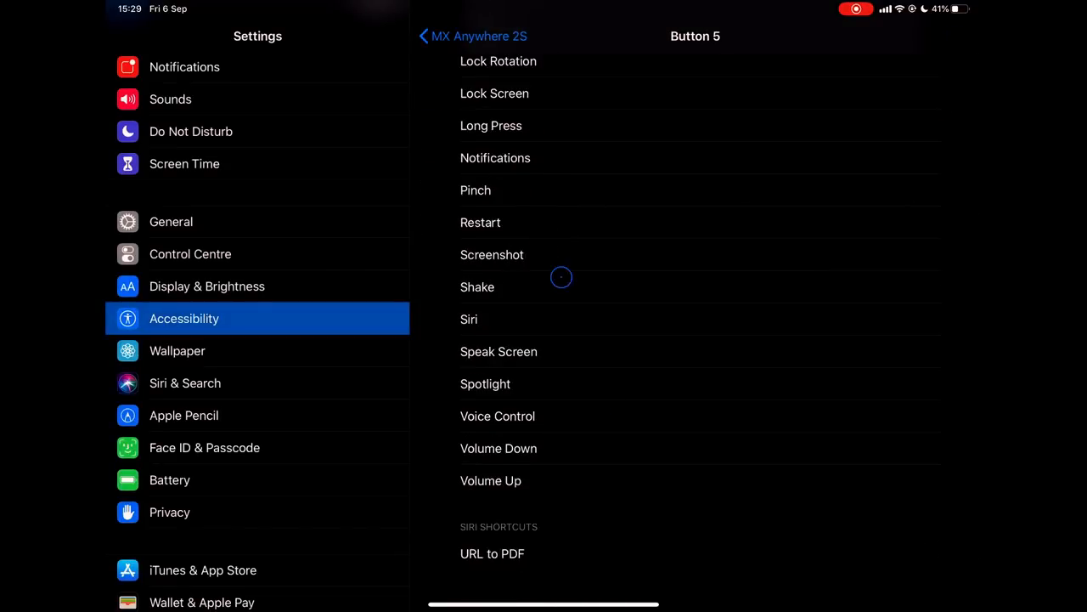
left_click(490, 480)
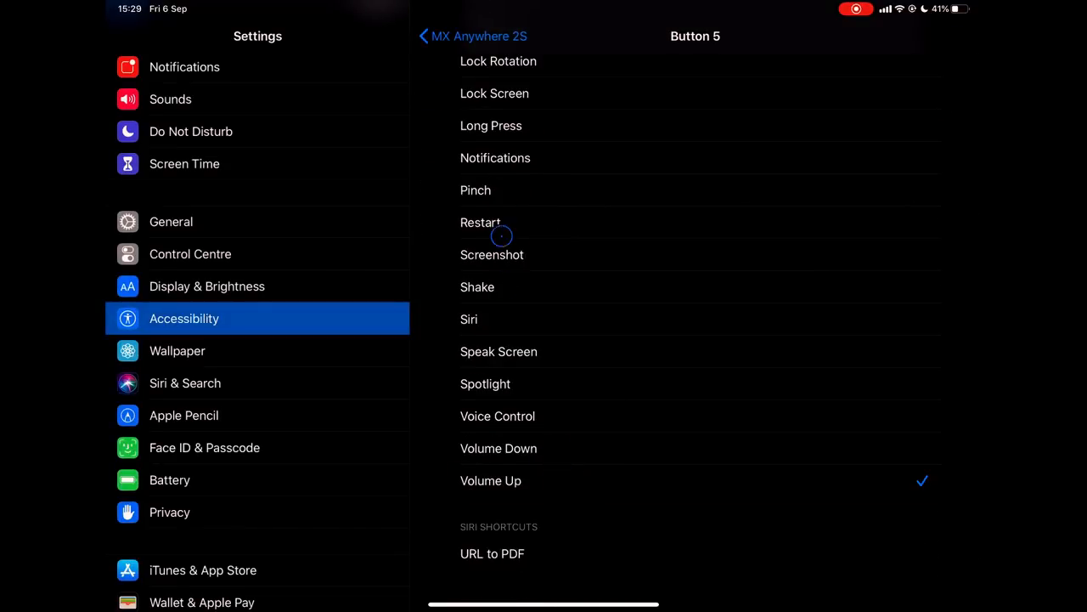
left_click(473, 36)
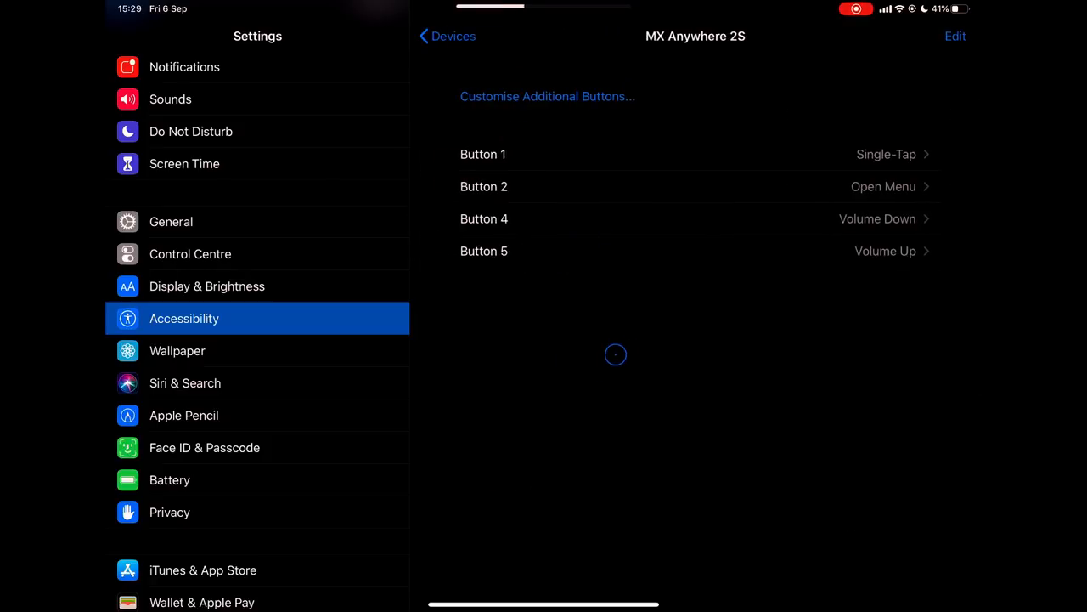
mouse_move(646, 273)
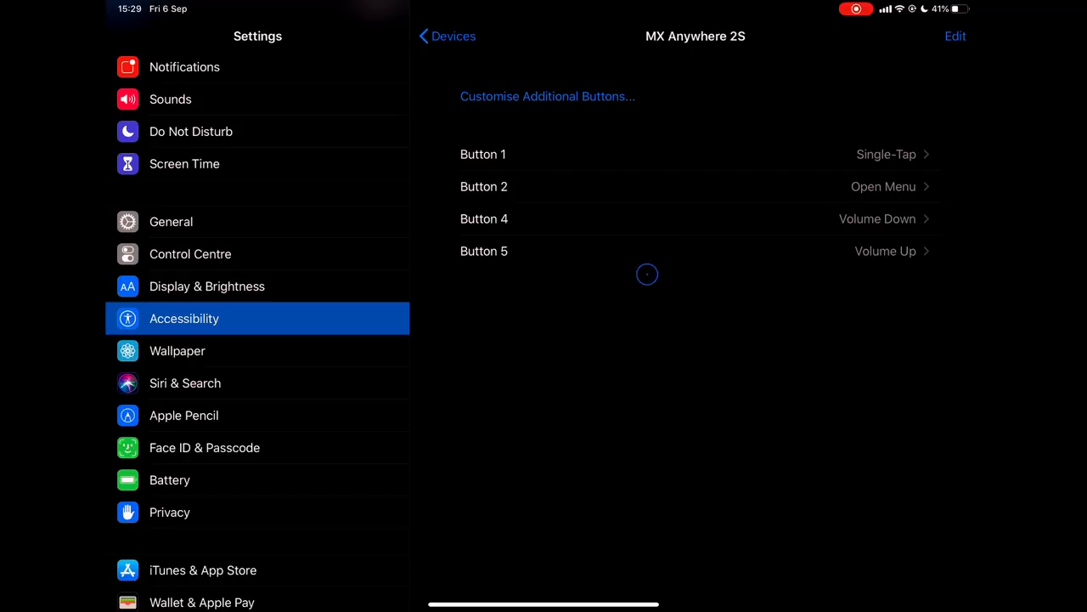
left_click(547, 96)
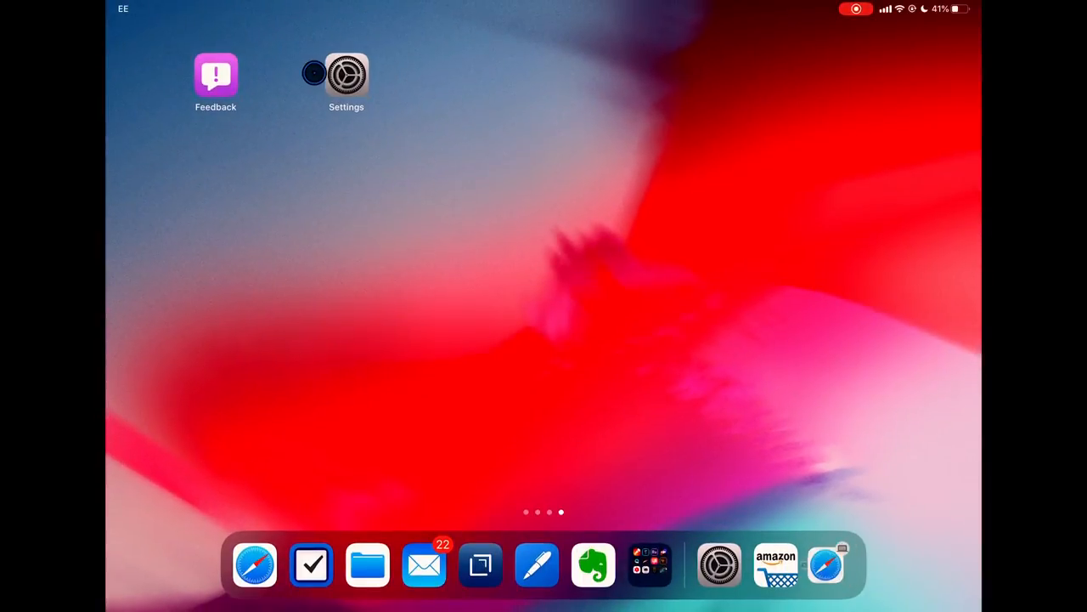
left_click(345, 74)
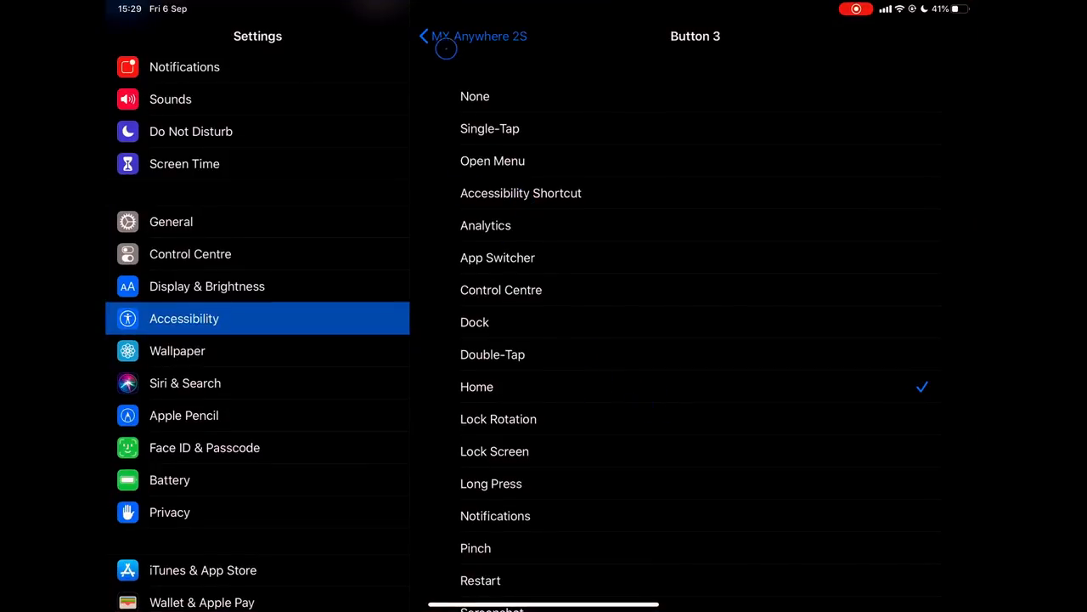
left_click(435, 36)
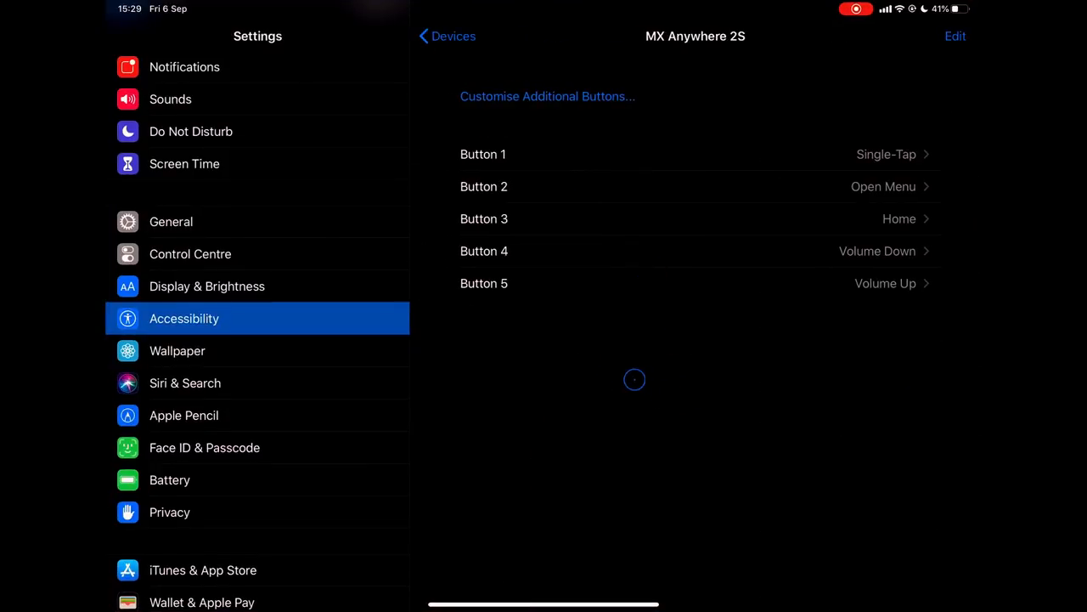
mouse_move(600, 354)
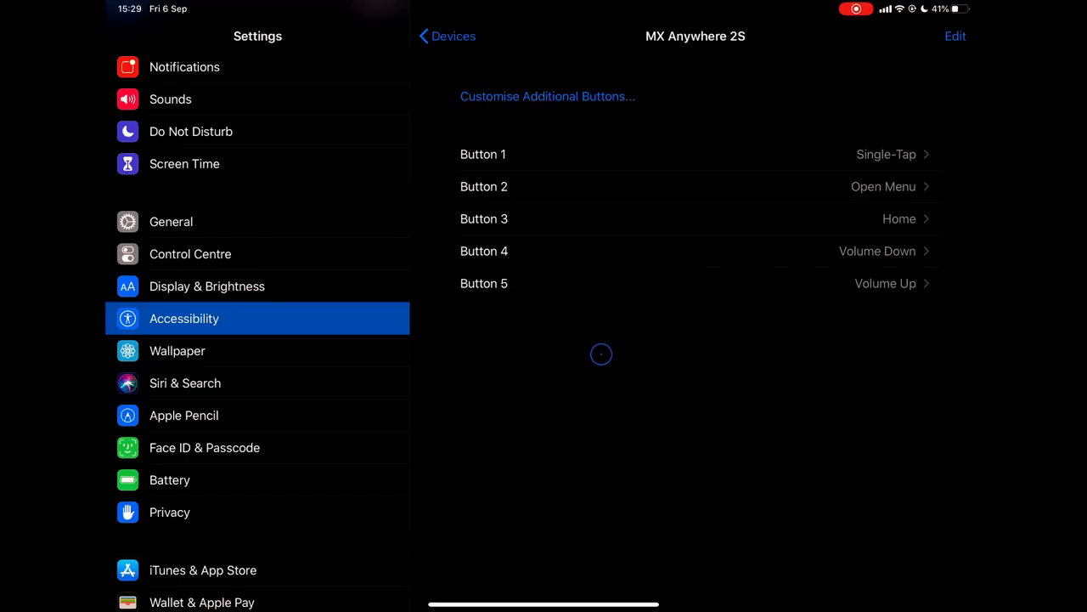
mouse_move(603, 342)
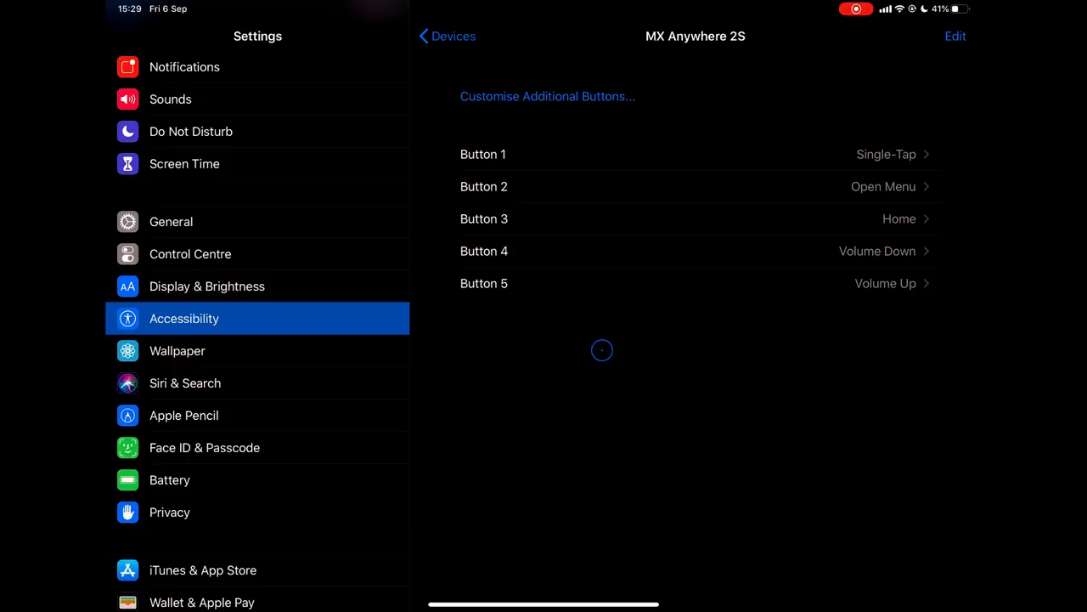
mouse_move(593, 348)
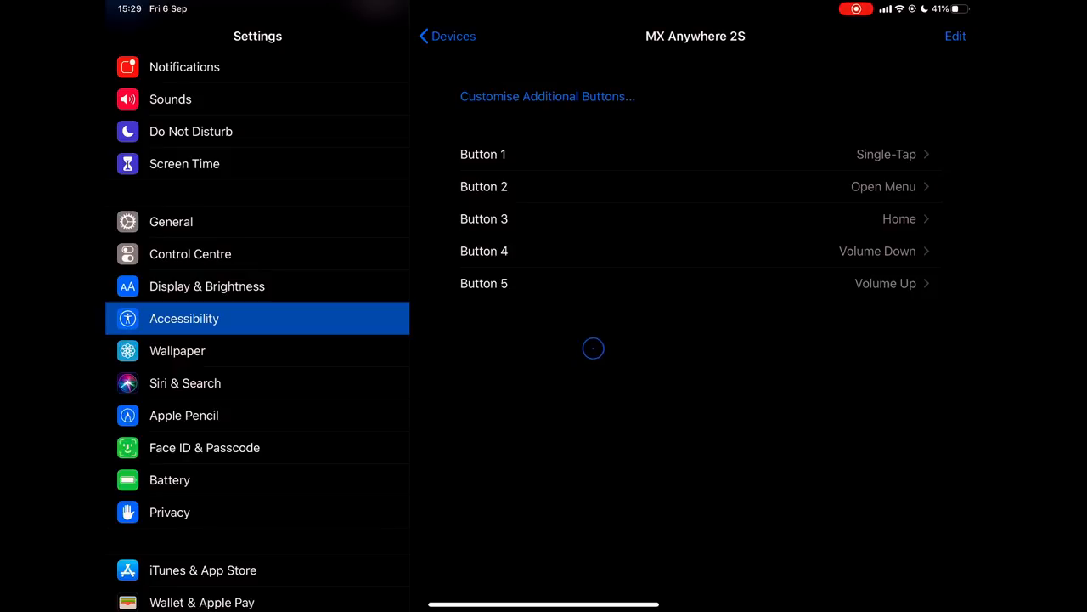
Step: Expand the AssistiveTouch top-level menu to 8 icons, filling the new slot with App Switcher
left_click(447, 36)
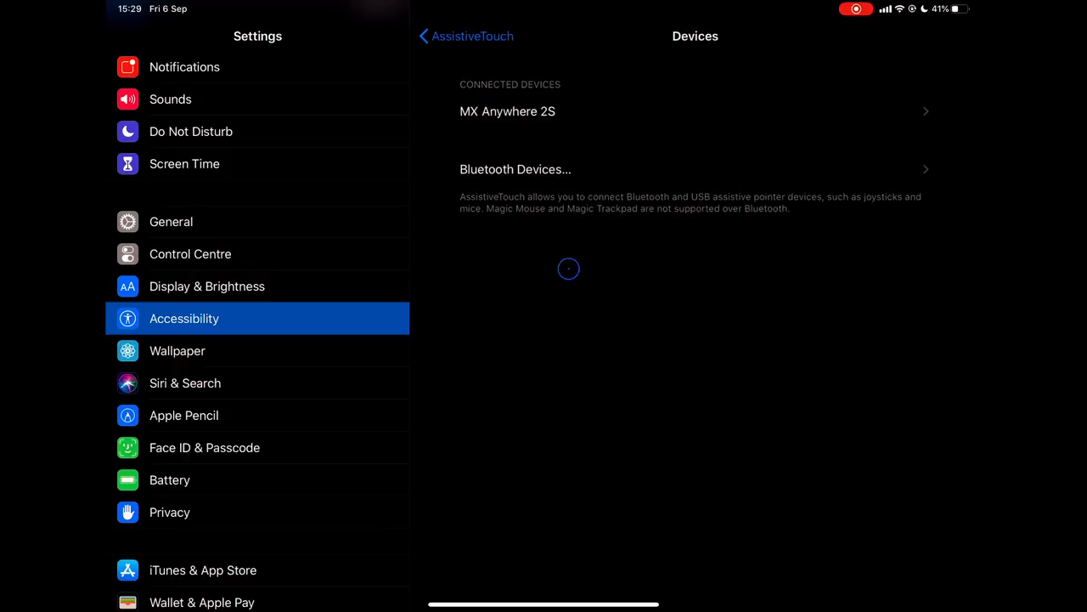
mouse_move(602, 238)
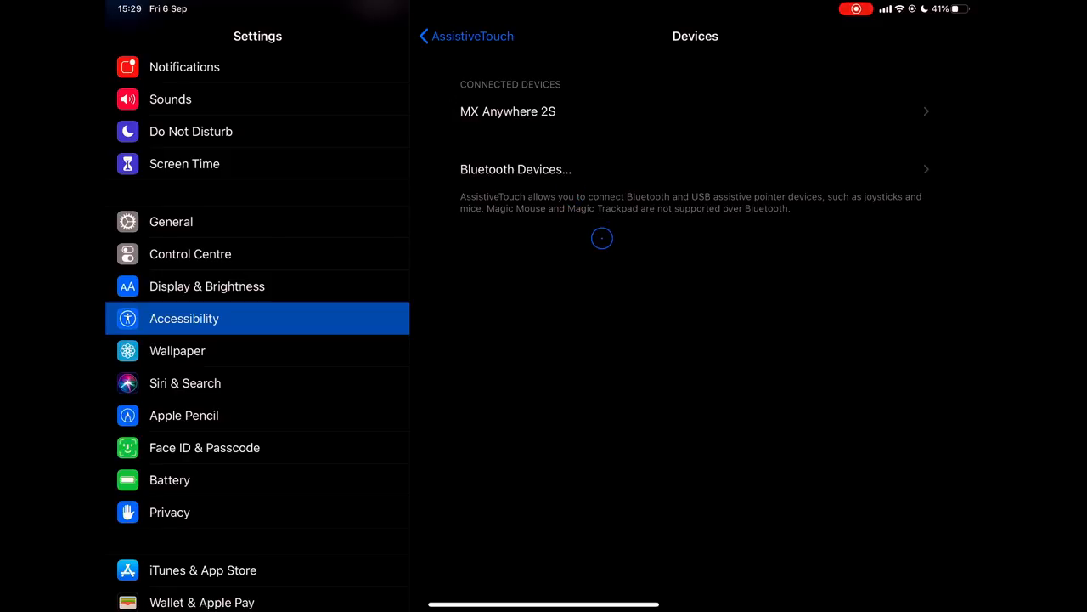
mouse_move(468, 96)
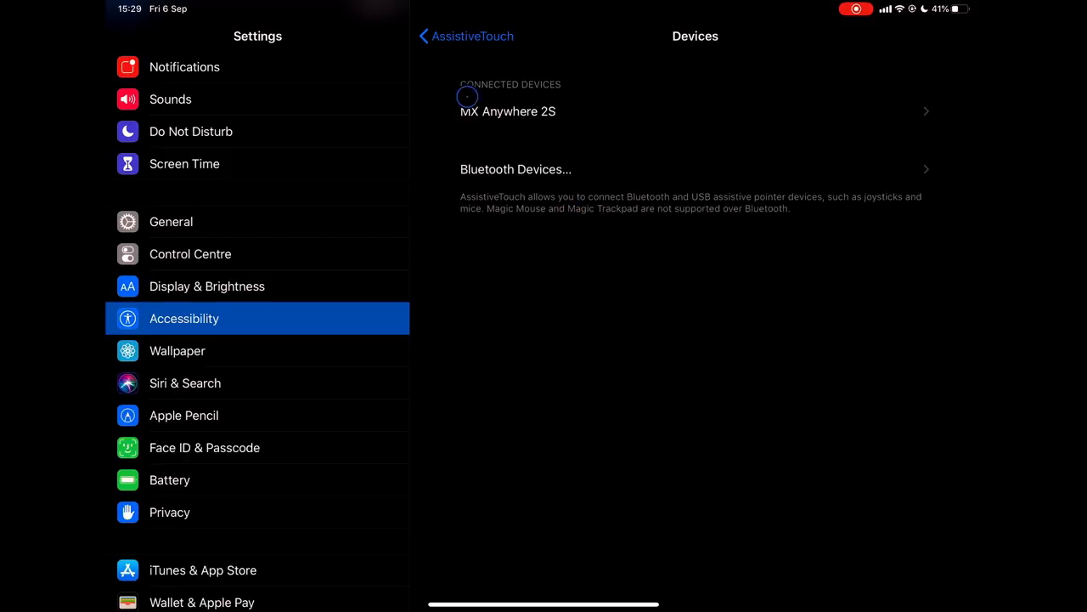
left_click(464, 36)
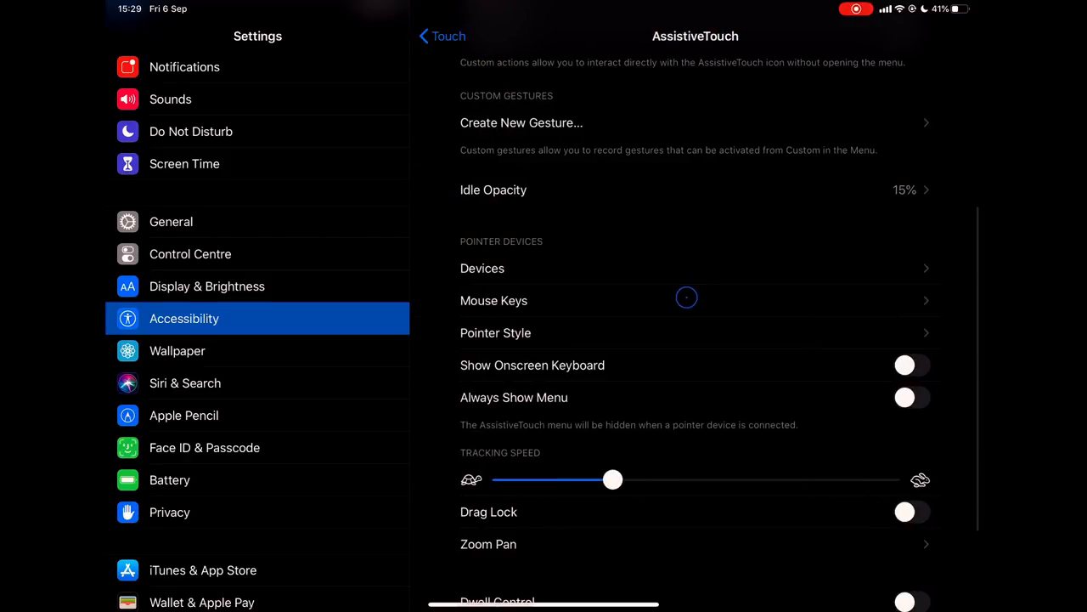
scroll("up", 3)
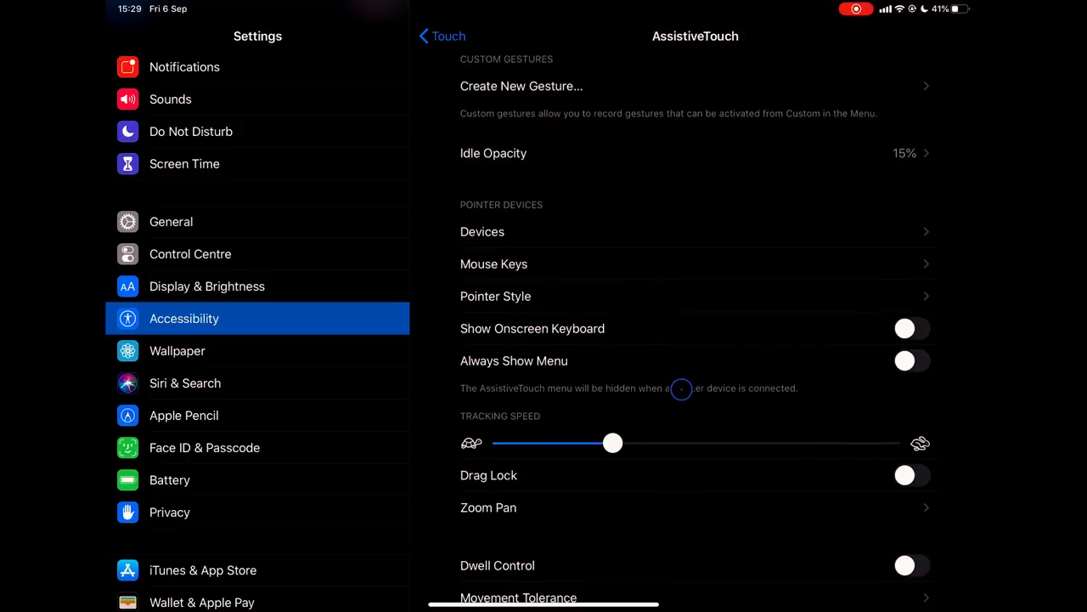
scroll("up", 3)
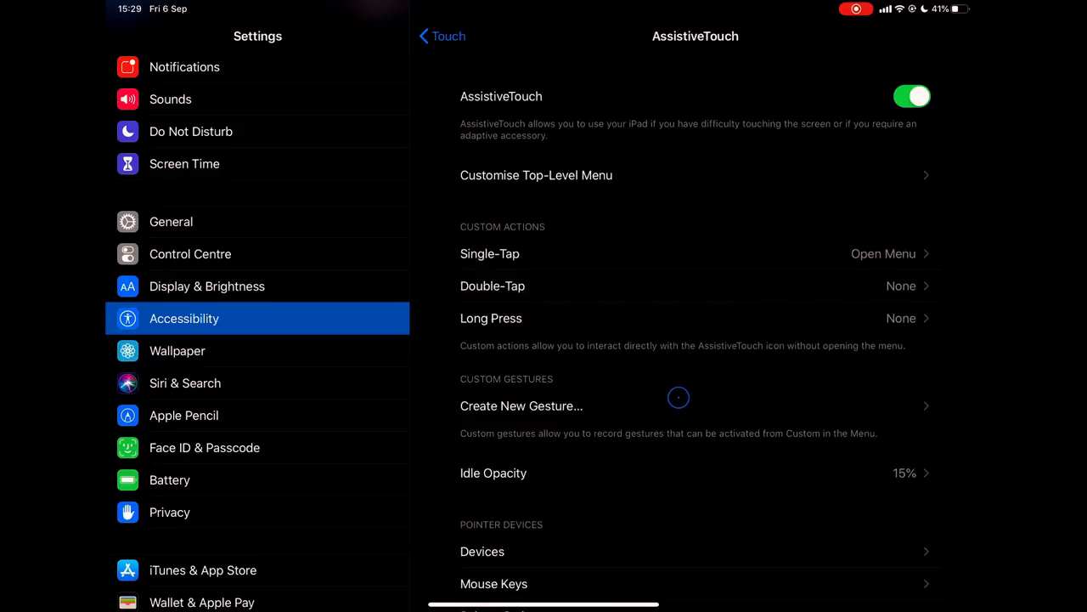
mouse_move(612, 275)
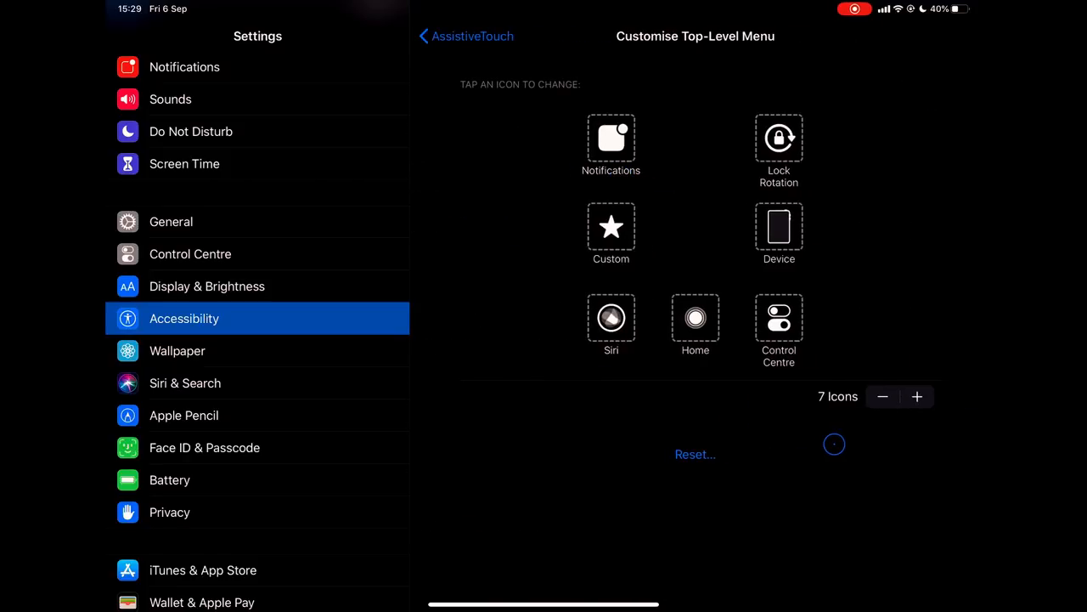
left_click(917, 396)
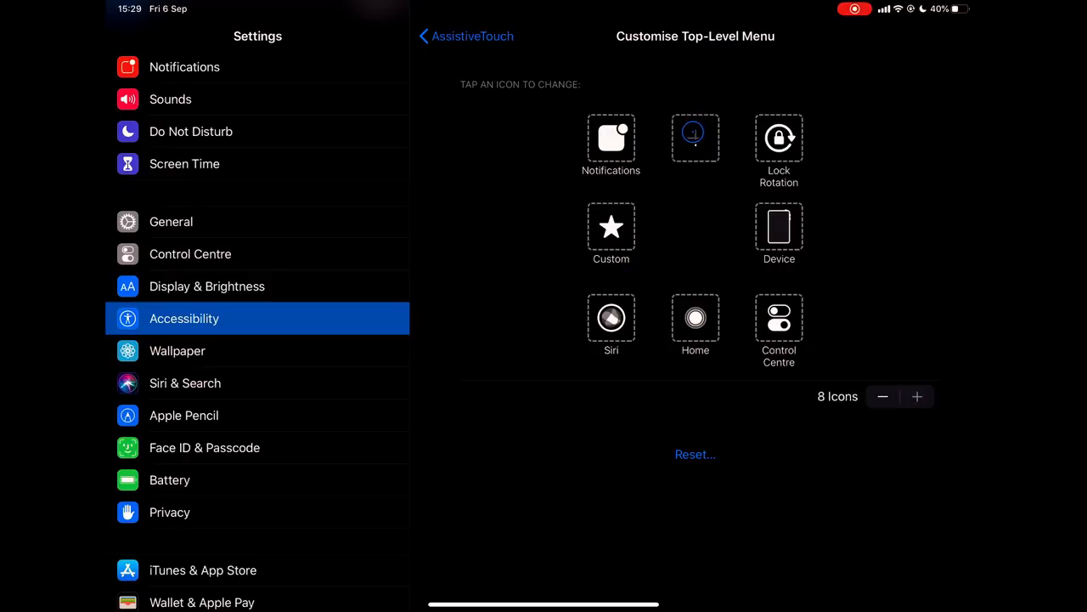
left_click(695, 138)
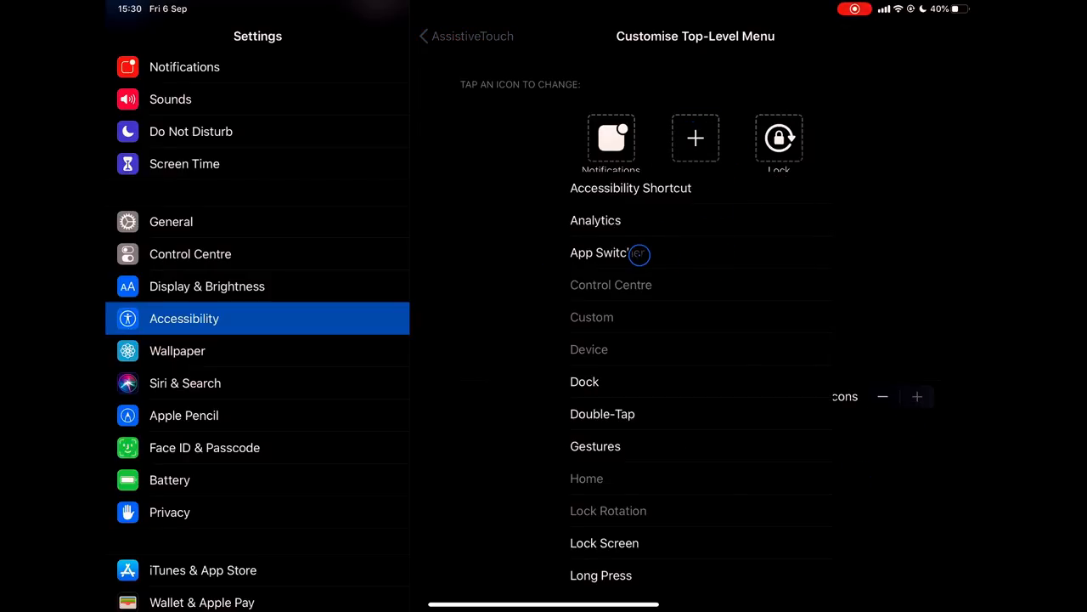
left_click(599, 252)
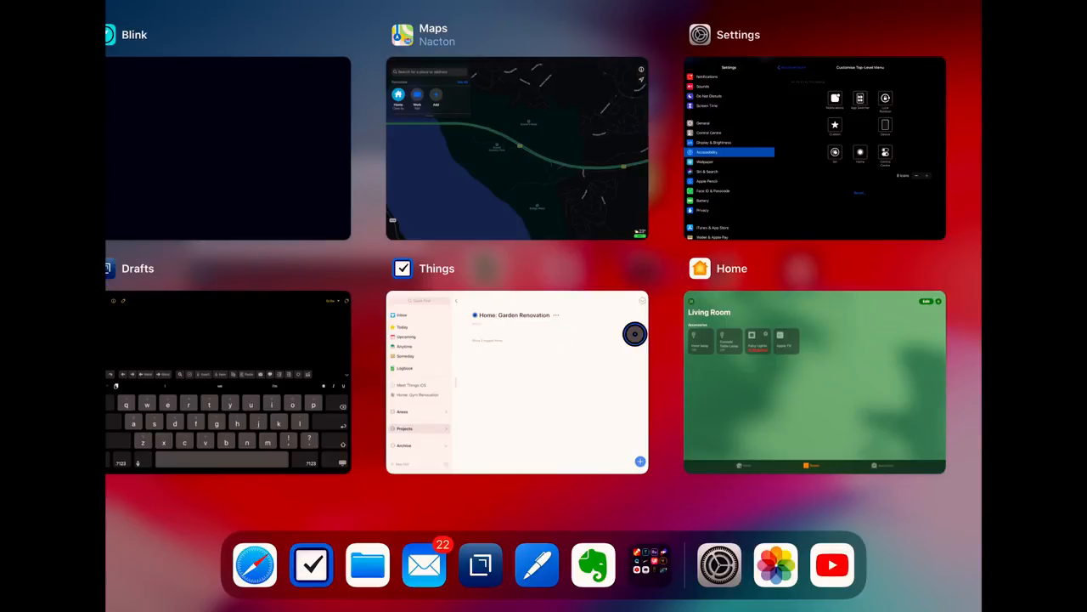
left_click(814, 147)
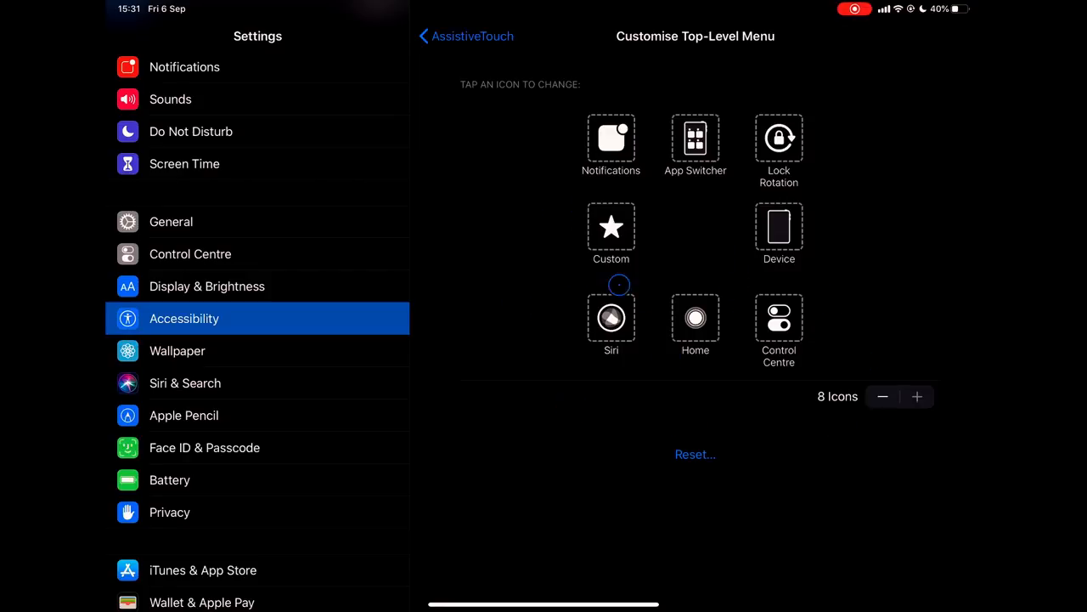
mouse_move(590, 259)
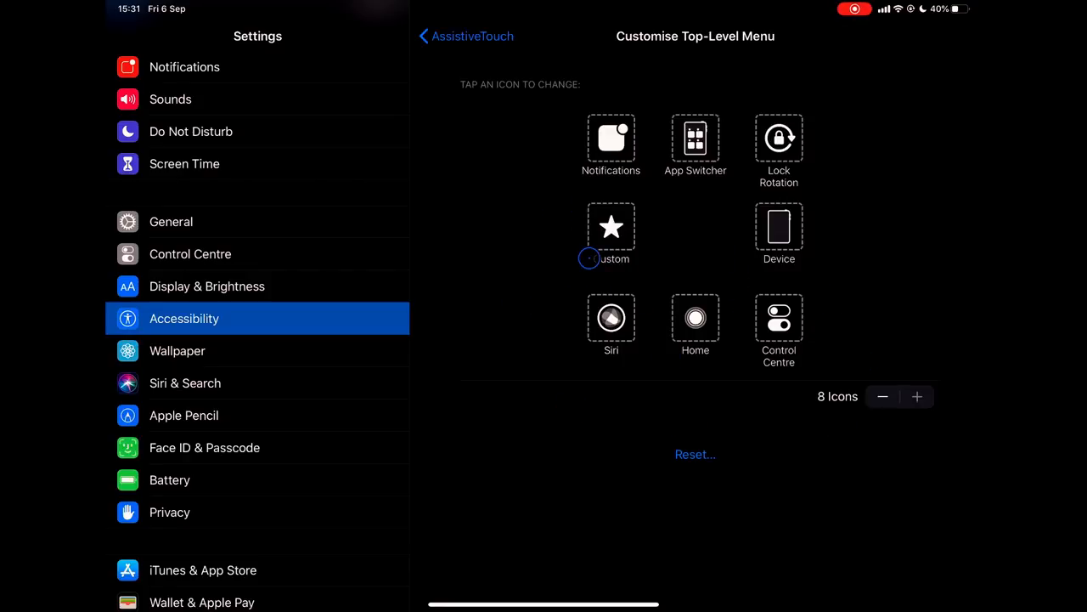